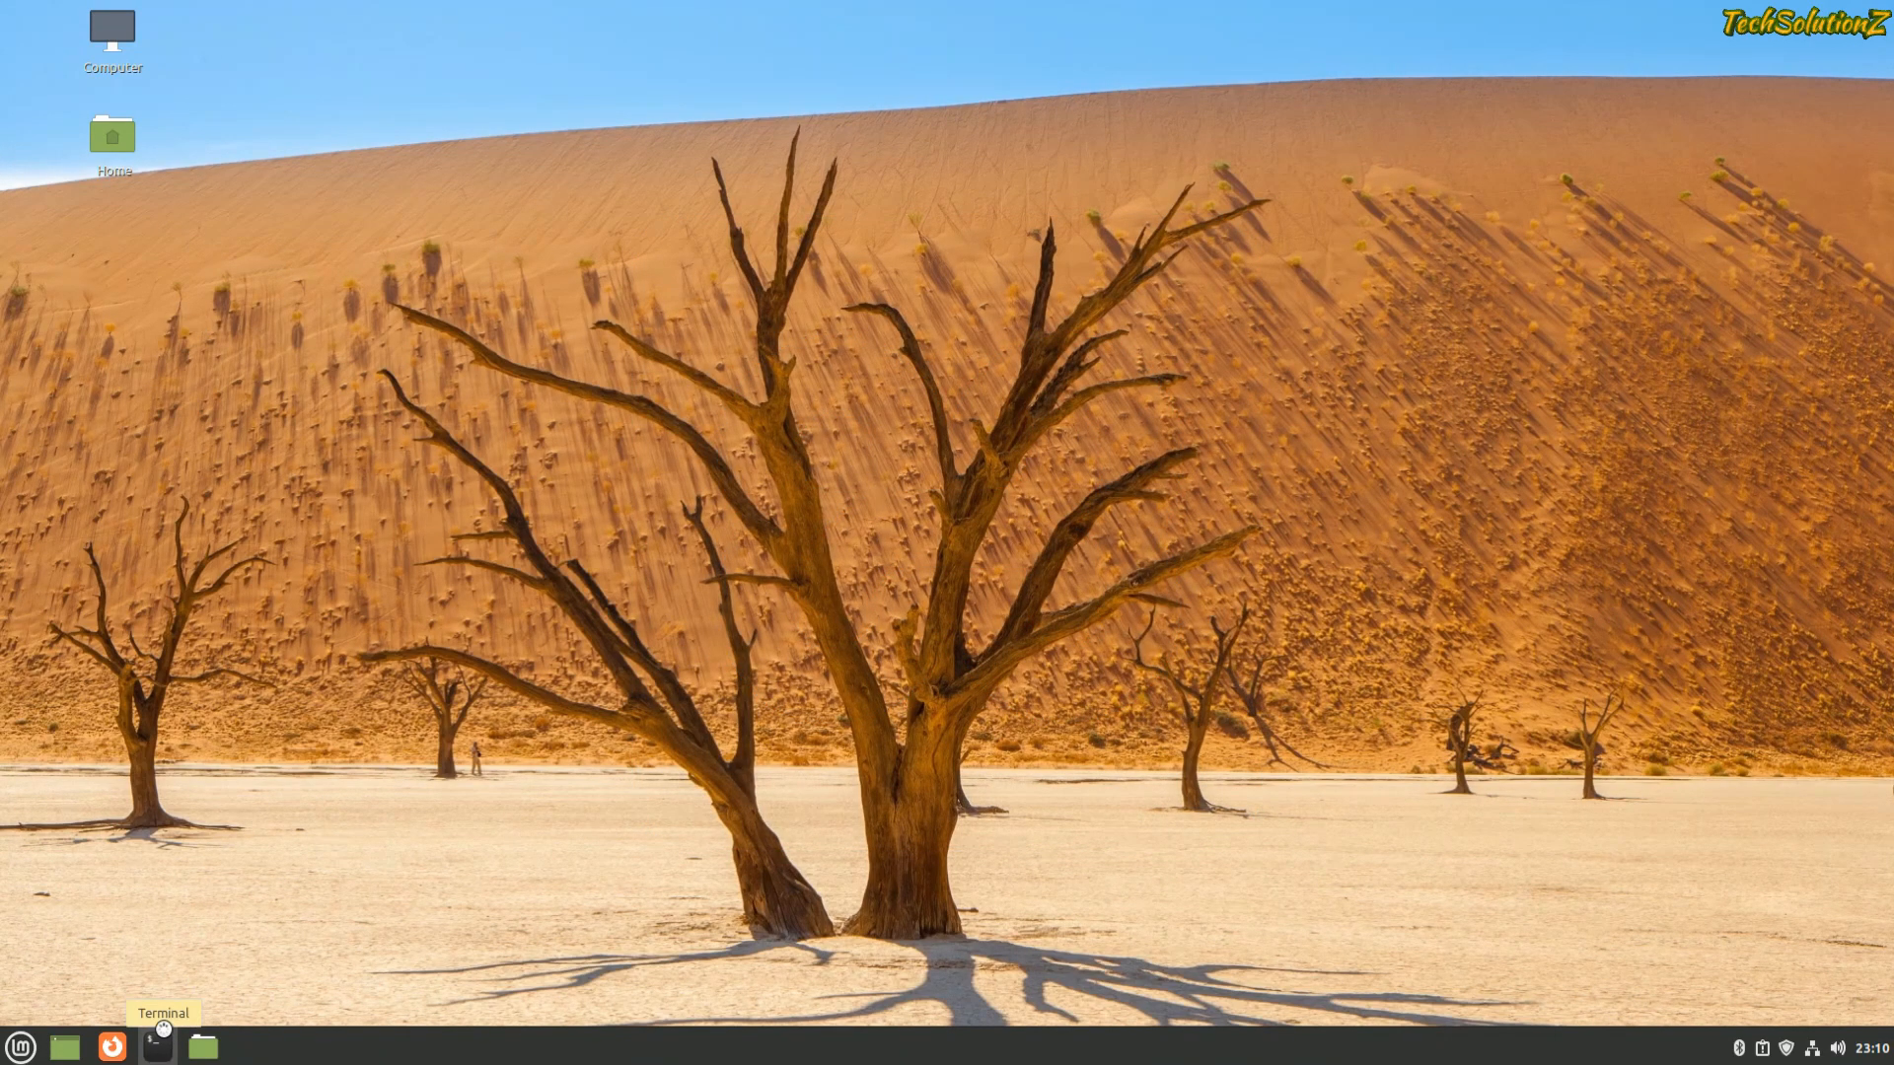
- Run 'sudo apt update' and 'sudo apt install net-tools', then exit the terminal session
{"action": "type", "text": "sudo apt update"}
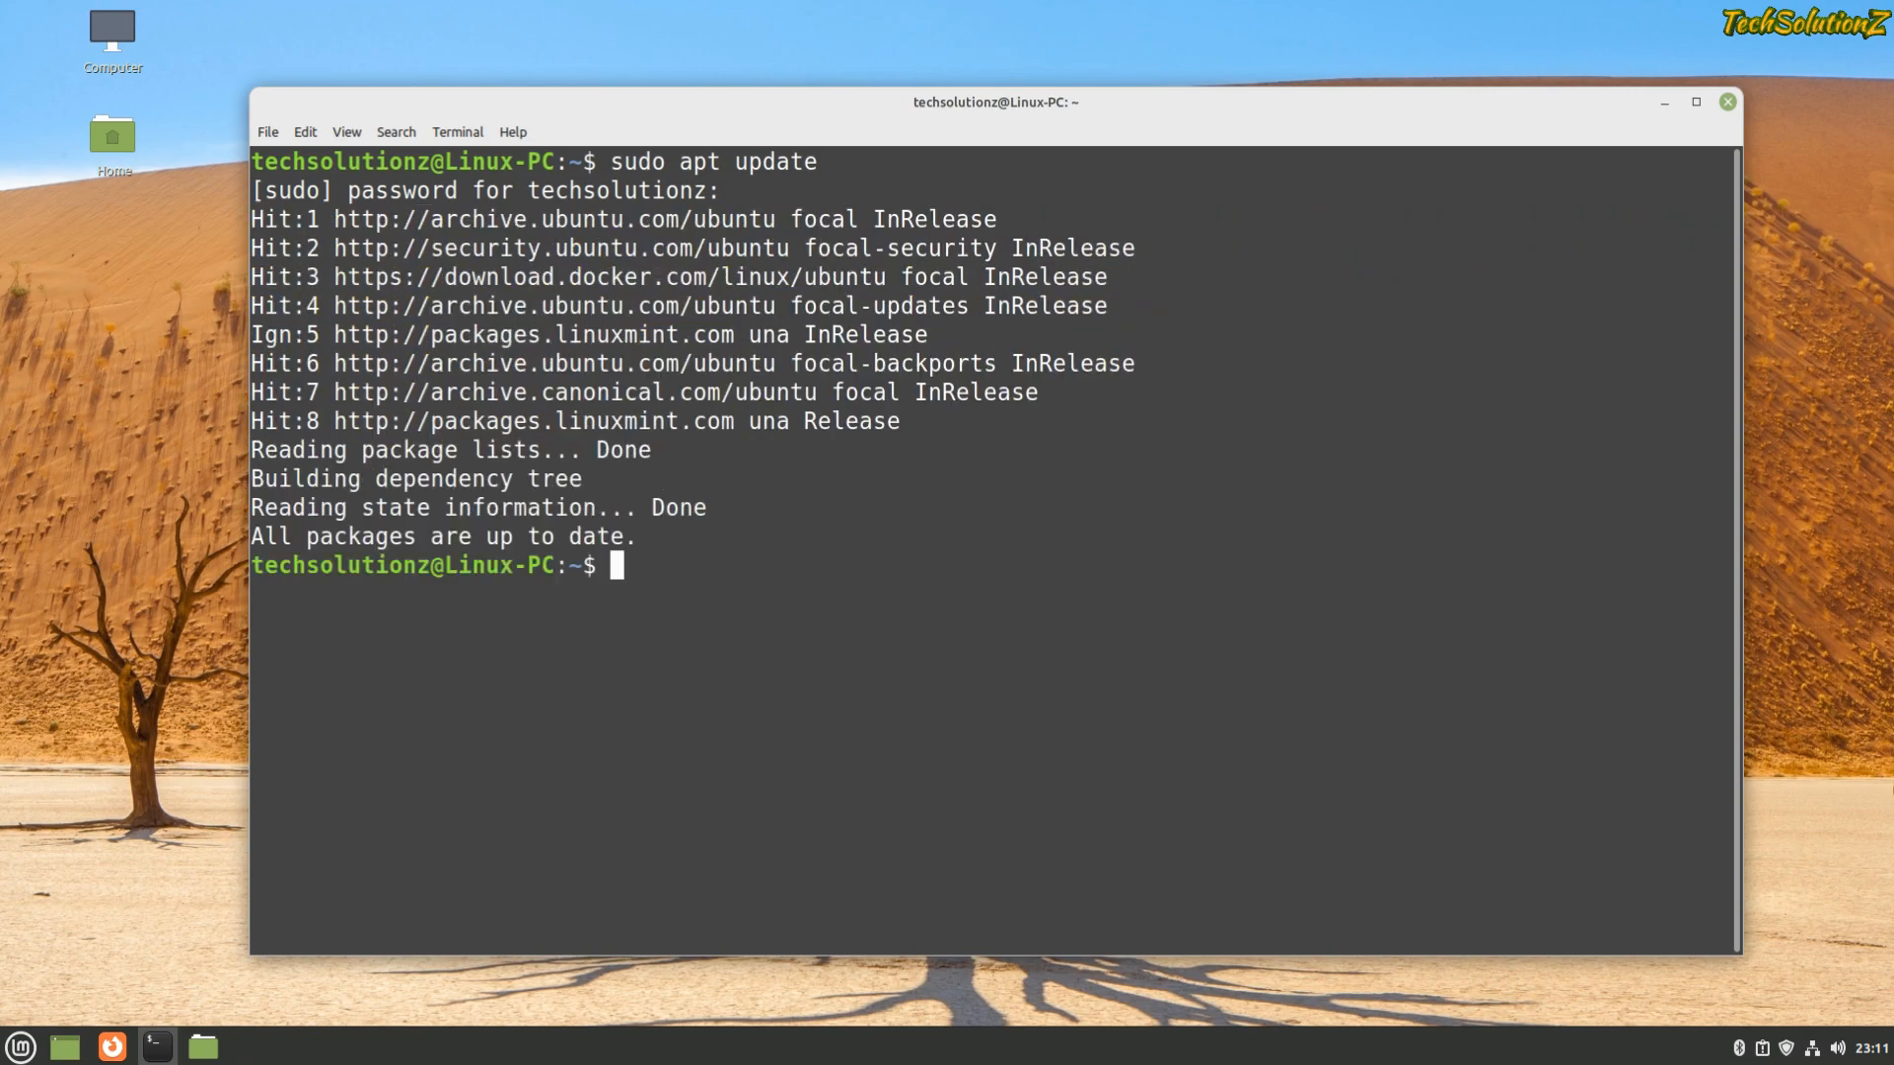
{"action": "type", "text": "sudo apt i"}
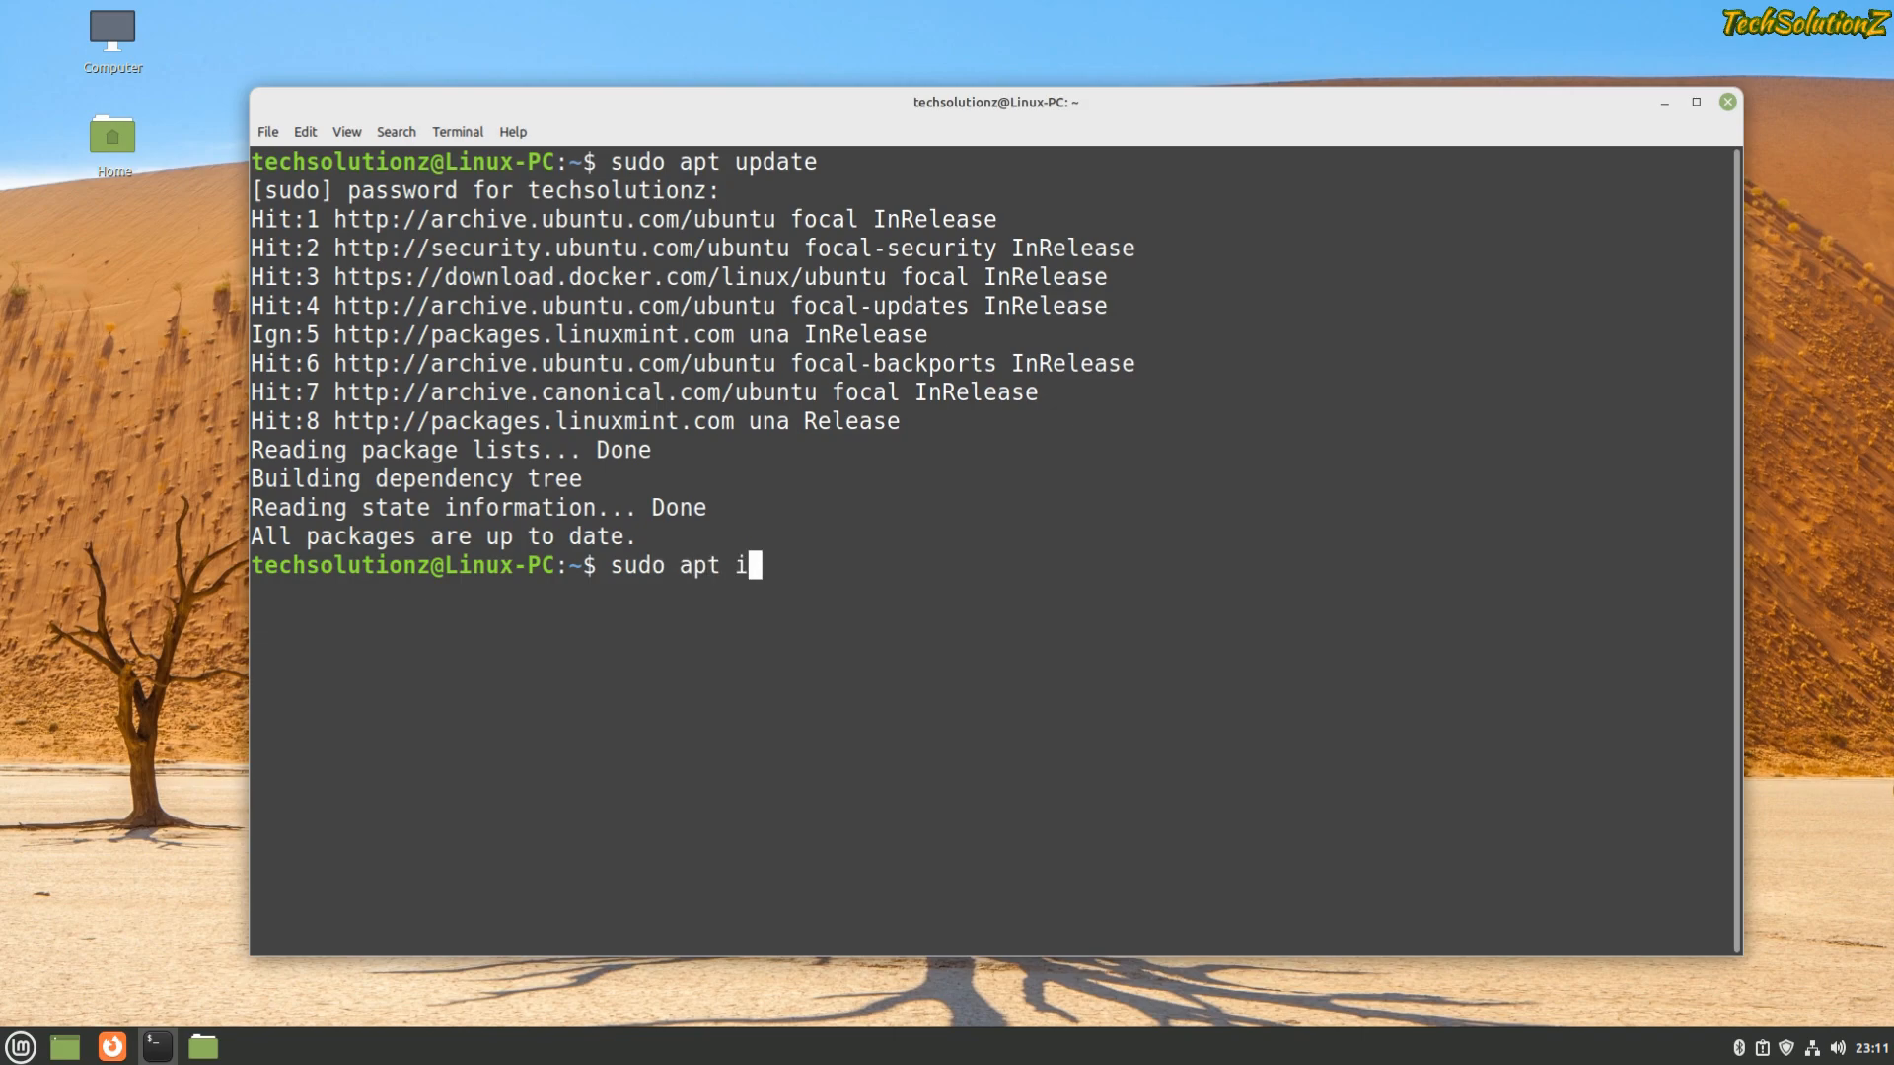
{"action": "type", "text": "nstall net-tools"}
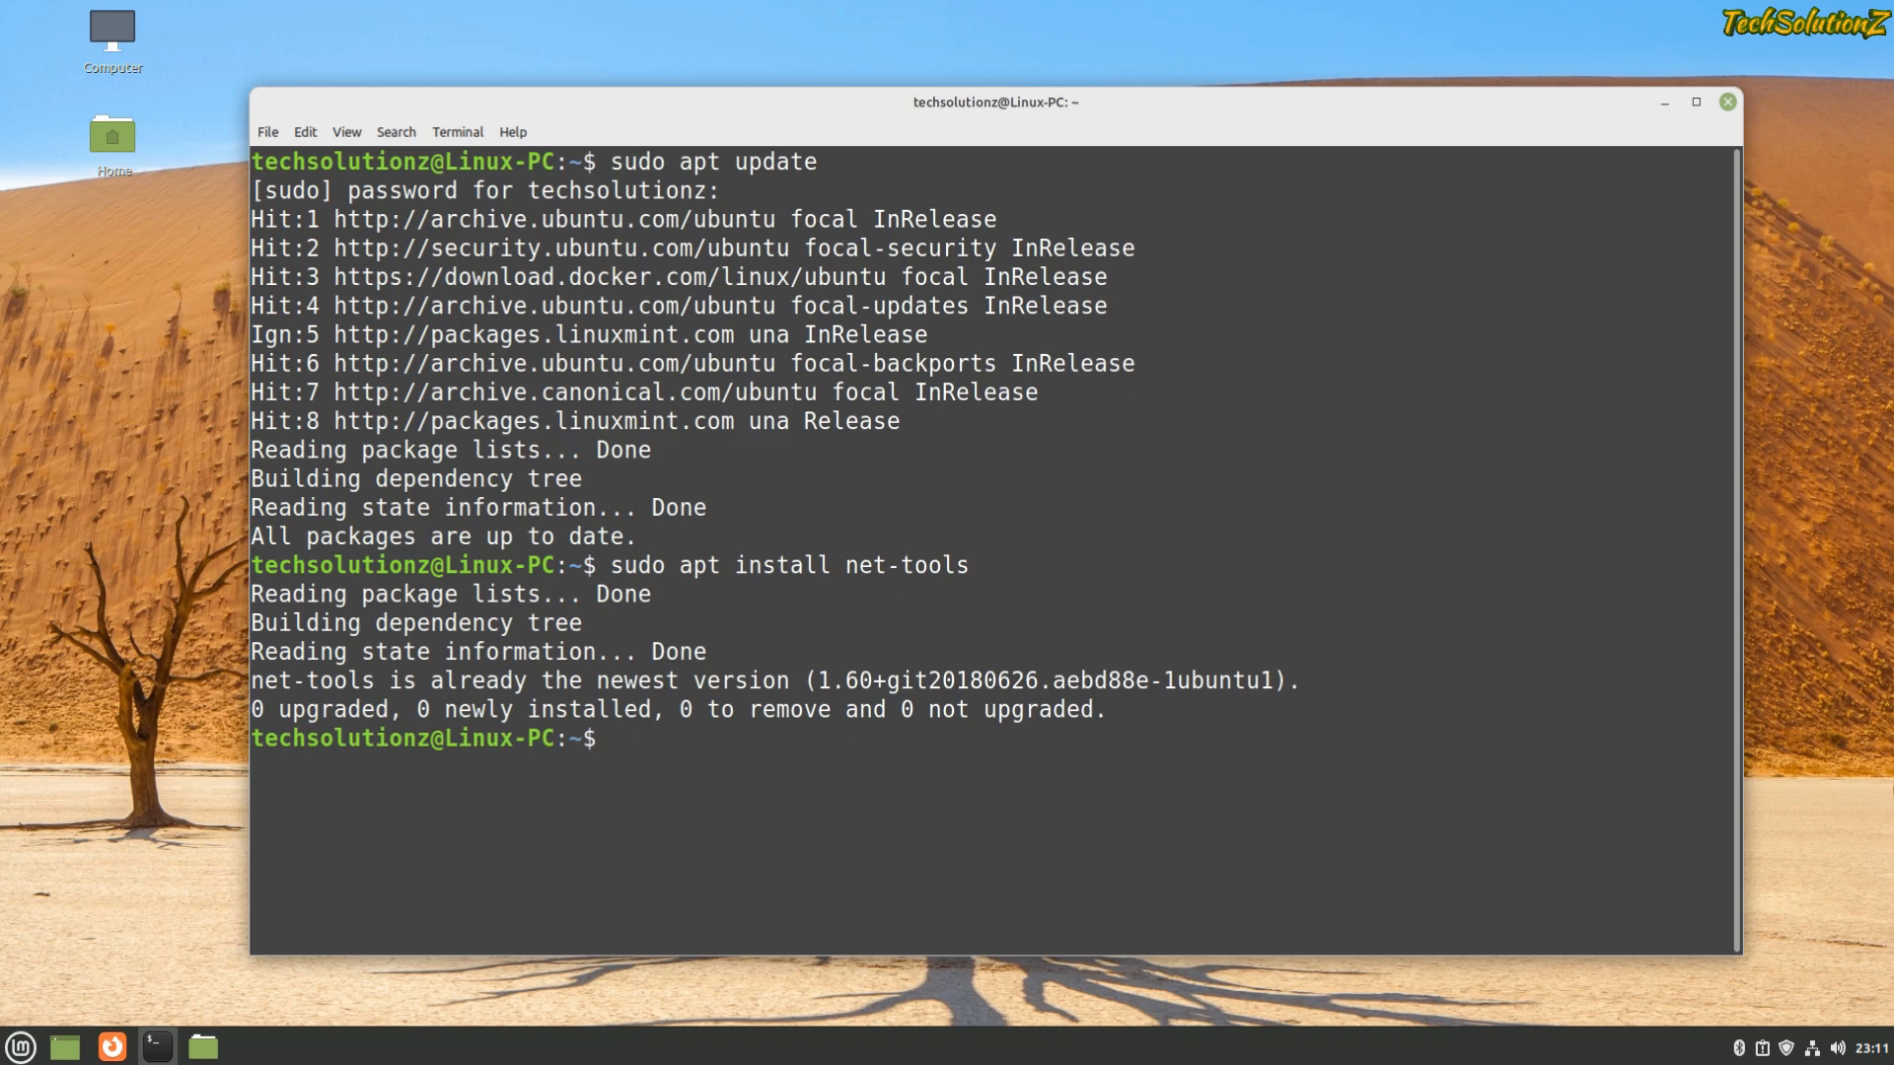
{"action": "type", "text": "exit"}
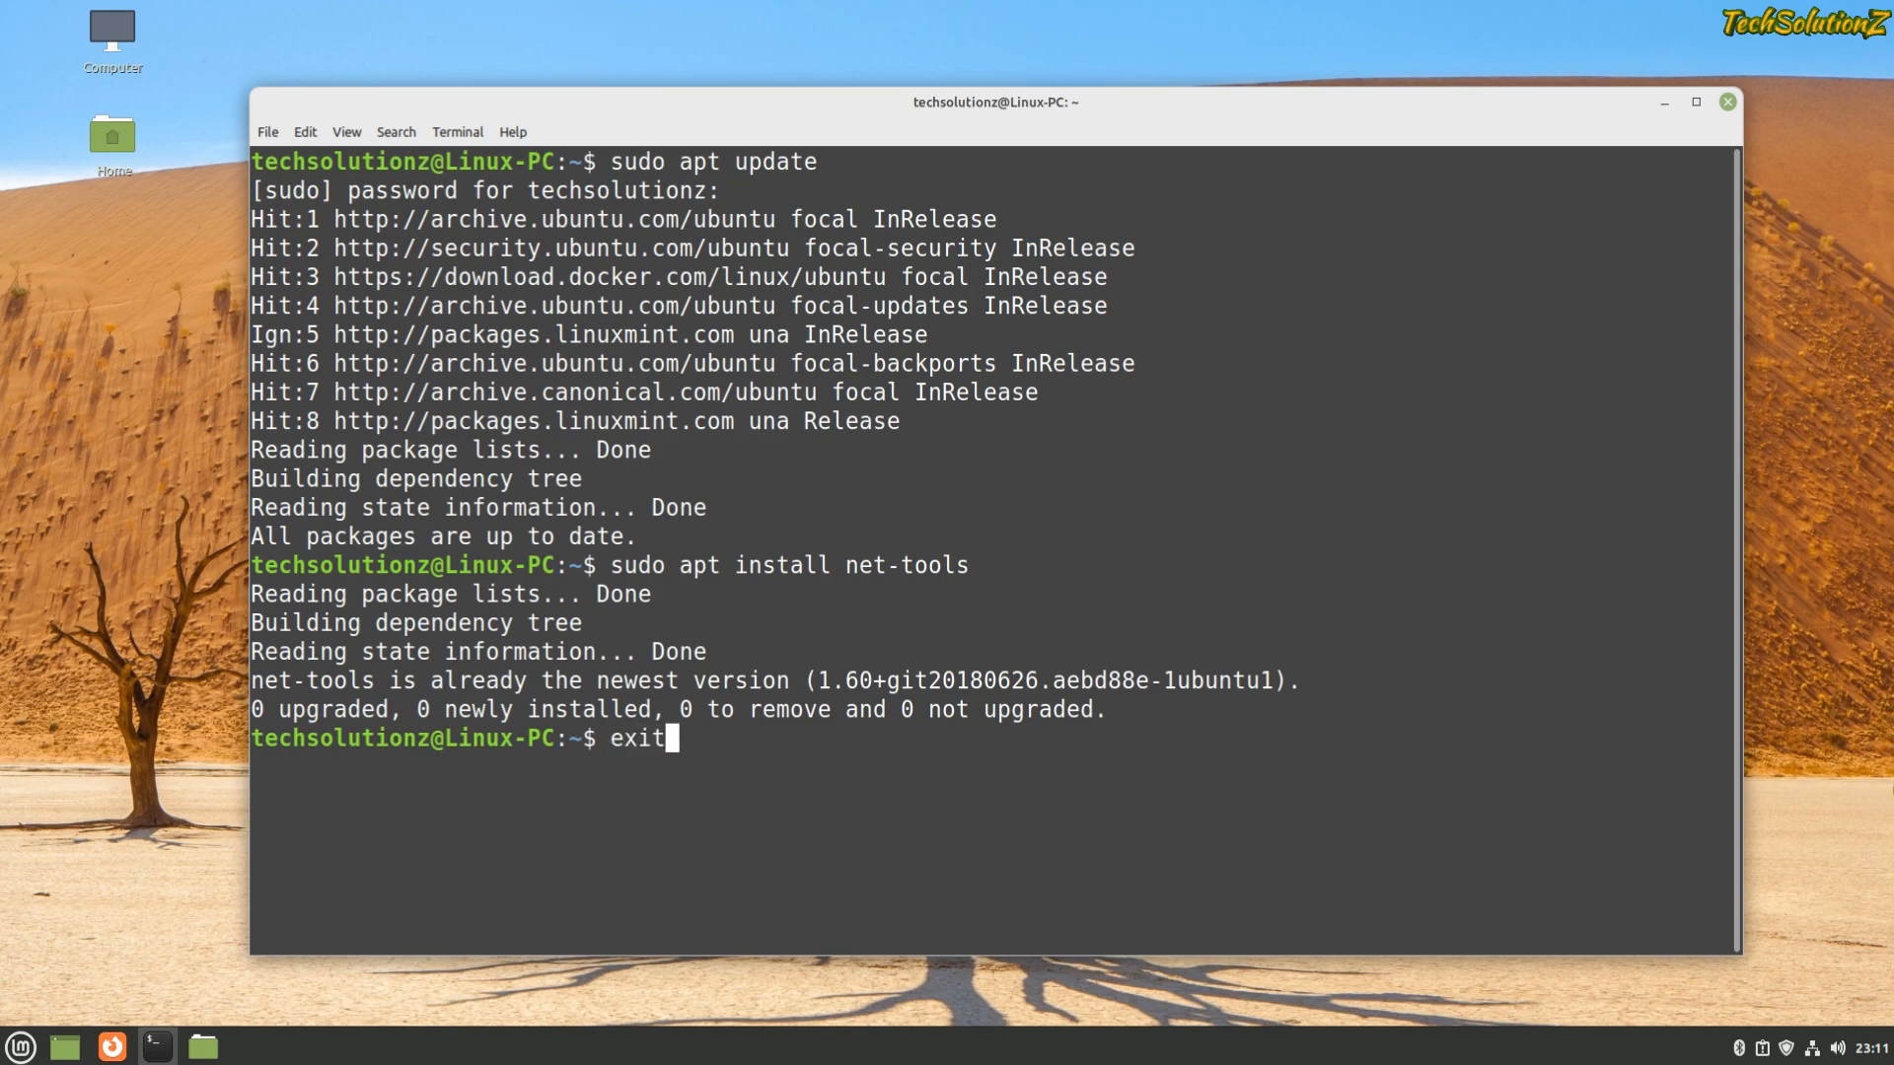
{"action": "key", "text": "Return"}
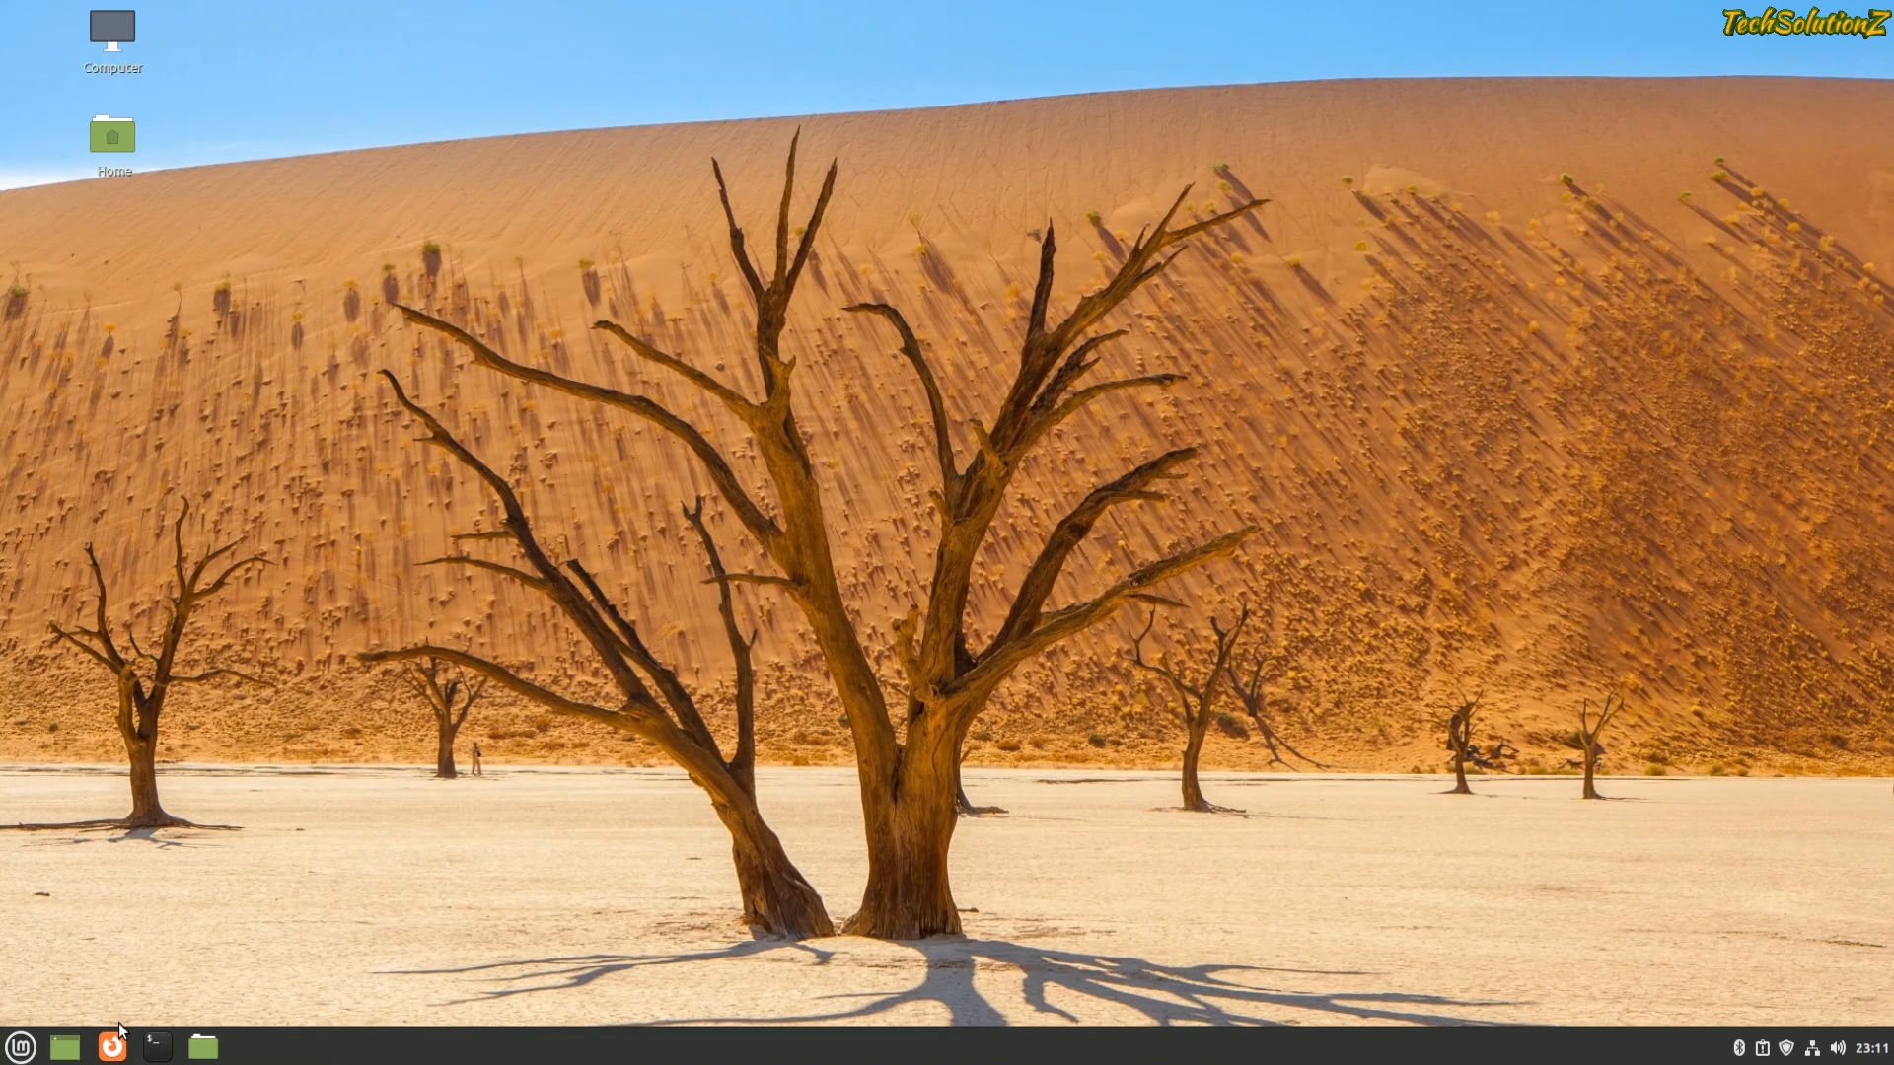
- Search 'apachef' in Firefox and follow the Apache Friends 'click here' download link to SourceForge
{"action": "left_click", "coordinate": [111, 1045]}
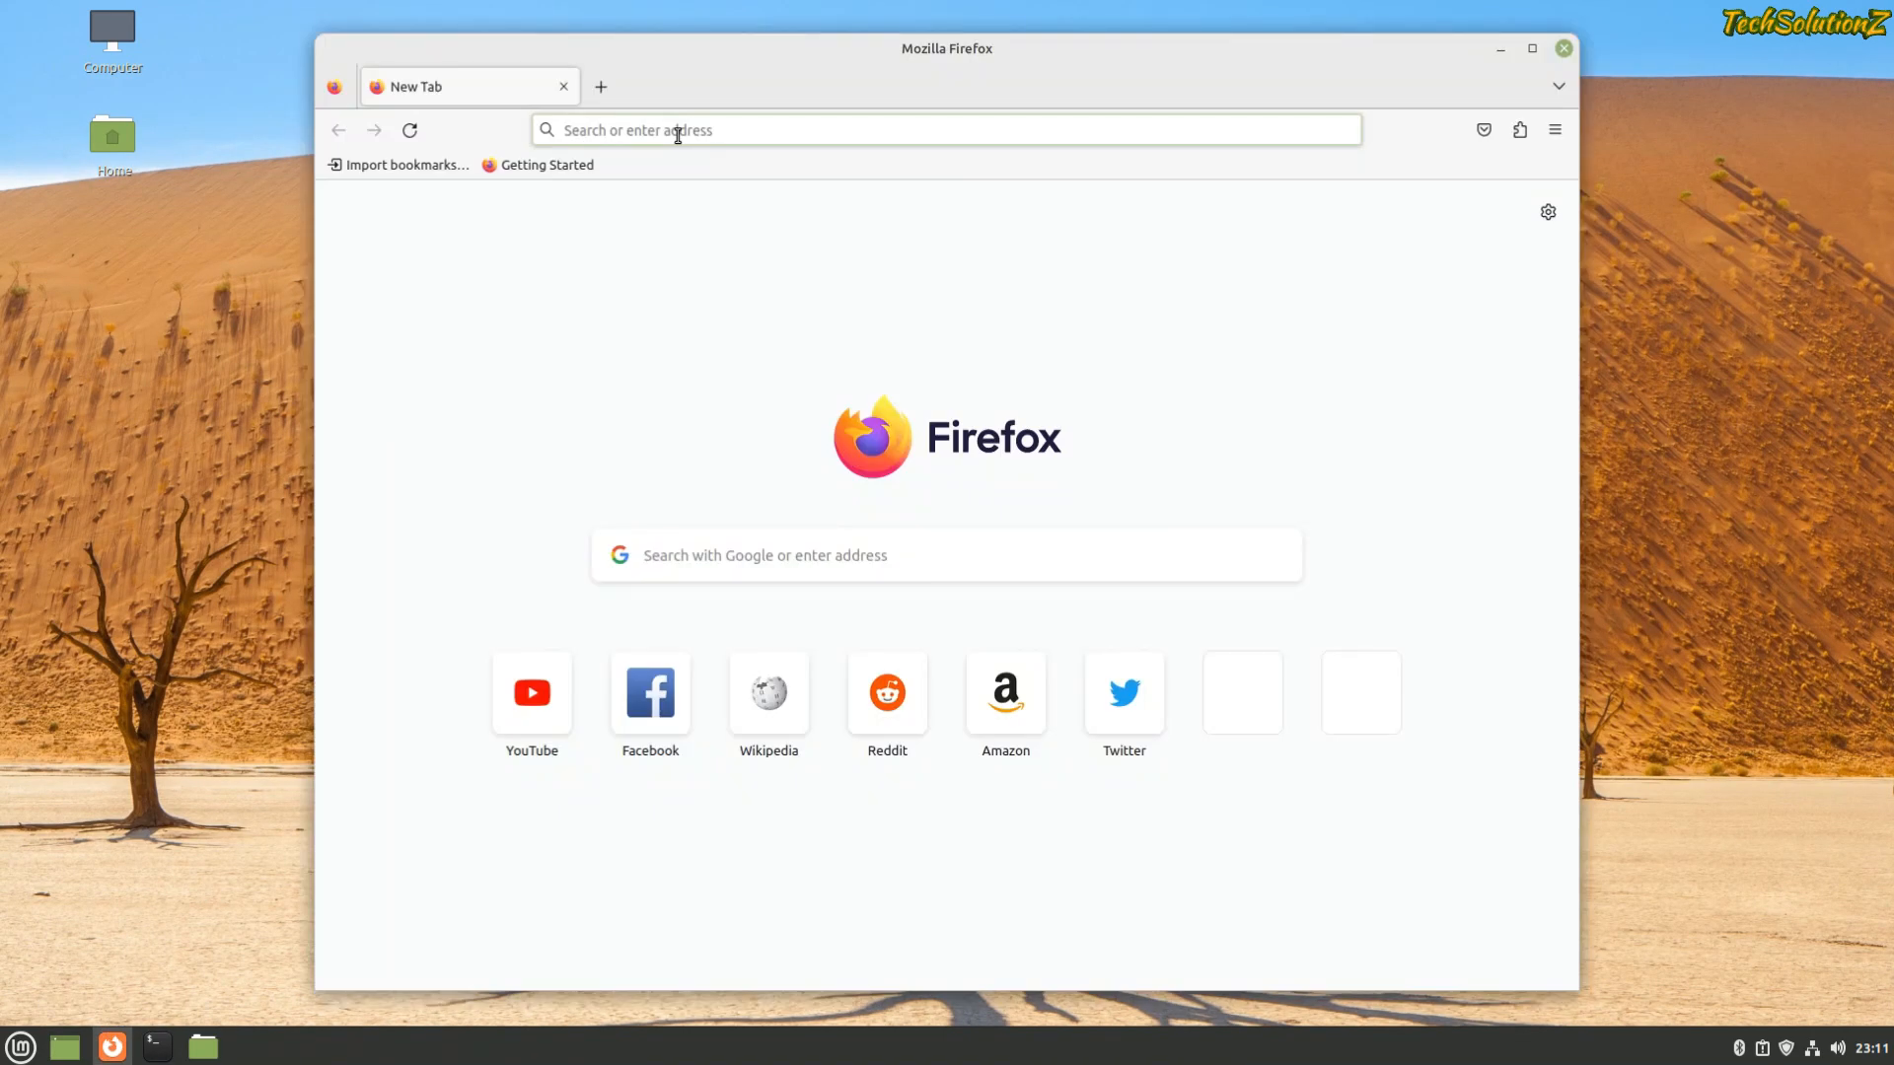
{"action": "type", "text": "apachefriends.org/download_success.html"}
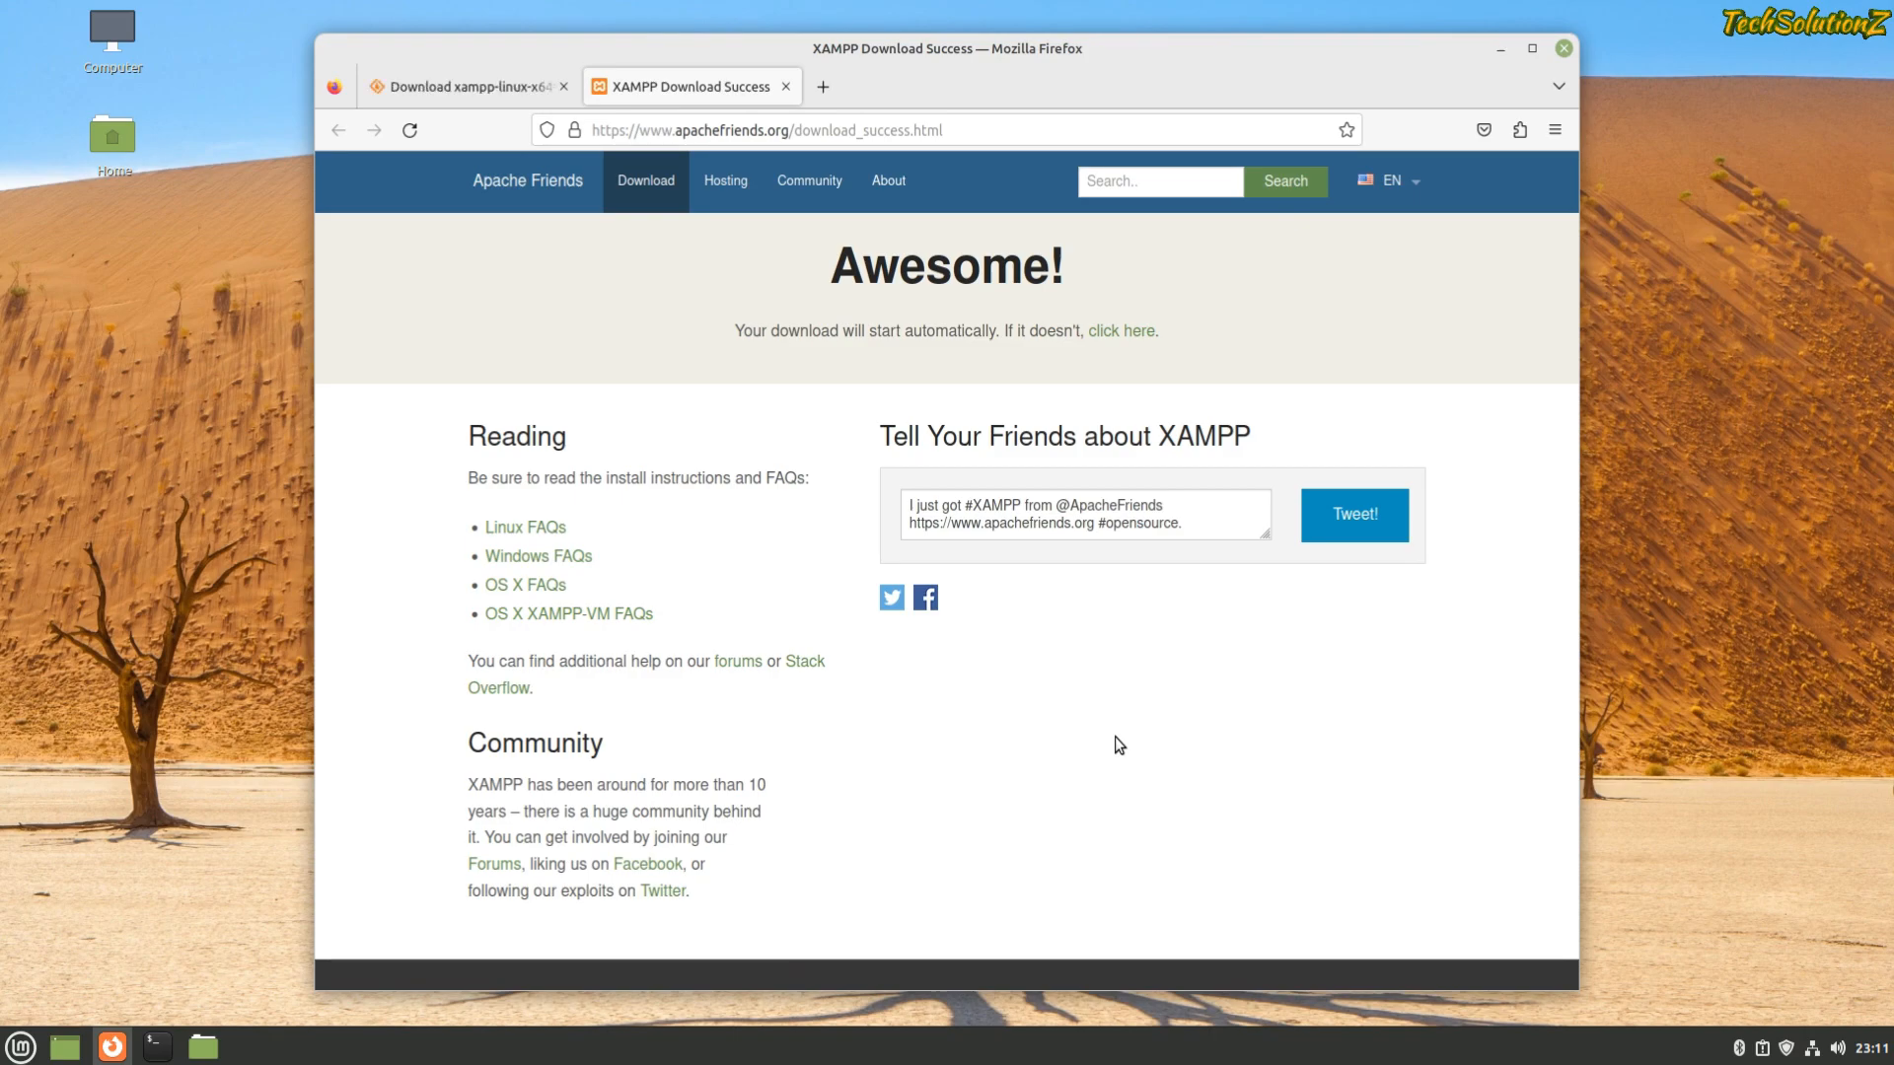
{"action": "left_click", "coordinate": [1121, 329]}
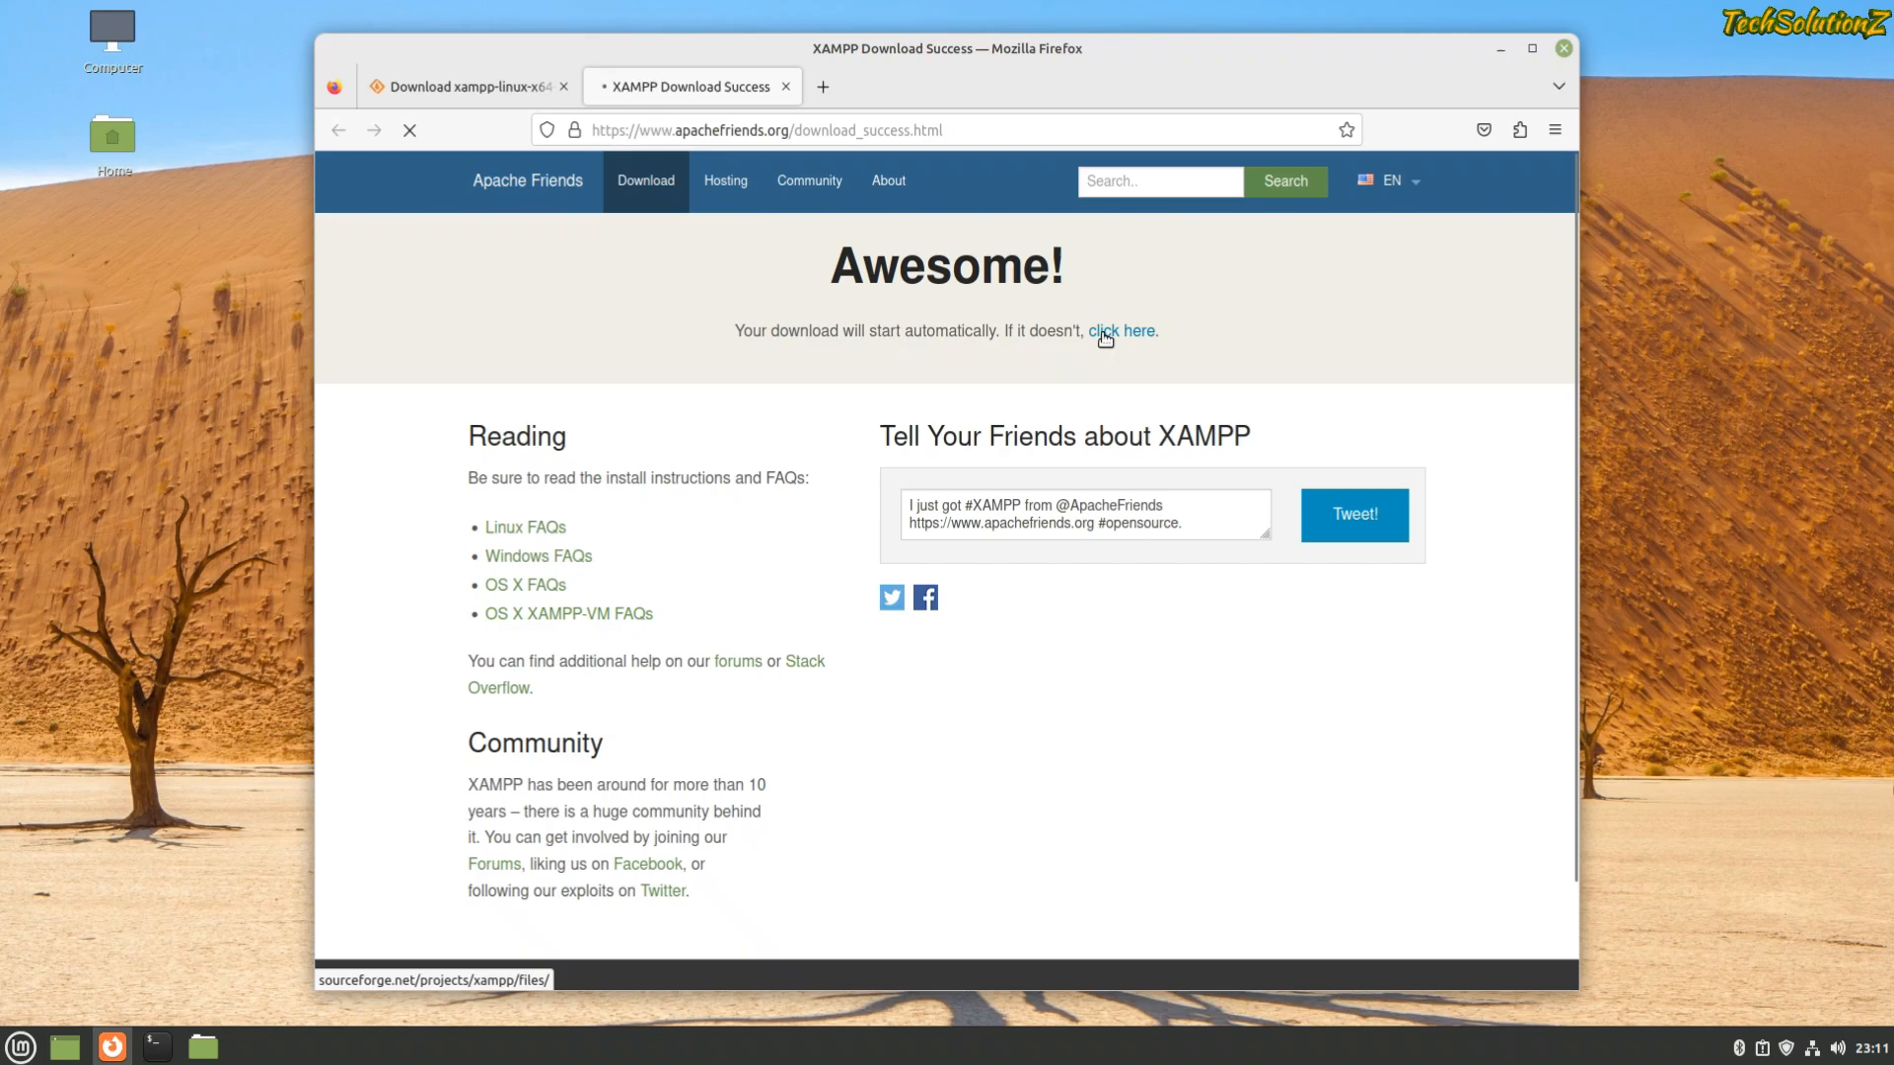
{"action": "left_click", "coordinate": [1122, 332]}
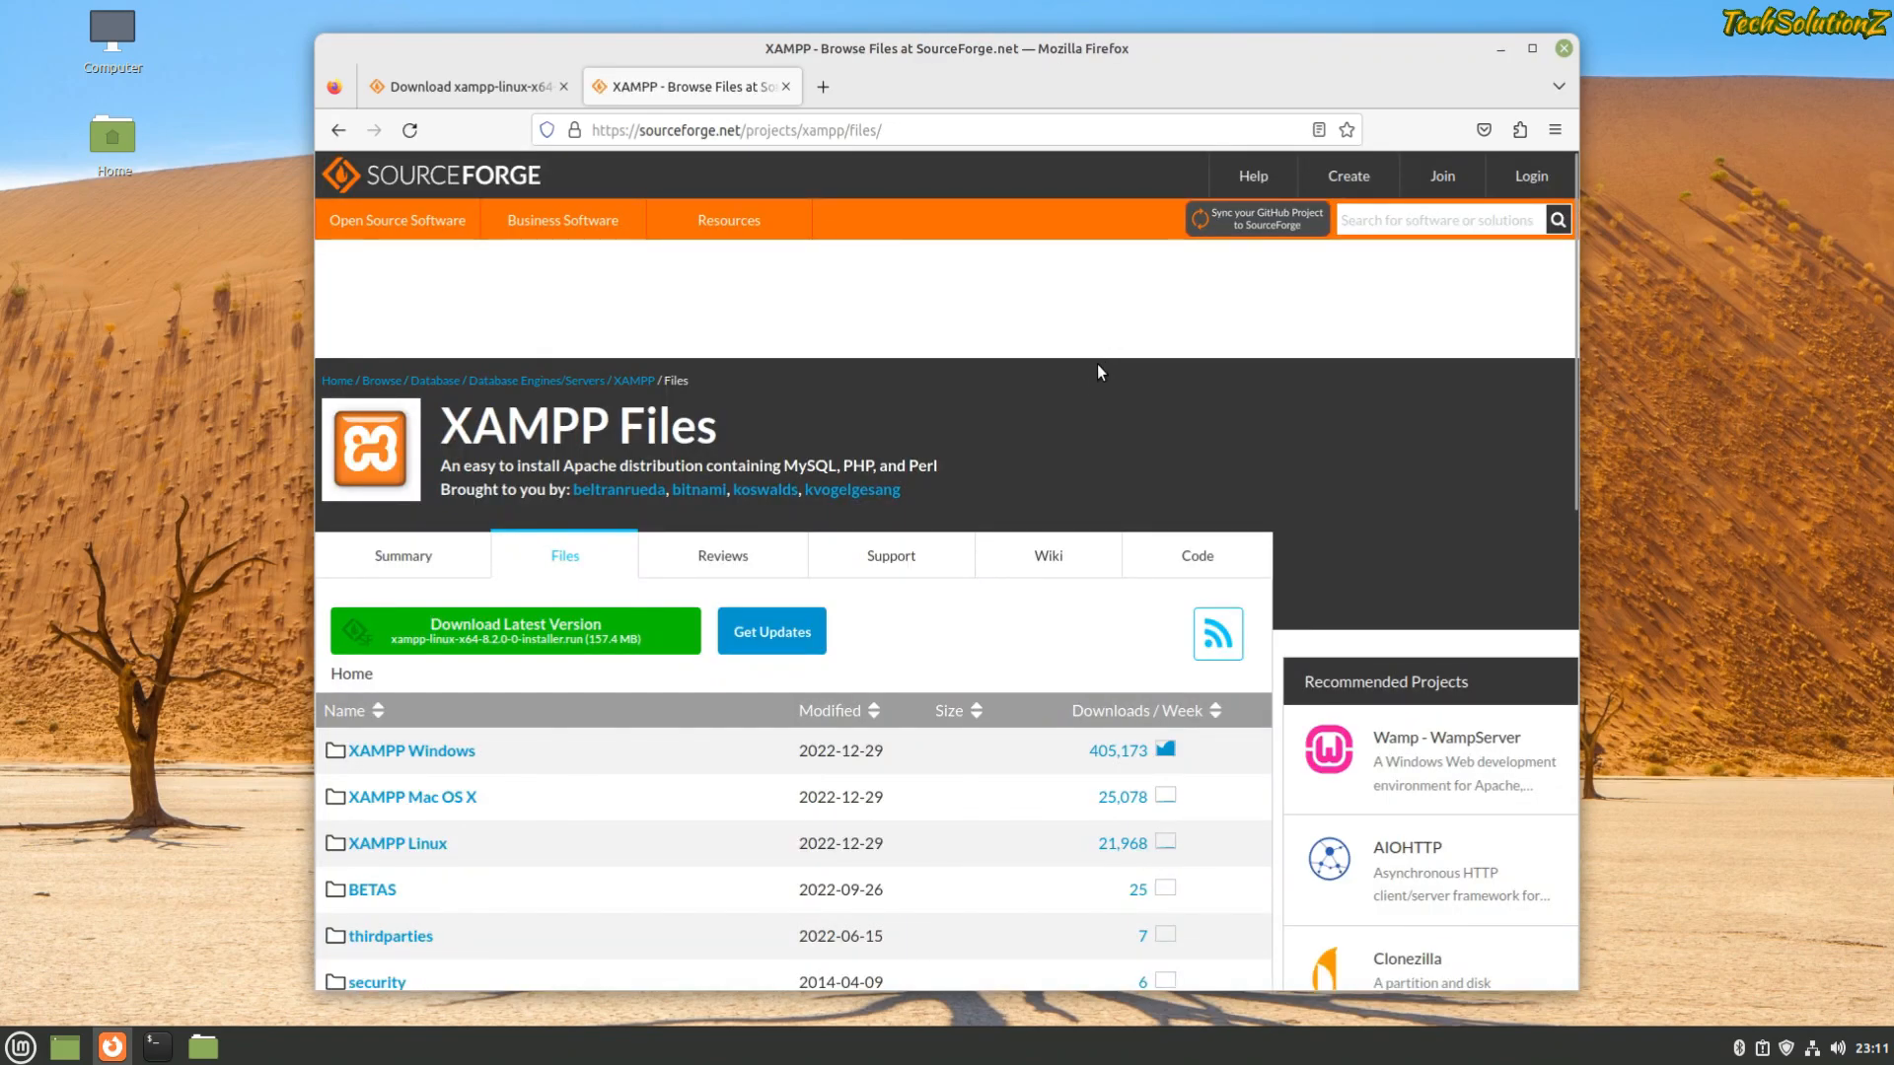
- Download the latest XAMPP Linux installer from SourceForge and show it in its folder
{"action": "scroll", "scroll_direction": "down", "scroll_amount": 3}
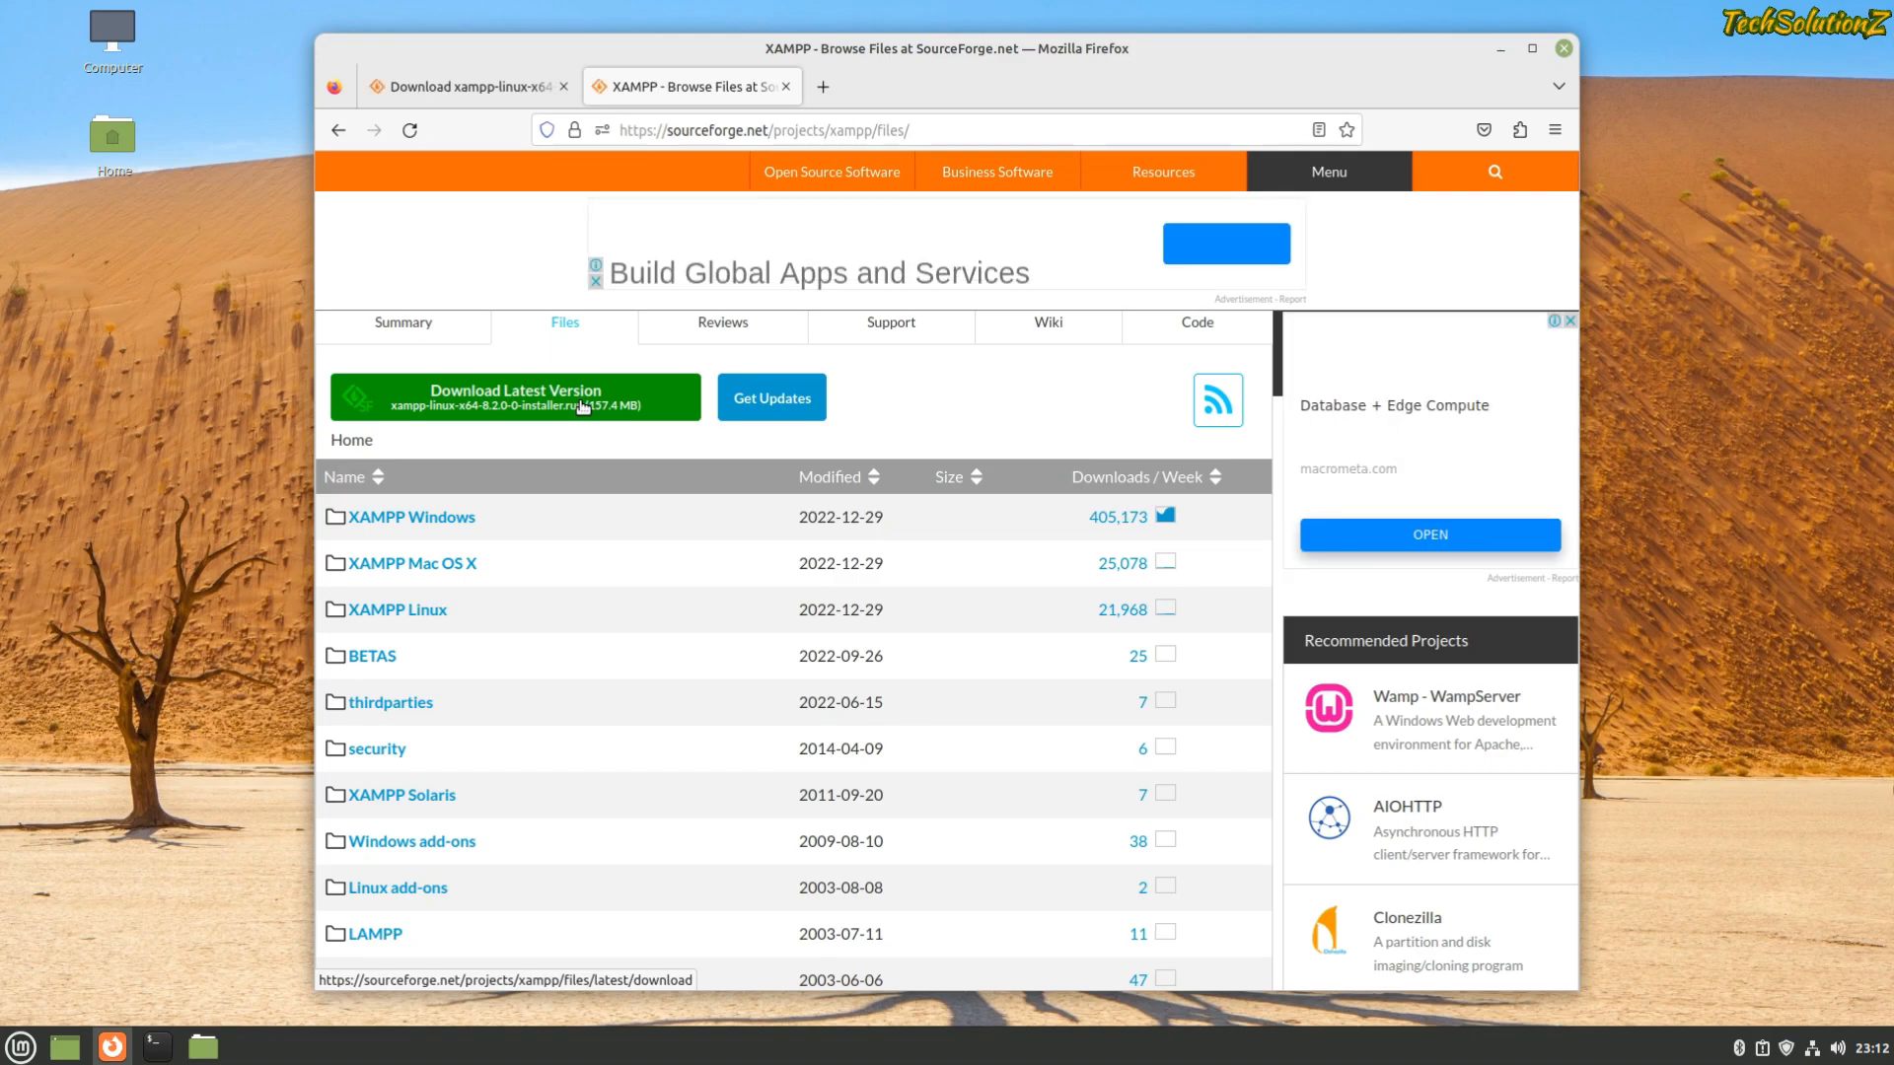
{"action": "left_click", "coordinate": [517, 396]}
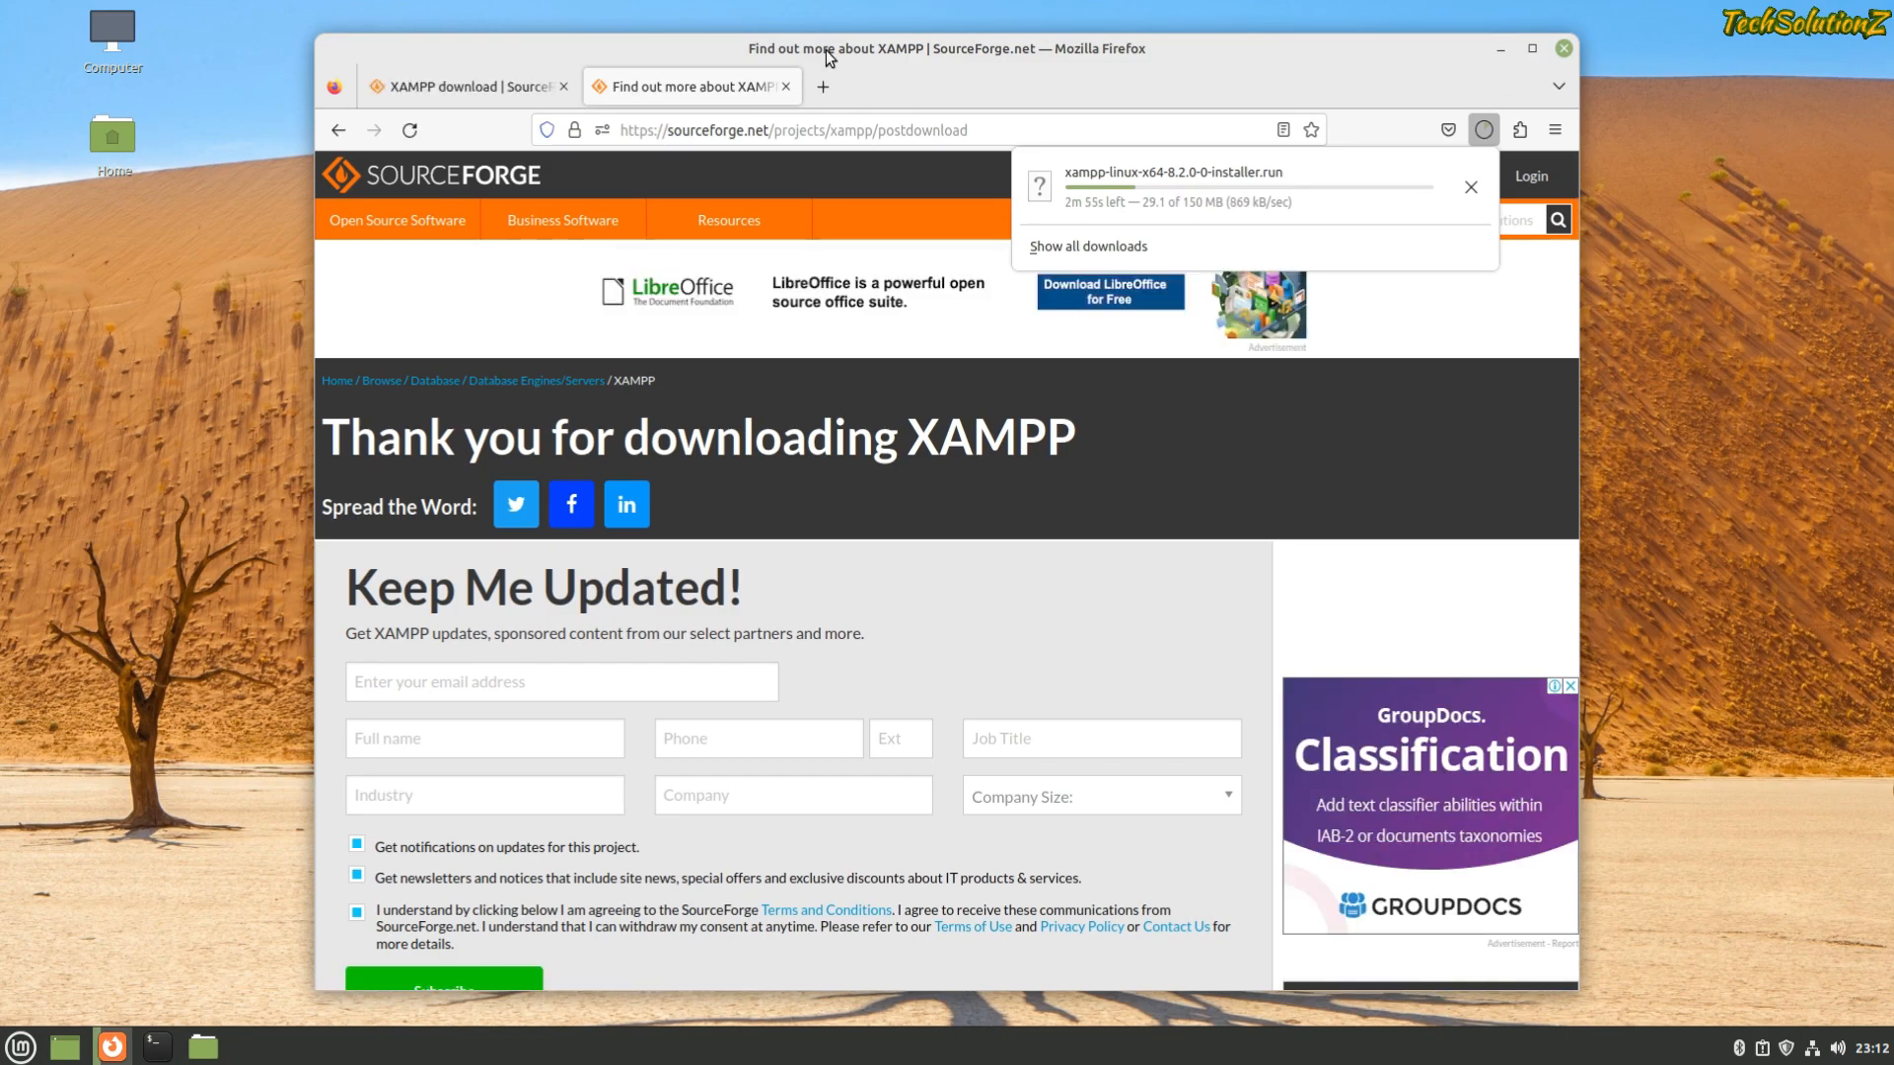
{"action": "left_click", "coordinate": [337, 130]}
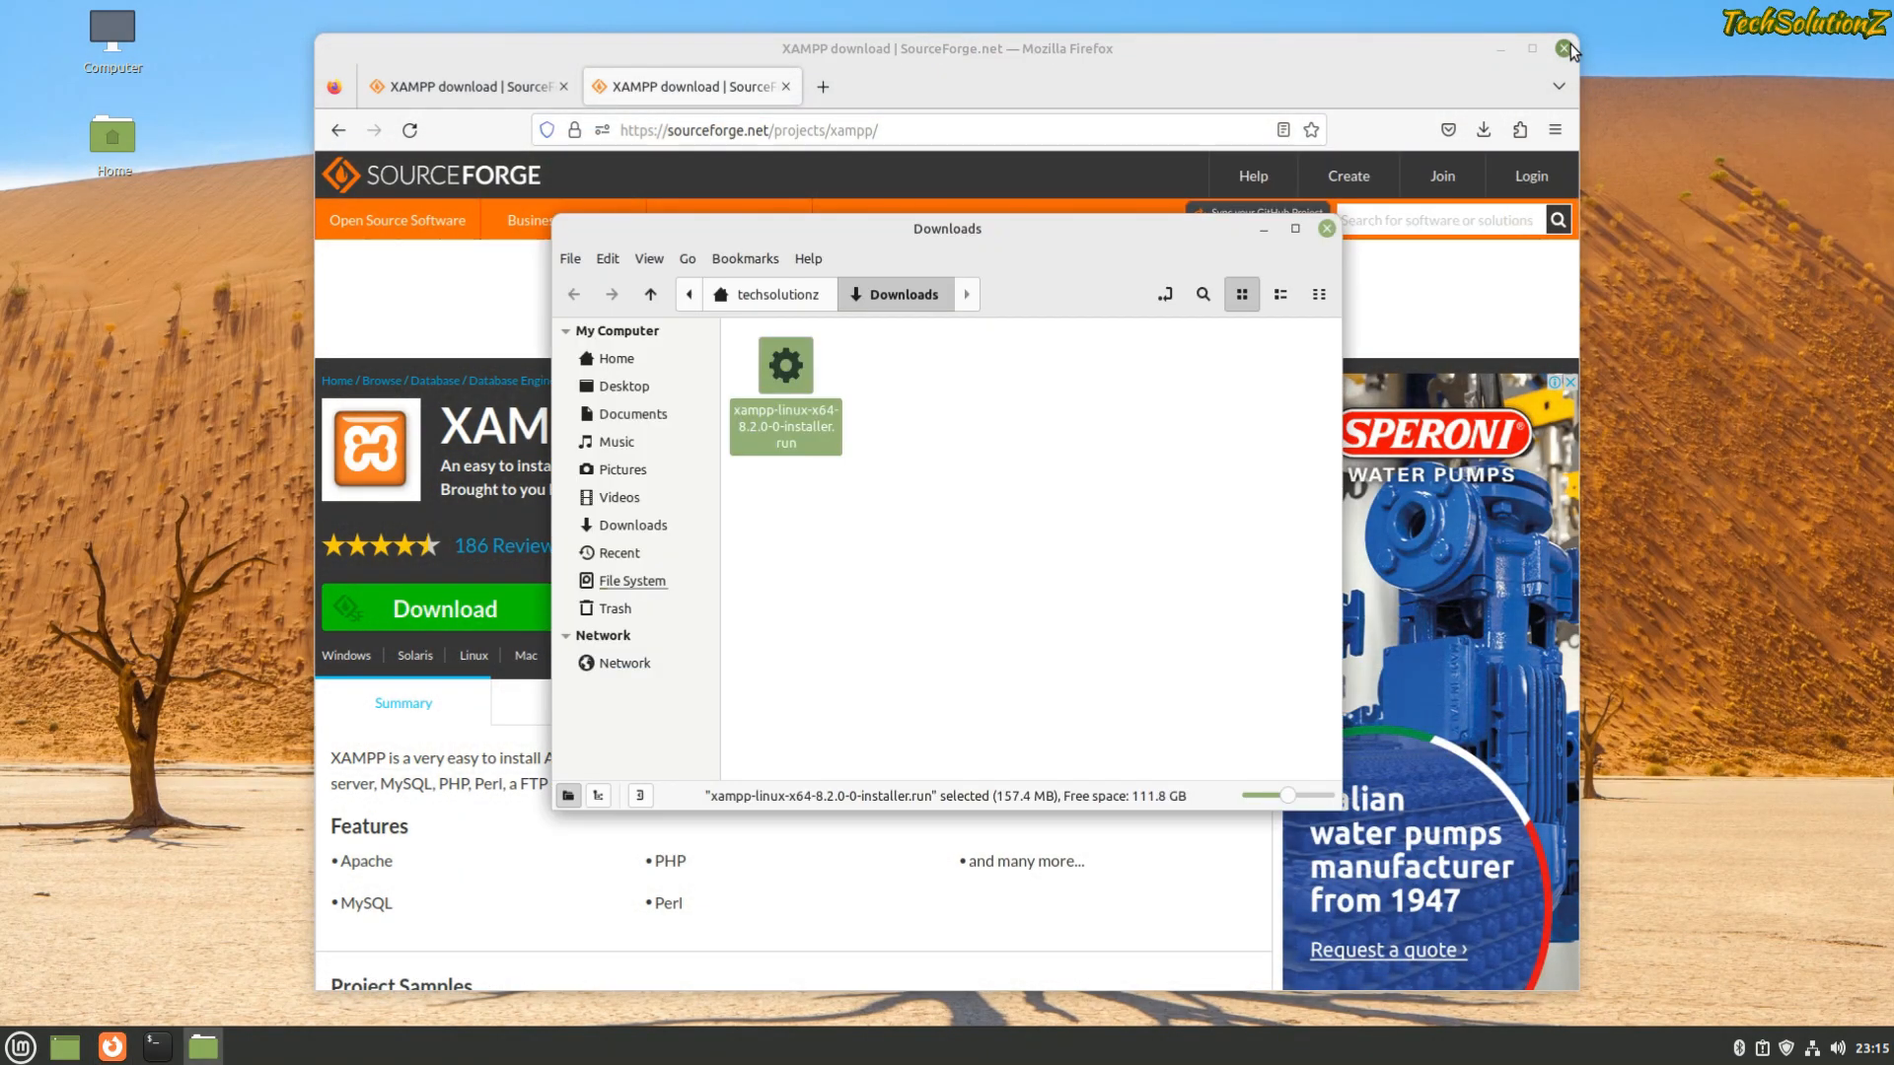
- Allow the XAMPP installer to execute as a program via its Properties, then open a terminal in Downloads
{"action": "right_click", "coordinate": [785, 426]}
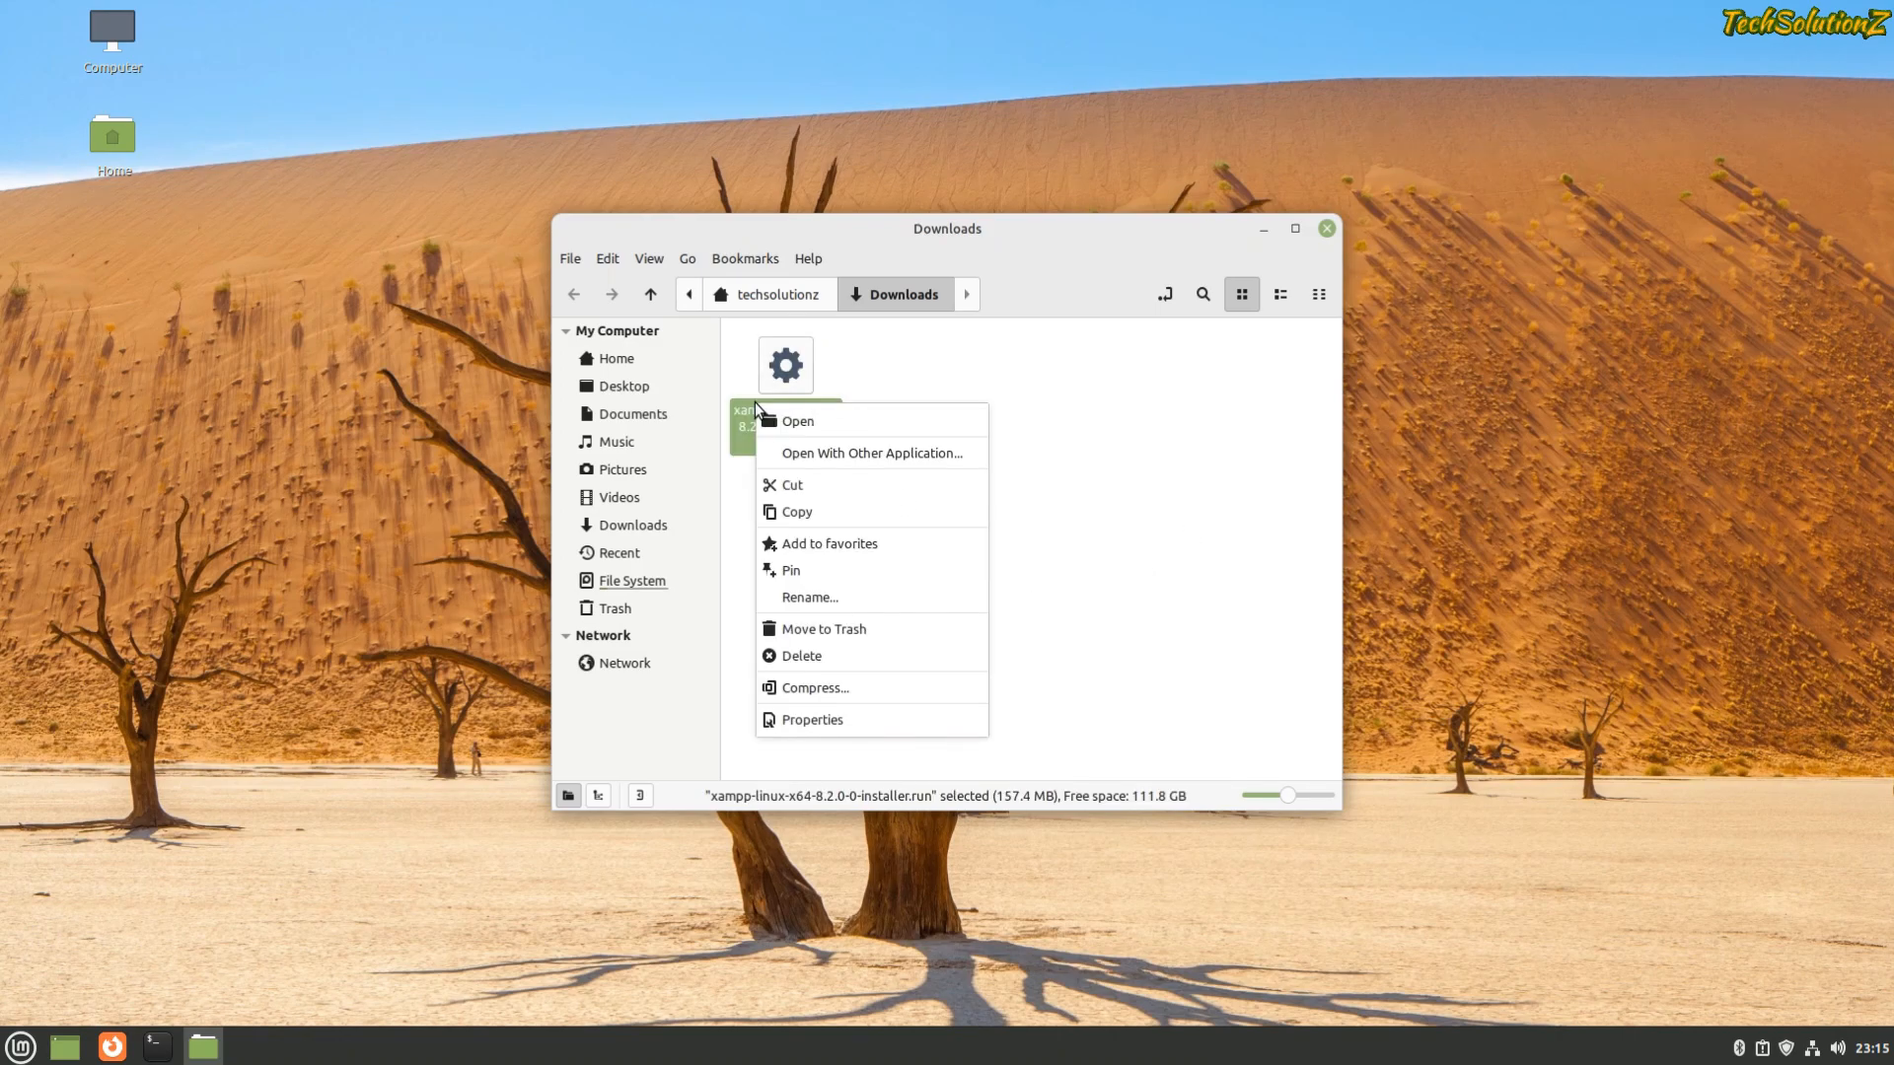
{"action": "left_click", "coordinate": [840, 728]}
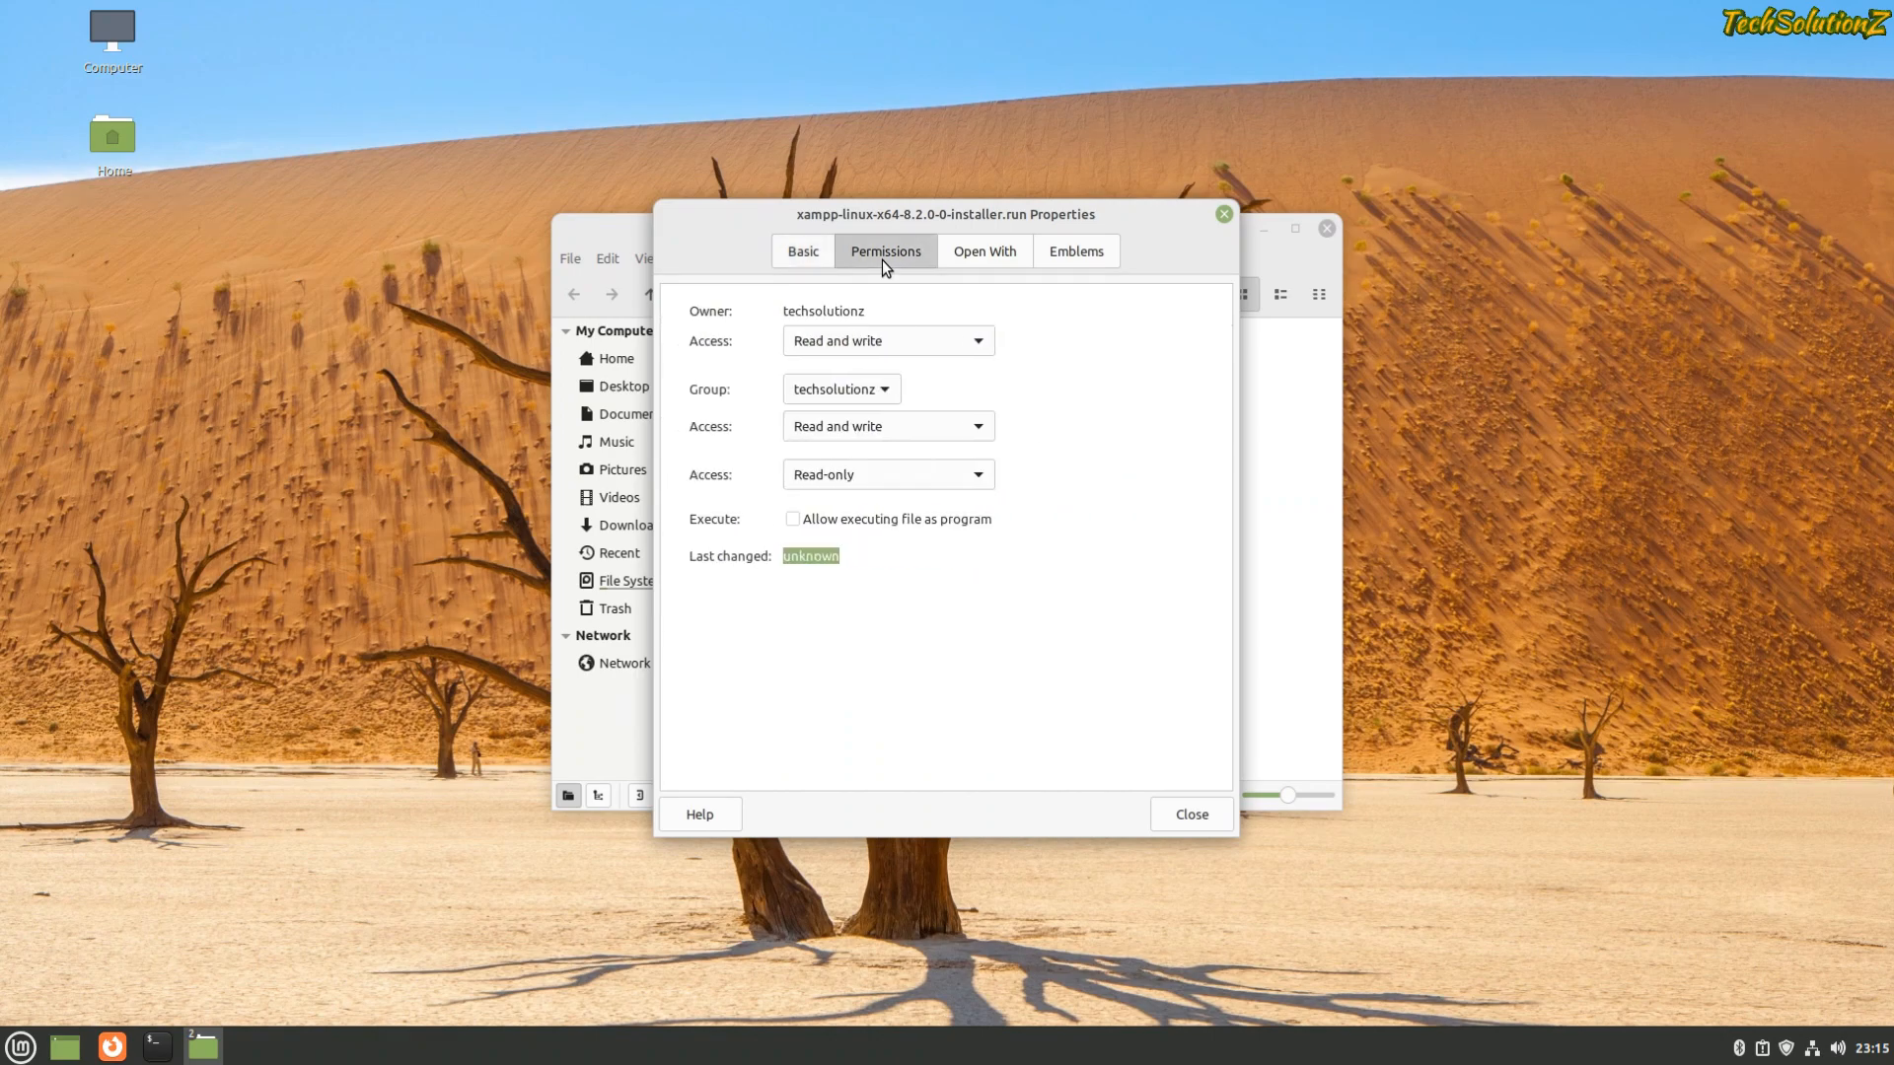
{"action": "left_click", "coordinate": [793, 519]}
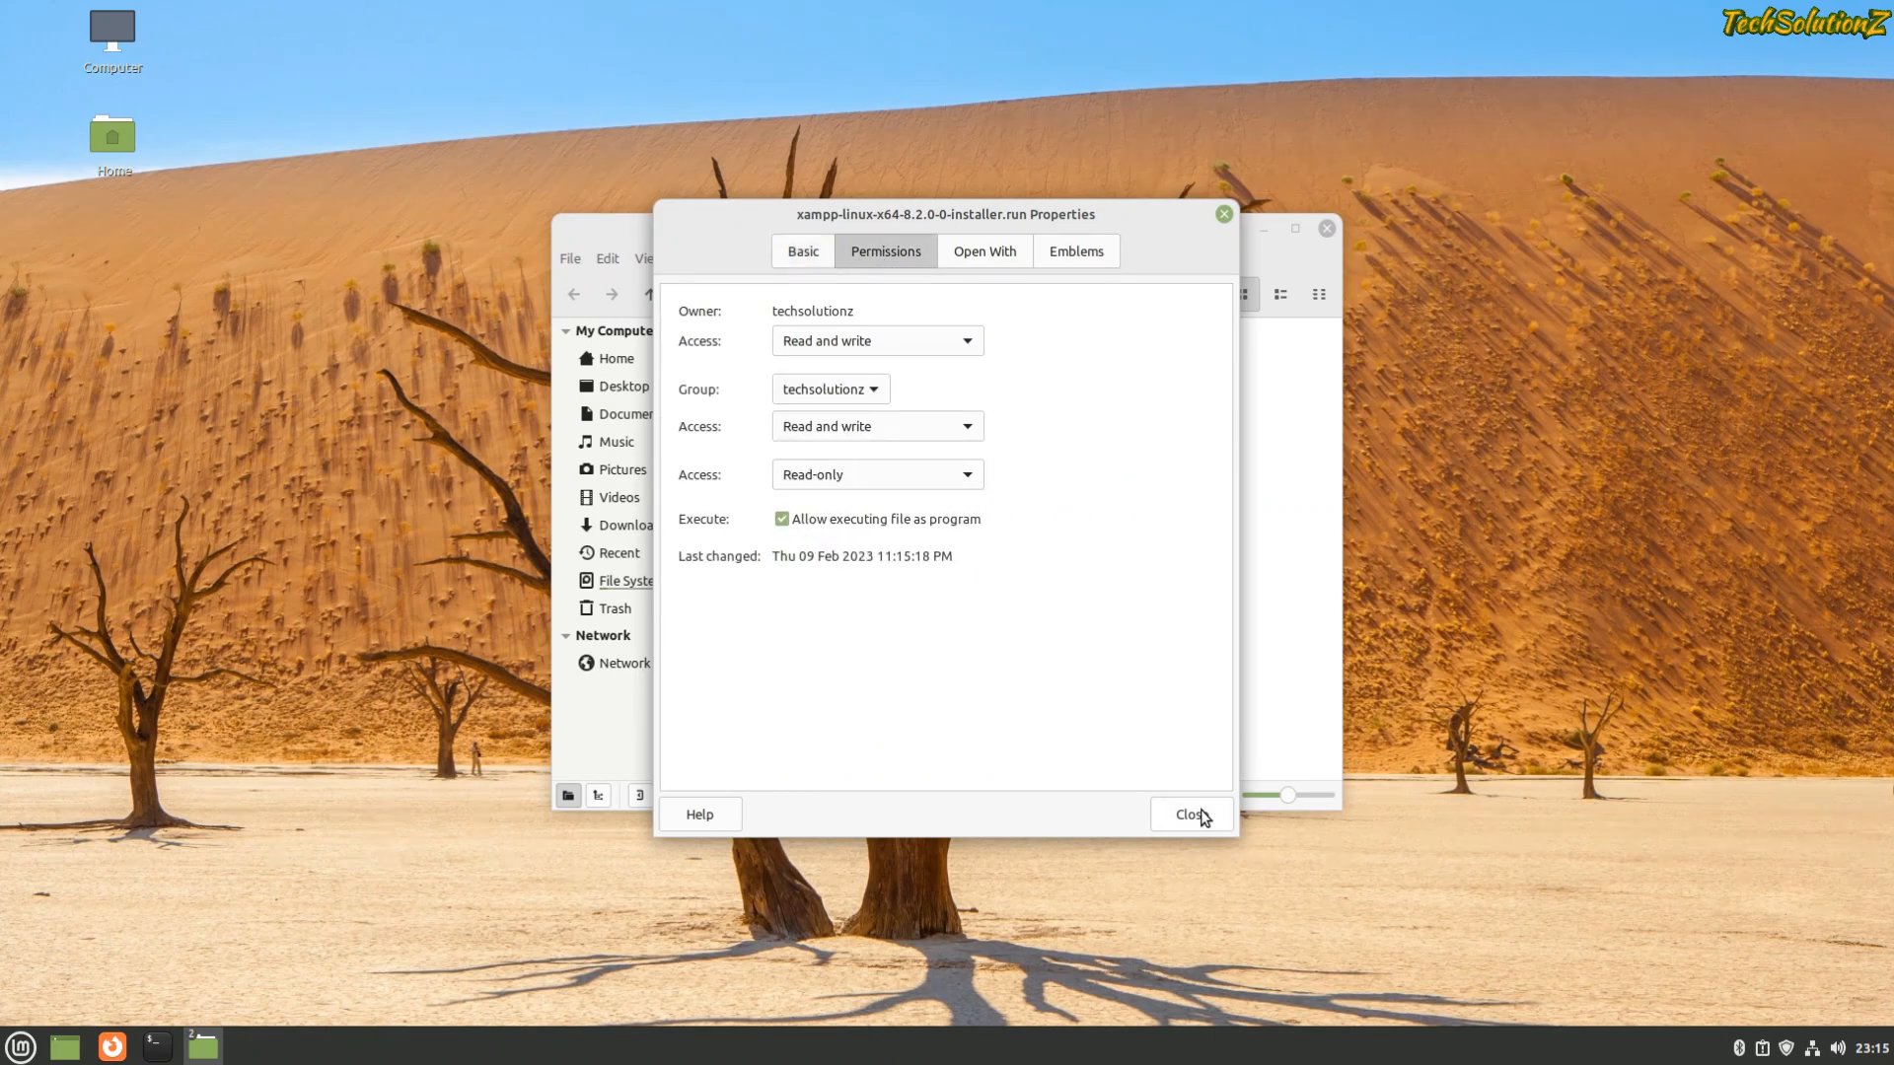
{"action": "left_click", "coordinate": [1187, 813]}
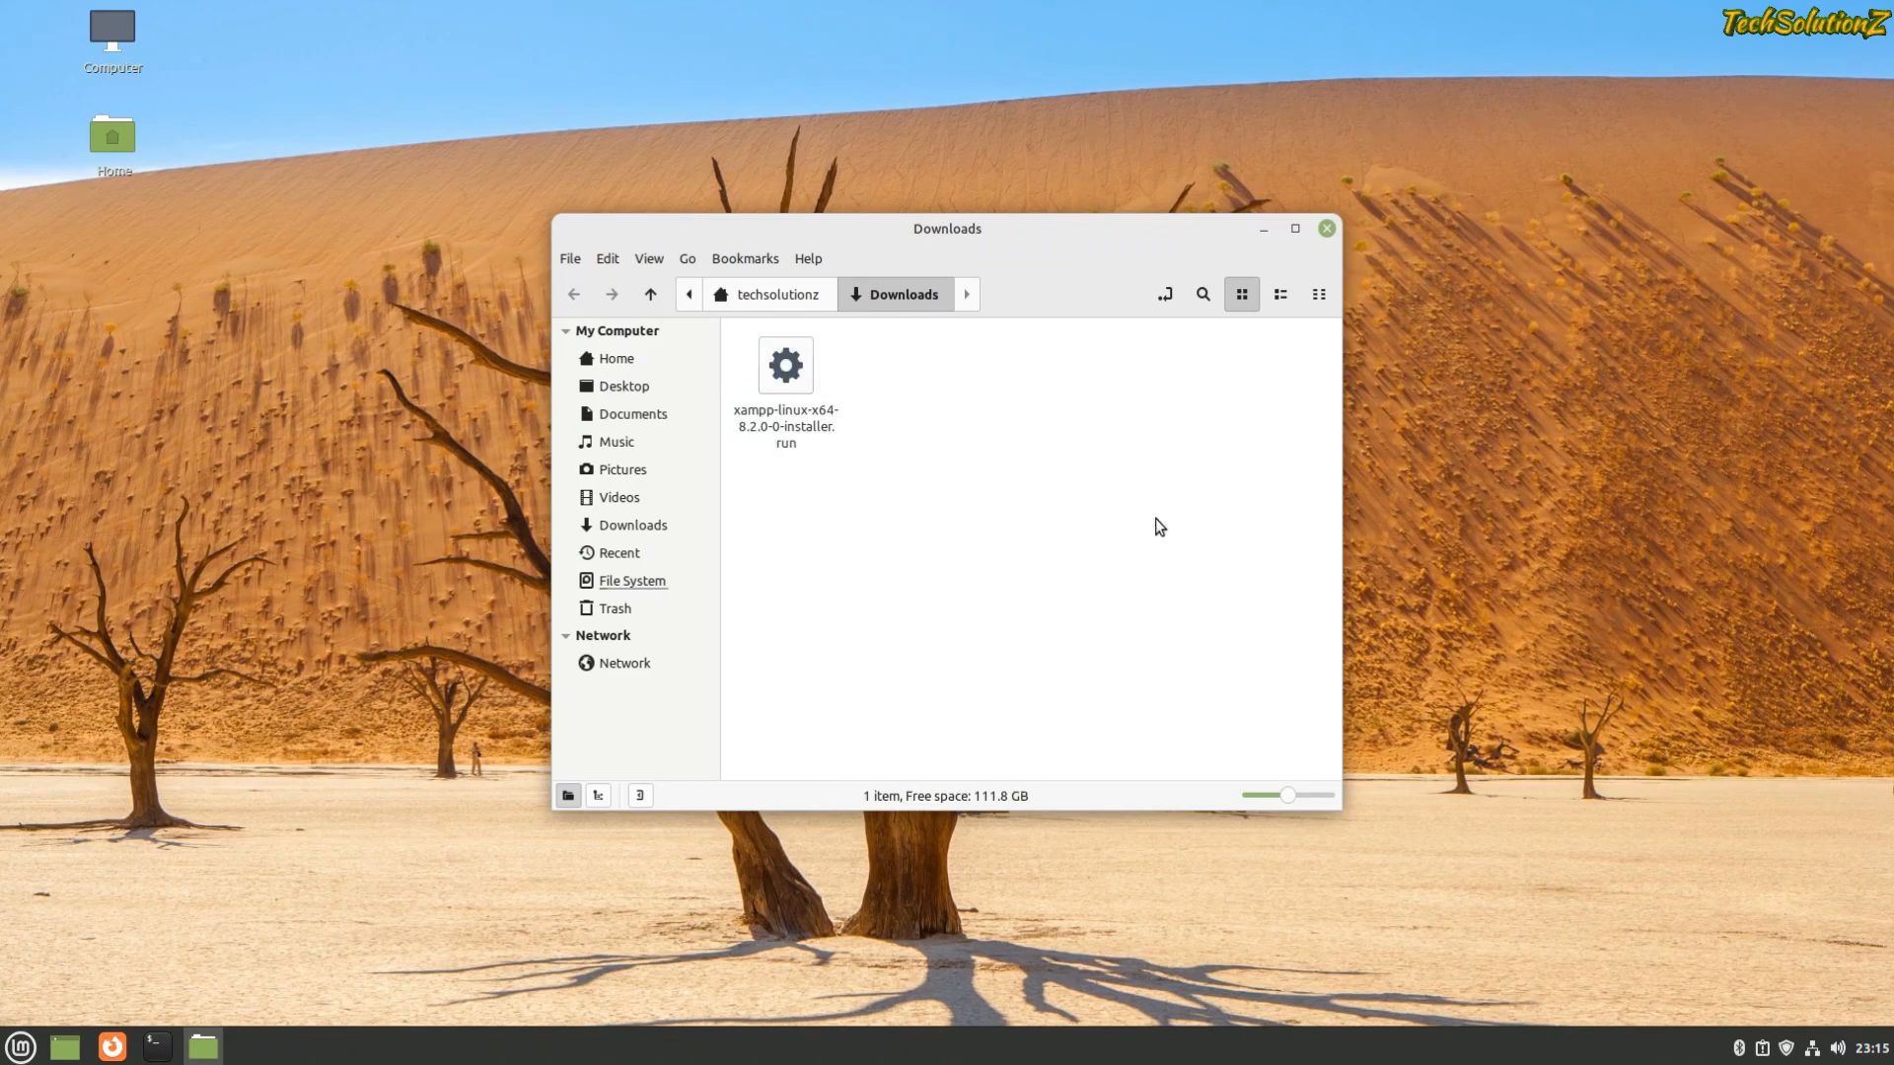
{"action": "left_click", "coordinate": [154, 1045]}
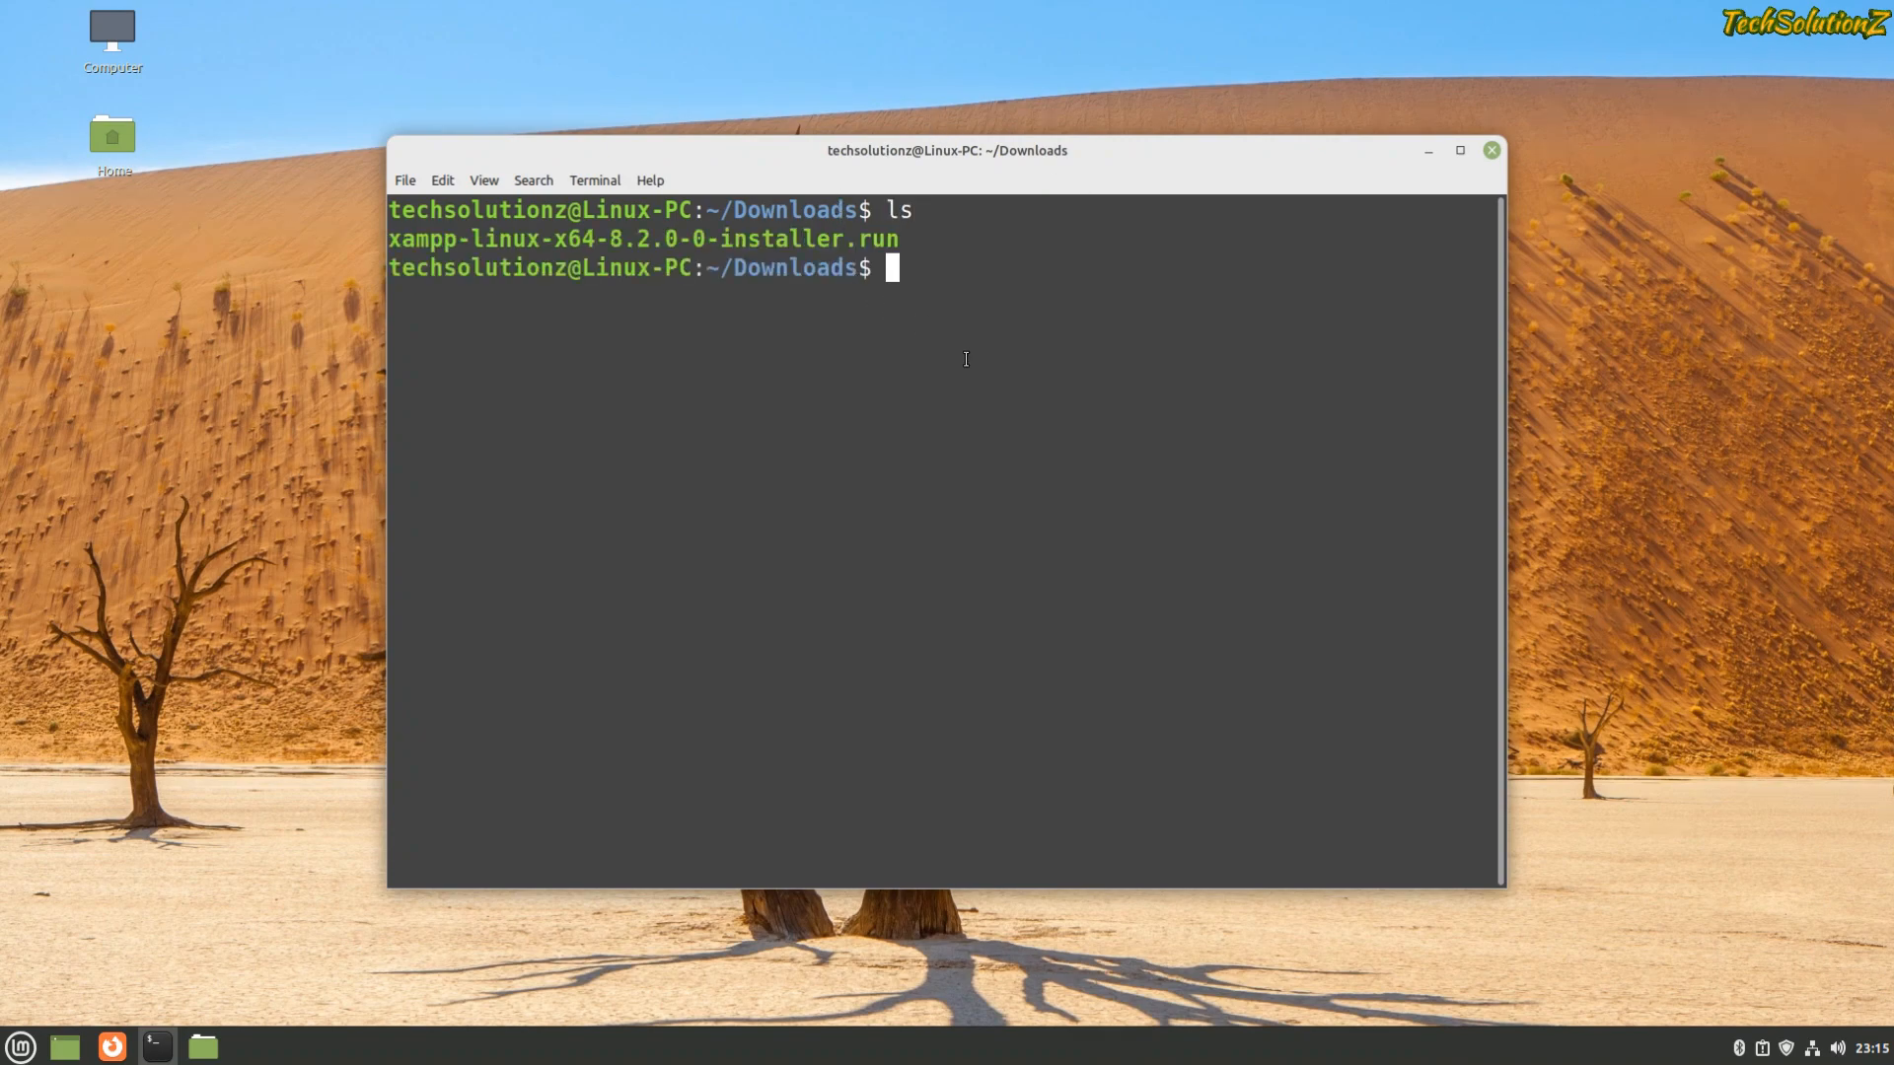
- Launch the installer with 'sudo ./' plus the pasted filename and confirm the password
{"action": "type", "text": "sud"}
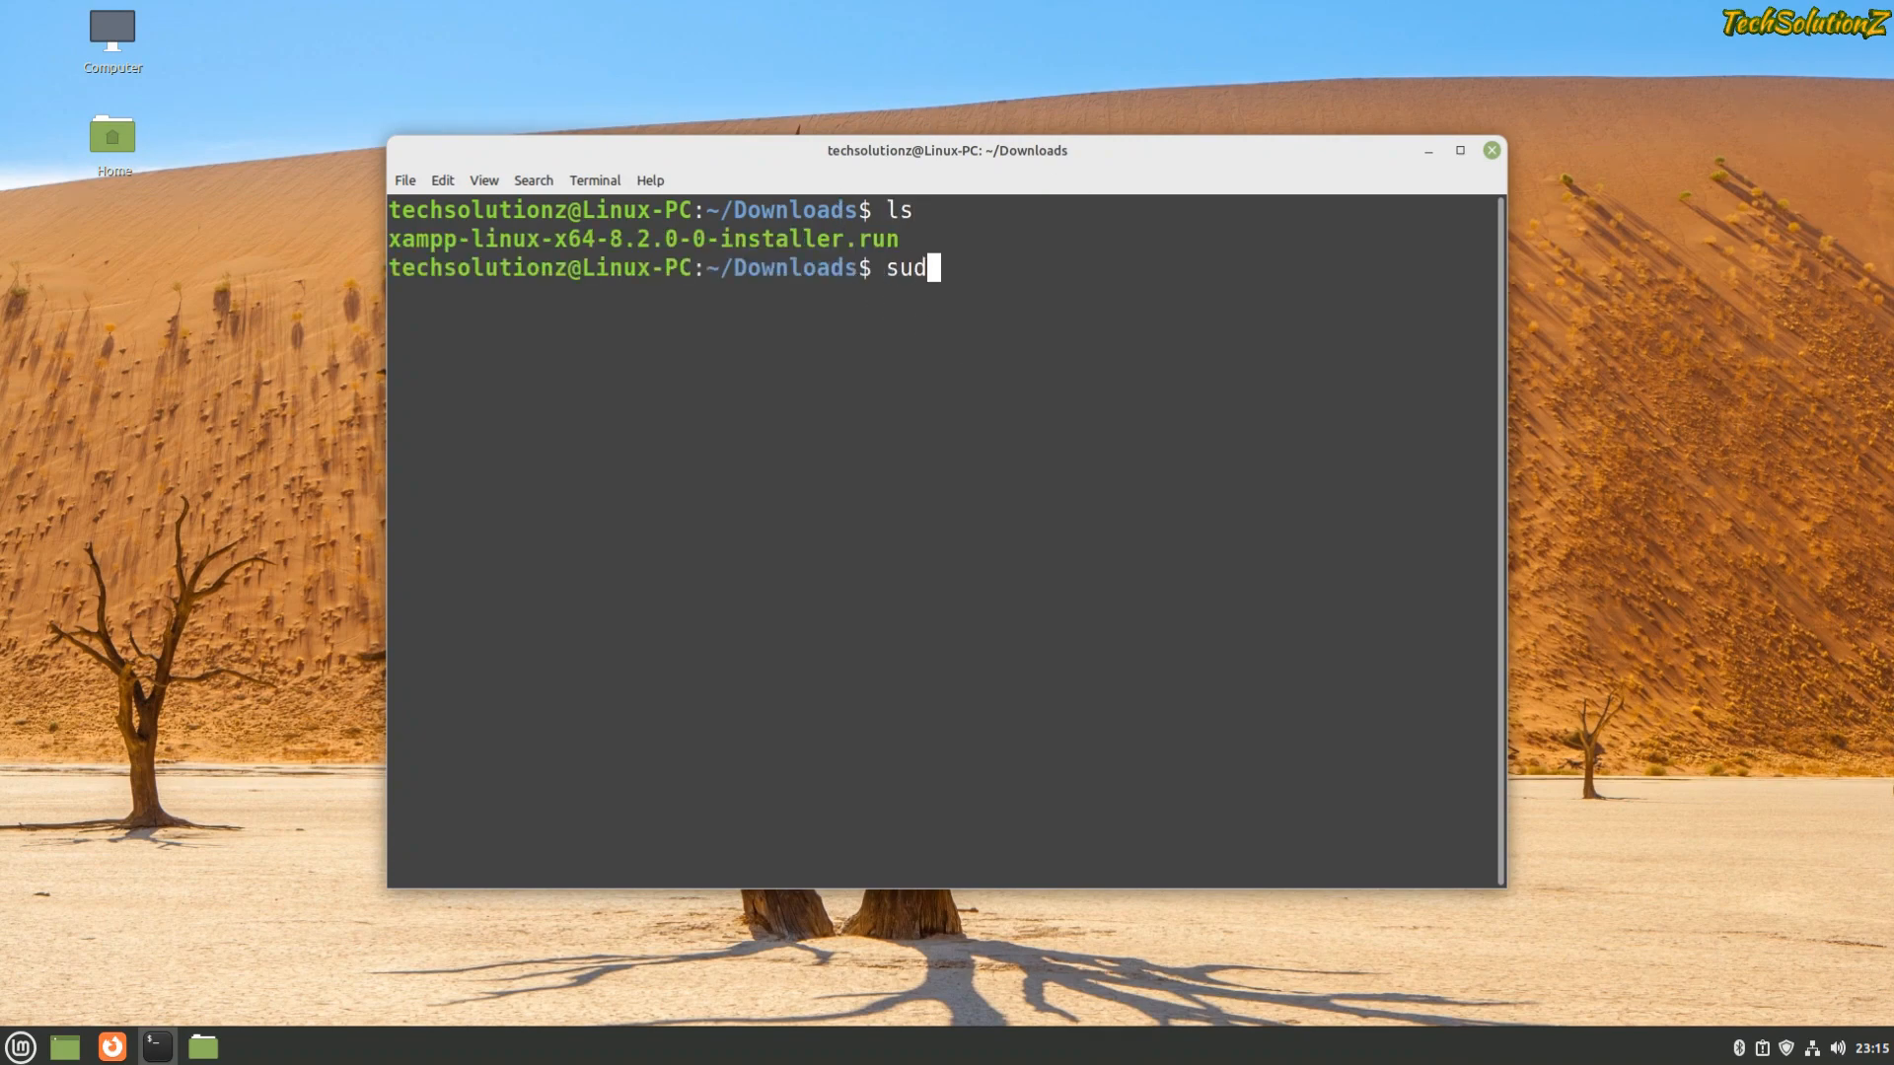
{"action": "type", "text": "o ./"}
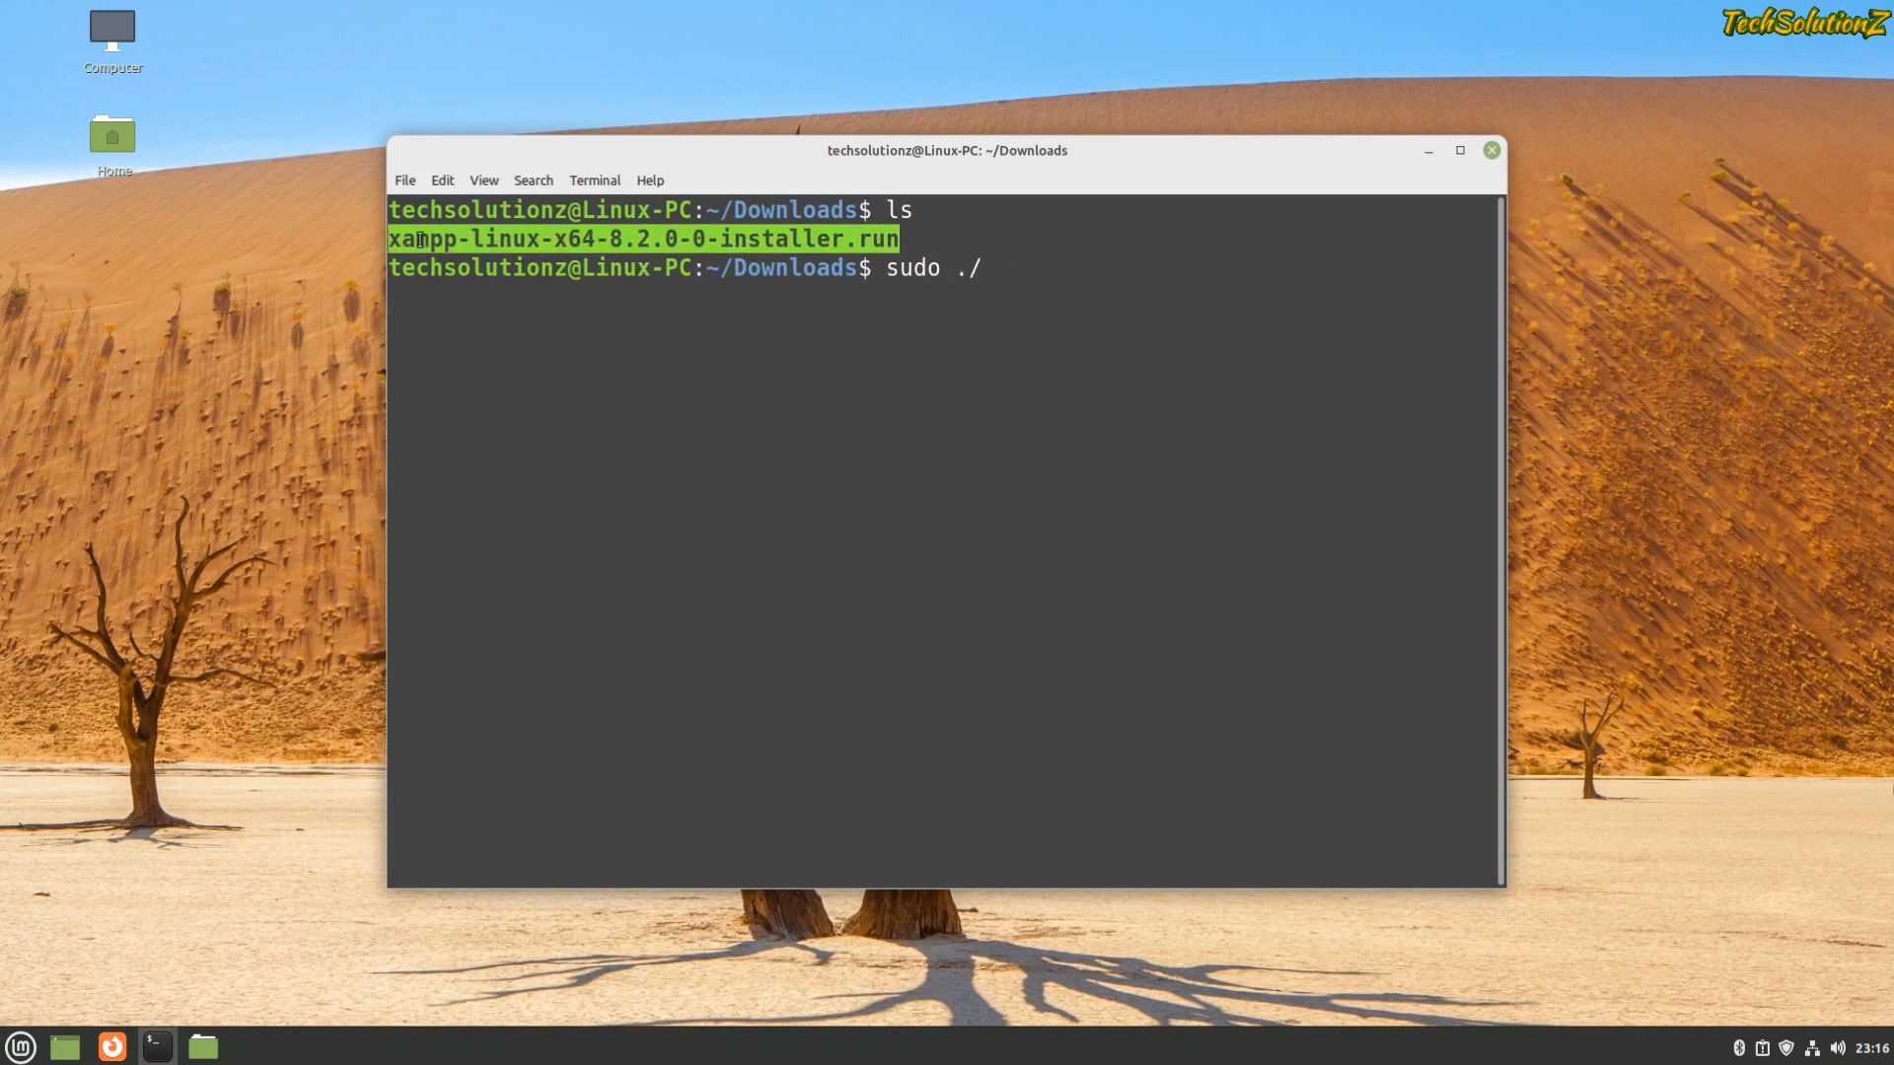
{"action": "right_click", "coordinate": [991, 267]}
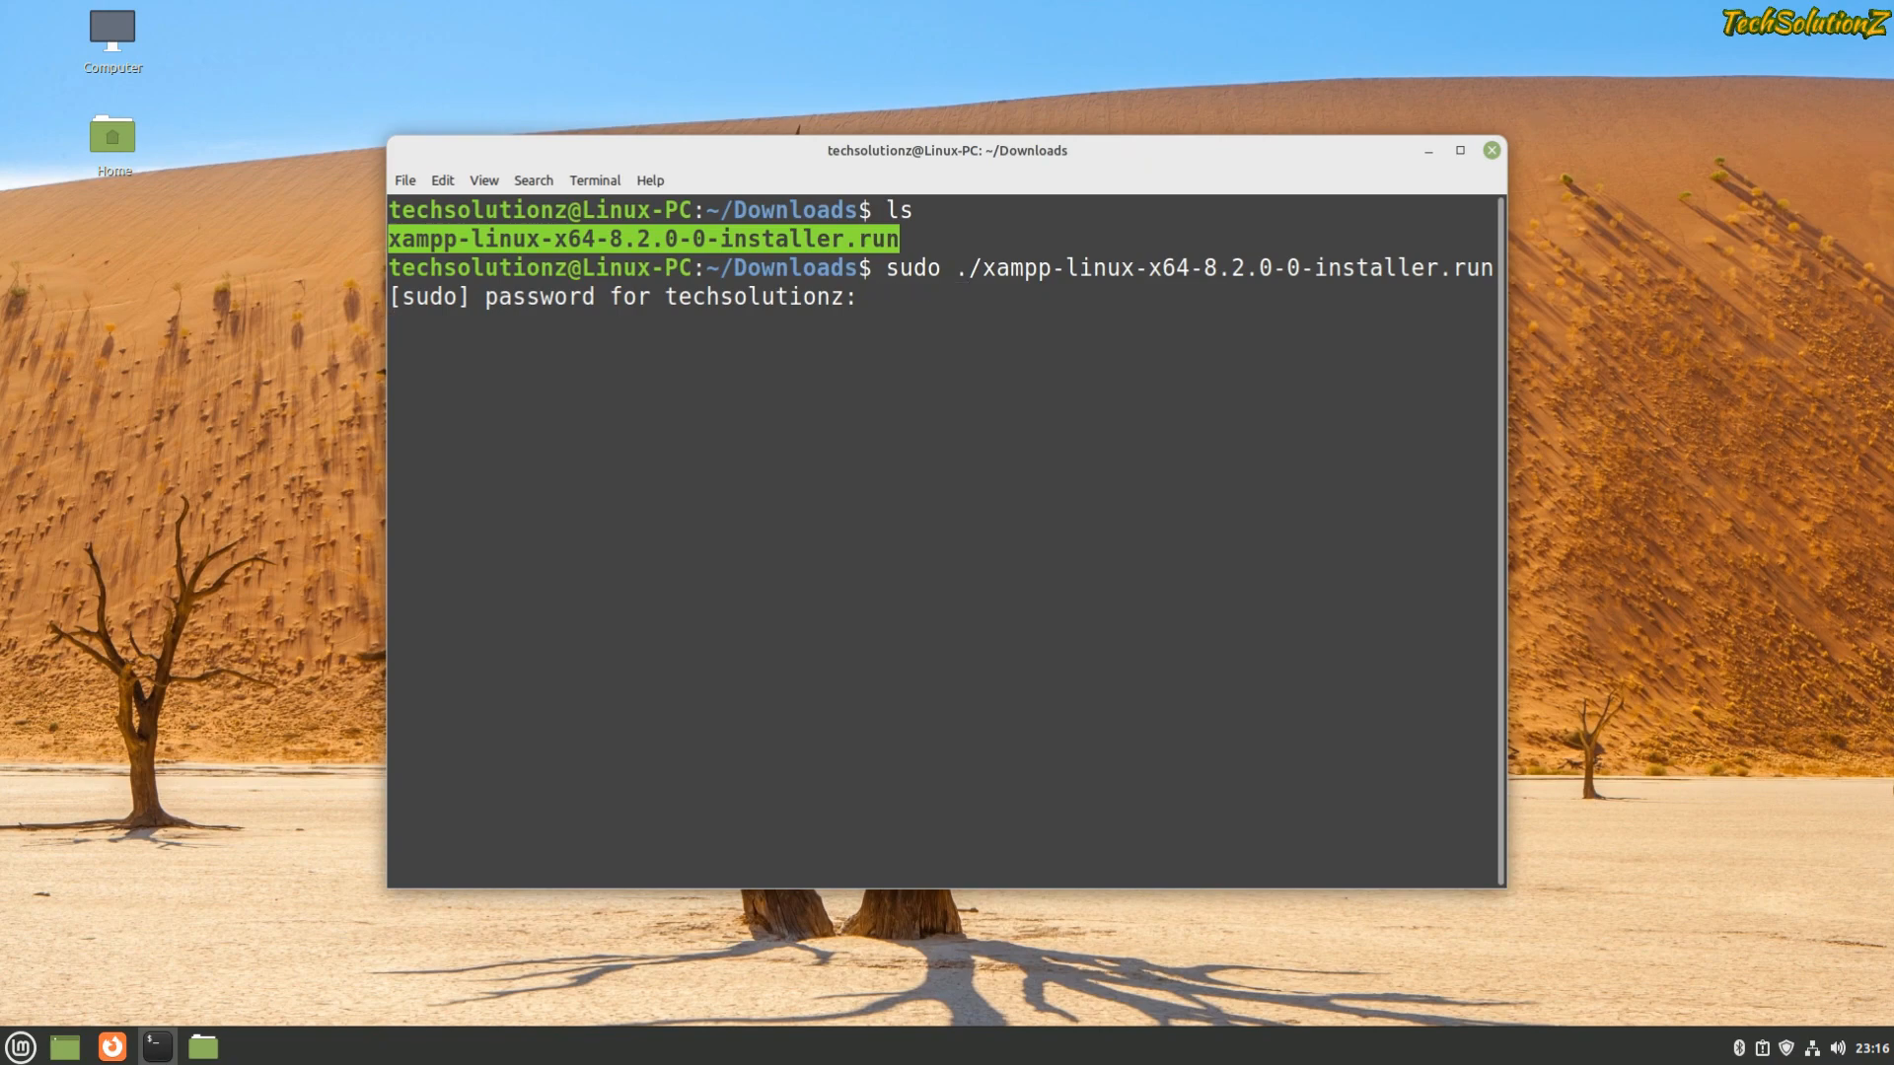
{"action": "key", "text": "Return"}
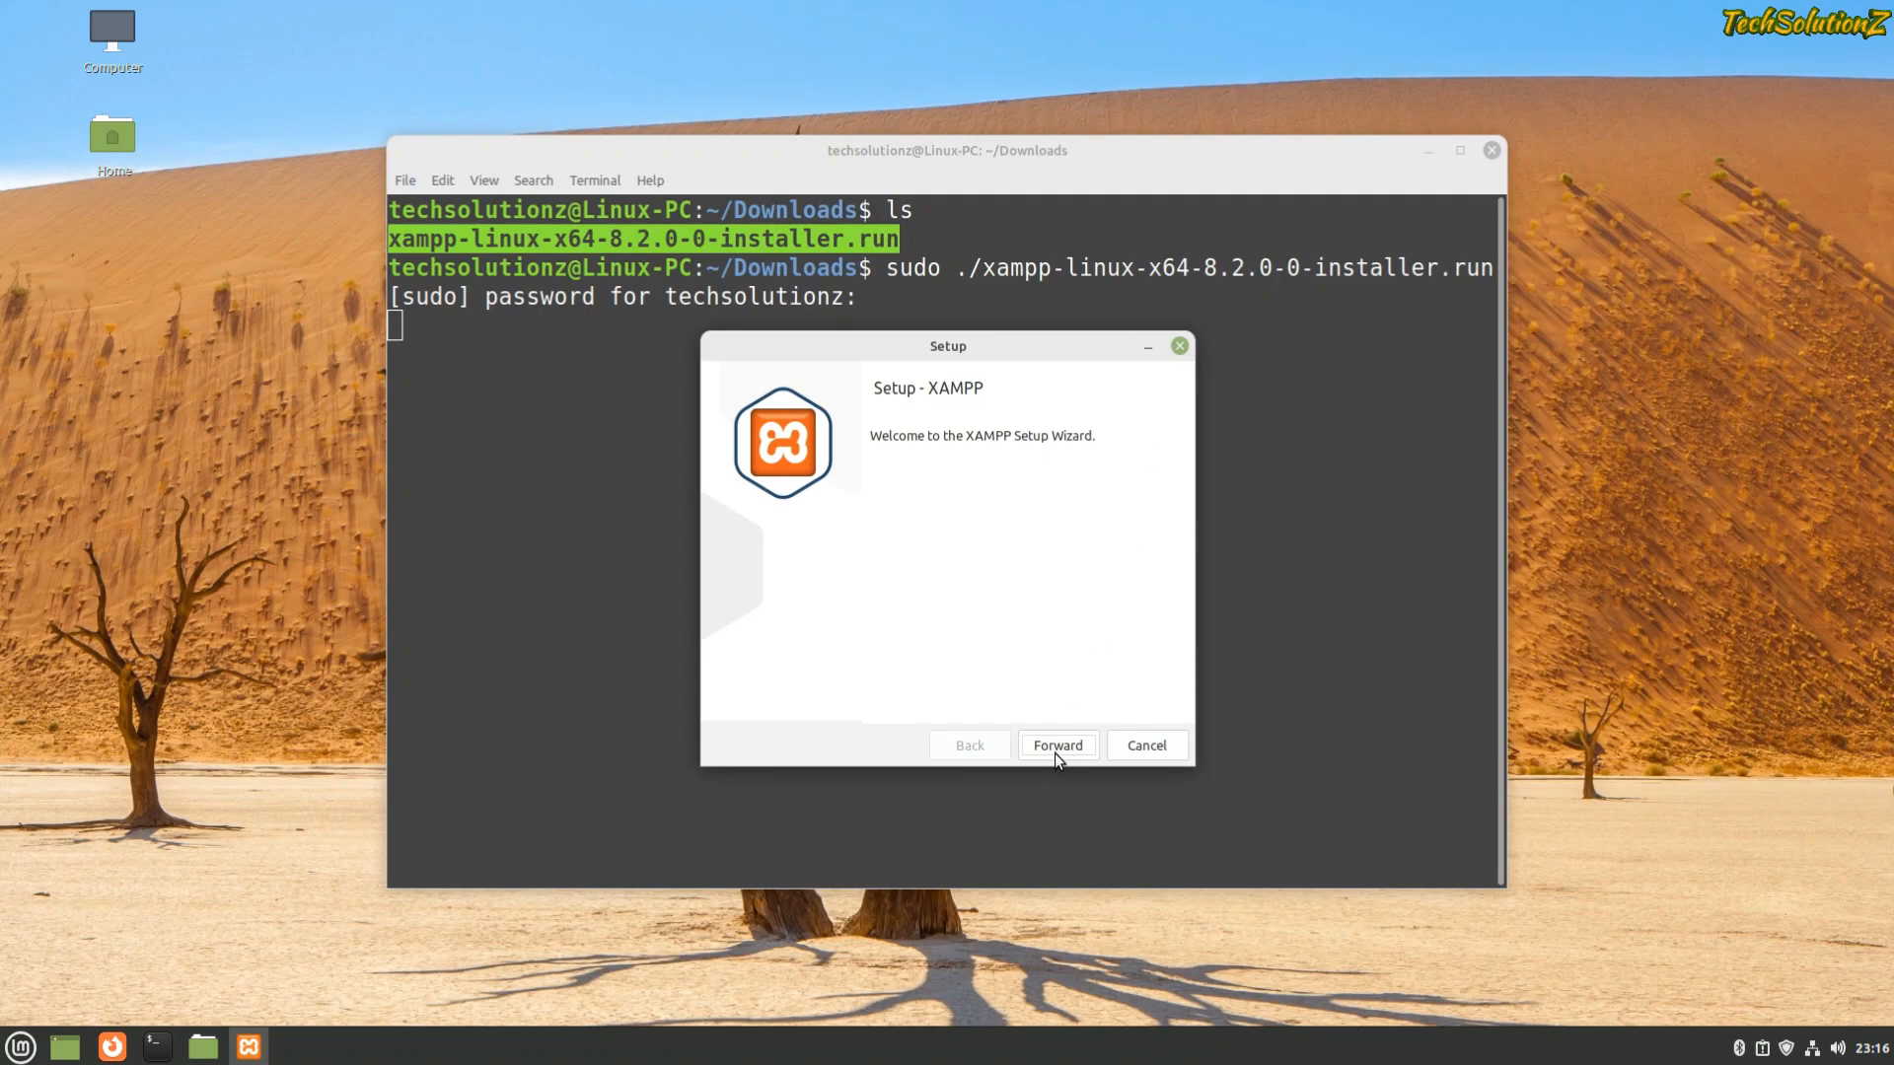
- Step through the Setup Wizard, install XAMPP to /opt/lampp, and finish with Launch XAMPP checked
{"action": "left_click", "coordinate": [1055, 745]}
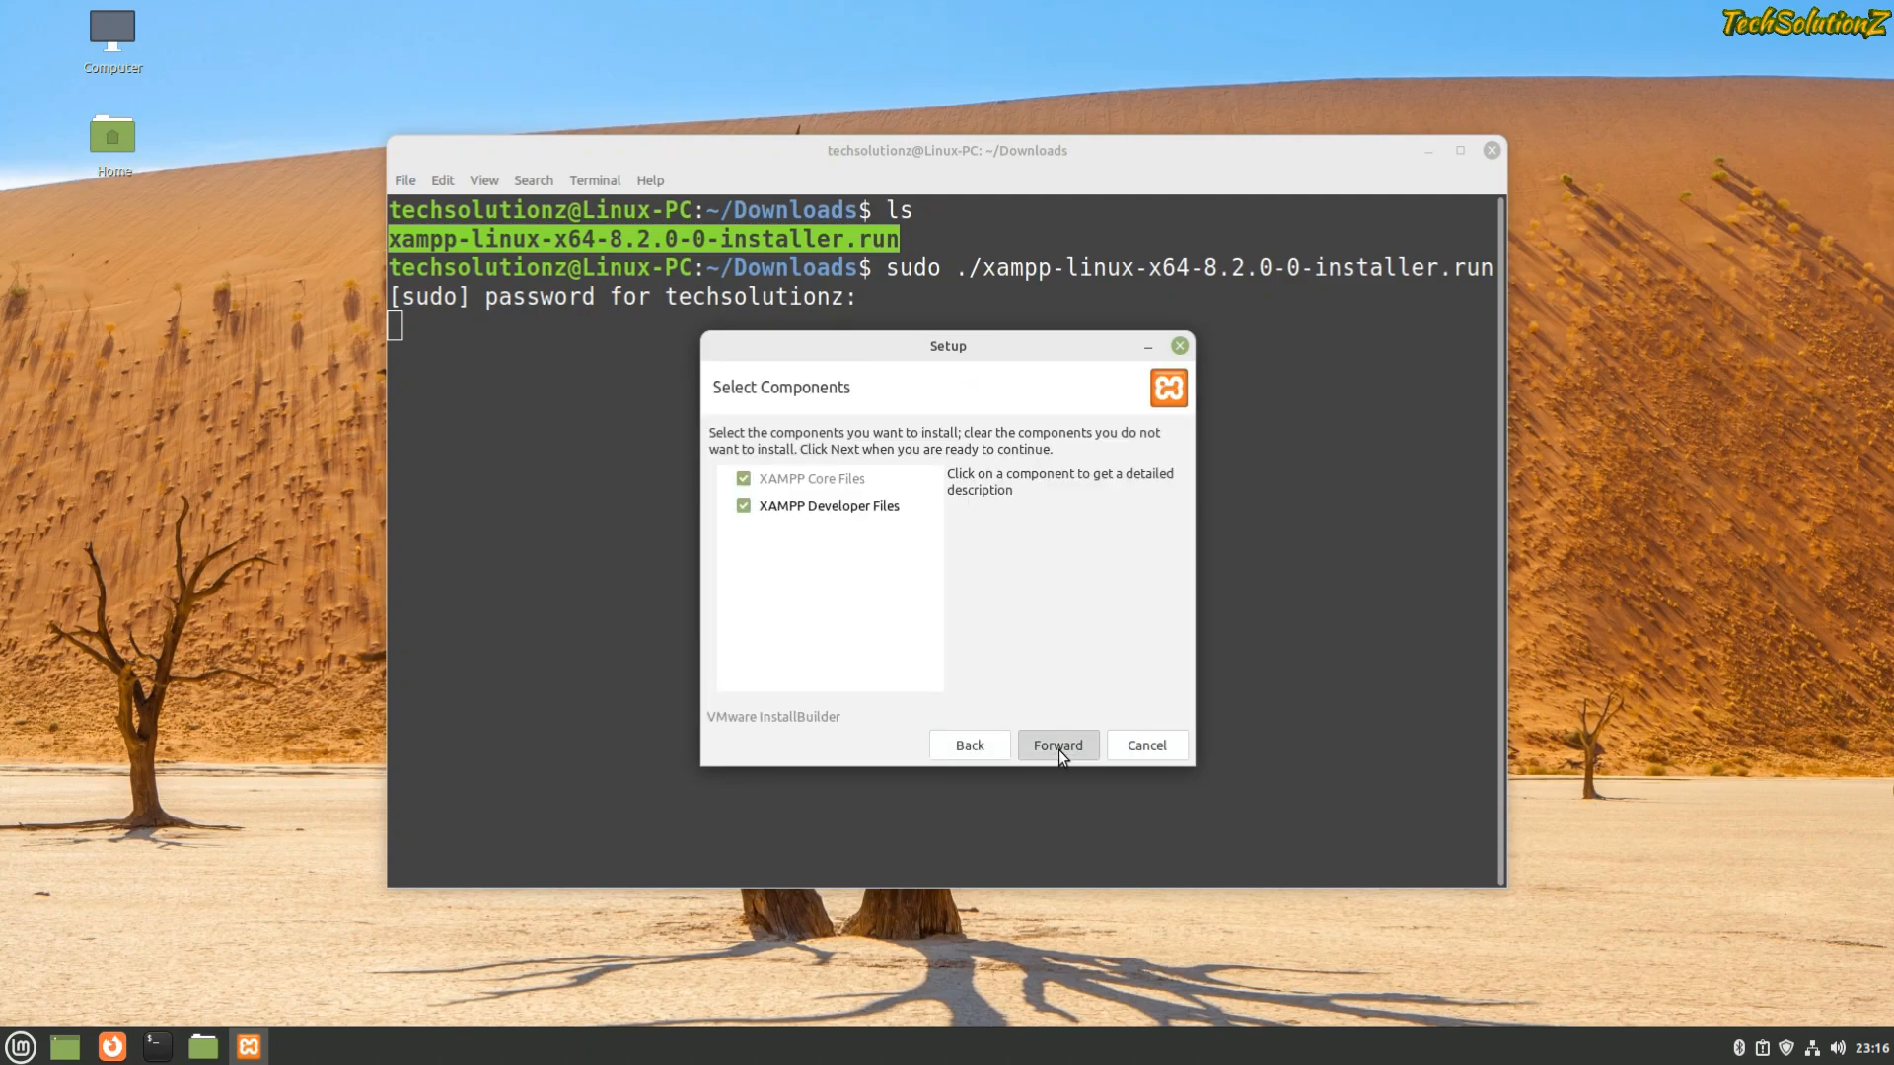
{"action": "left_click", "coordinate": [1055, 746]}
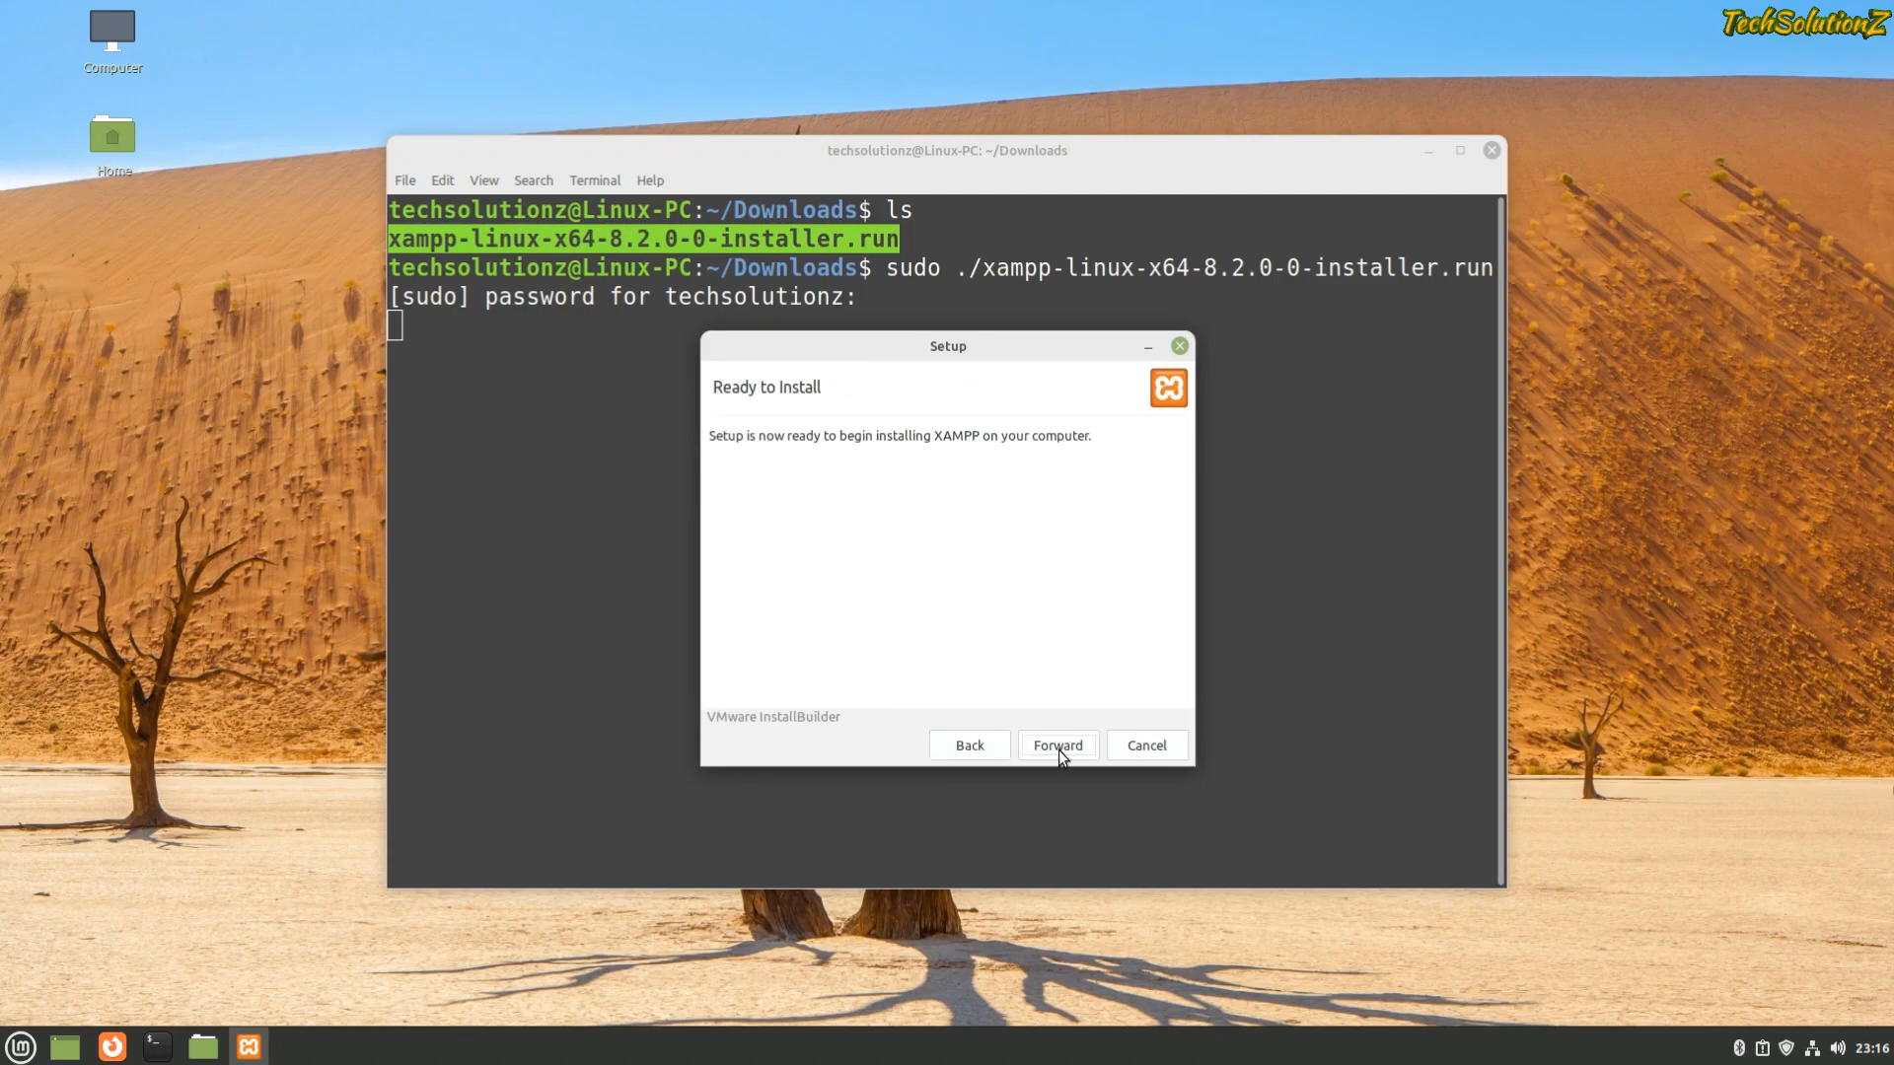
{"action": "left_click", "coordinate": [1055, 746]}
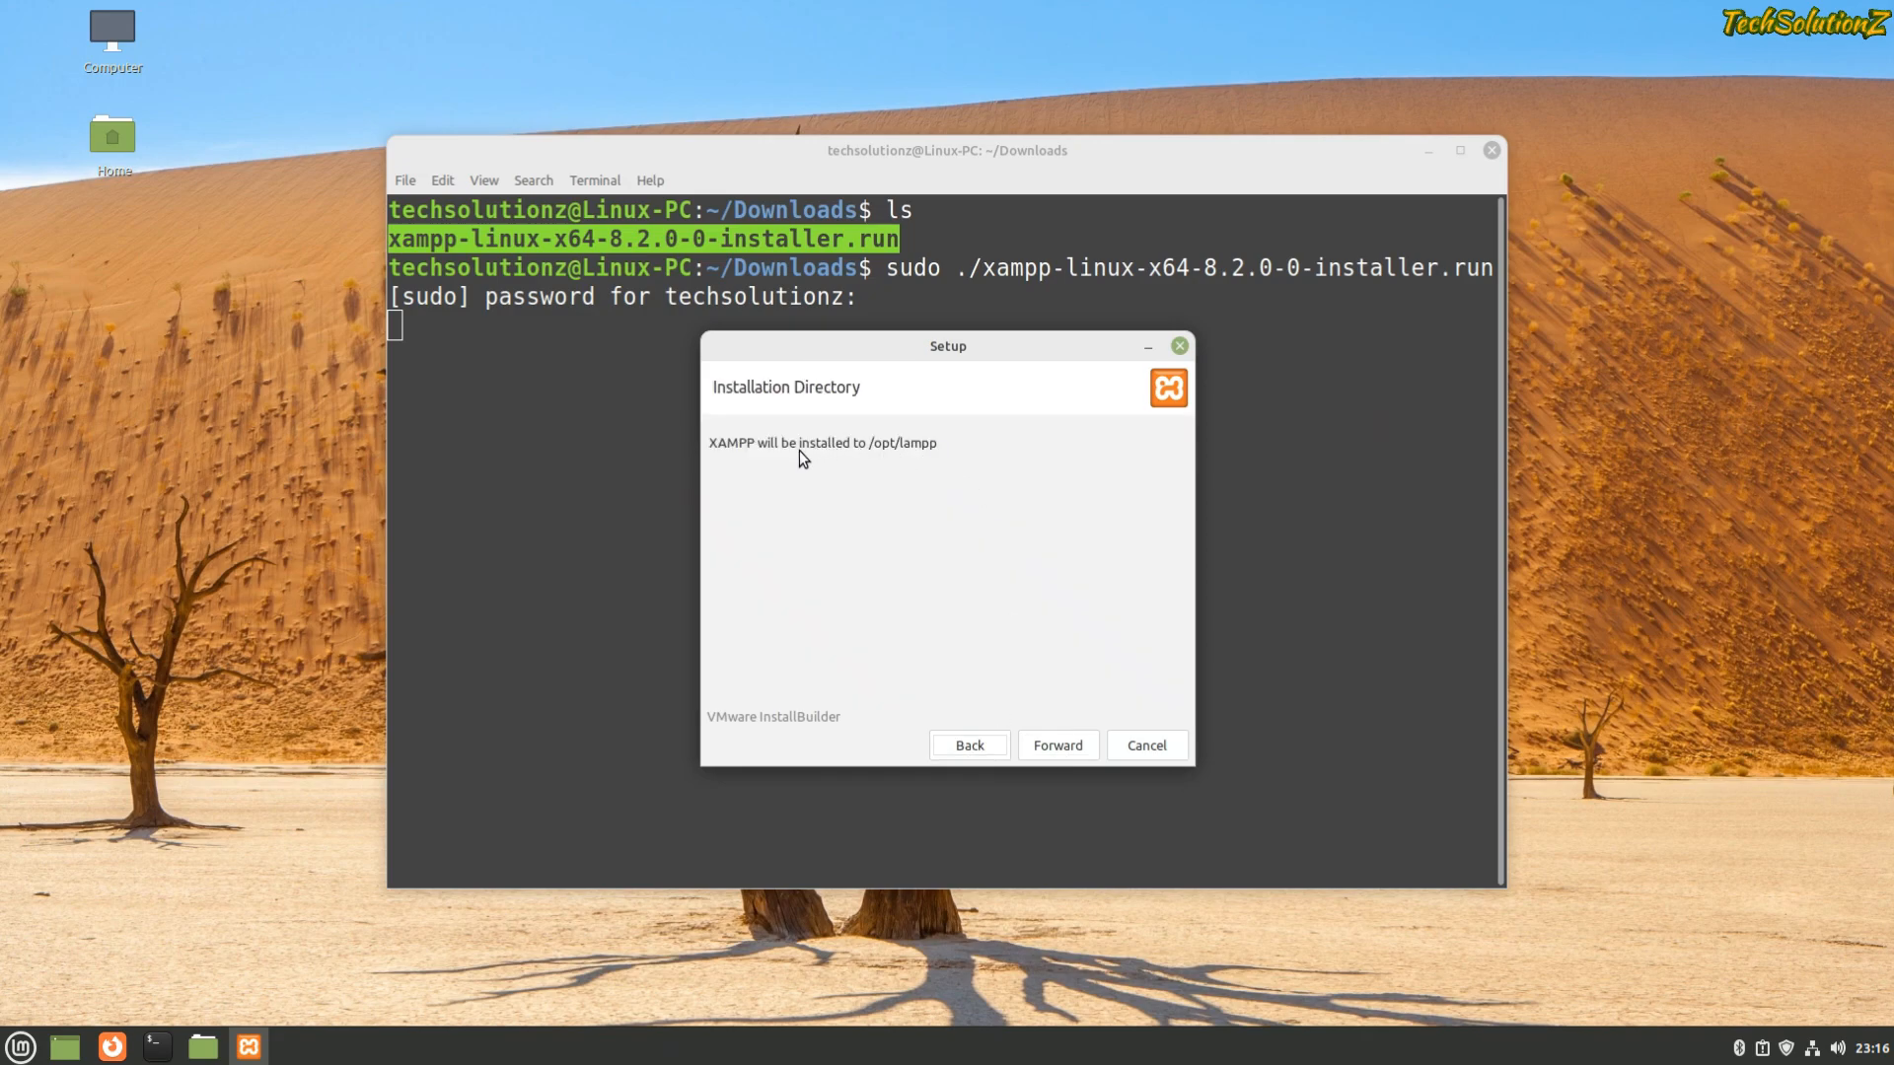
{"action": "mouse_move", "coordinate": [1088, 722]}
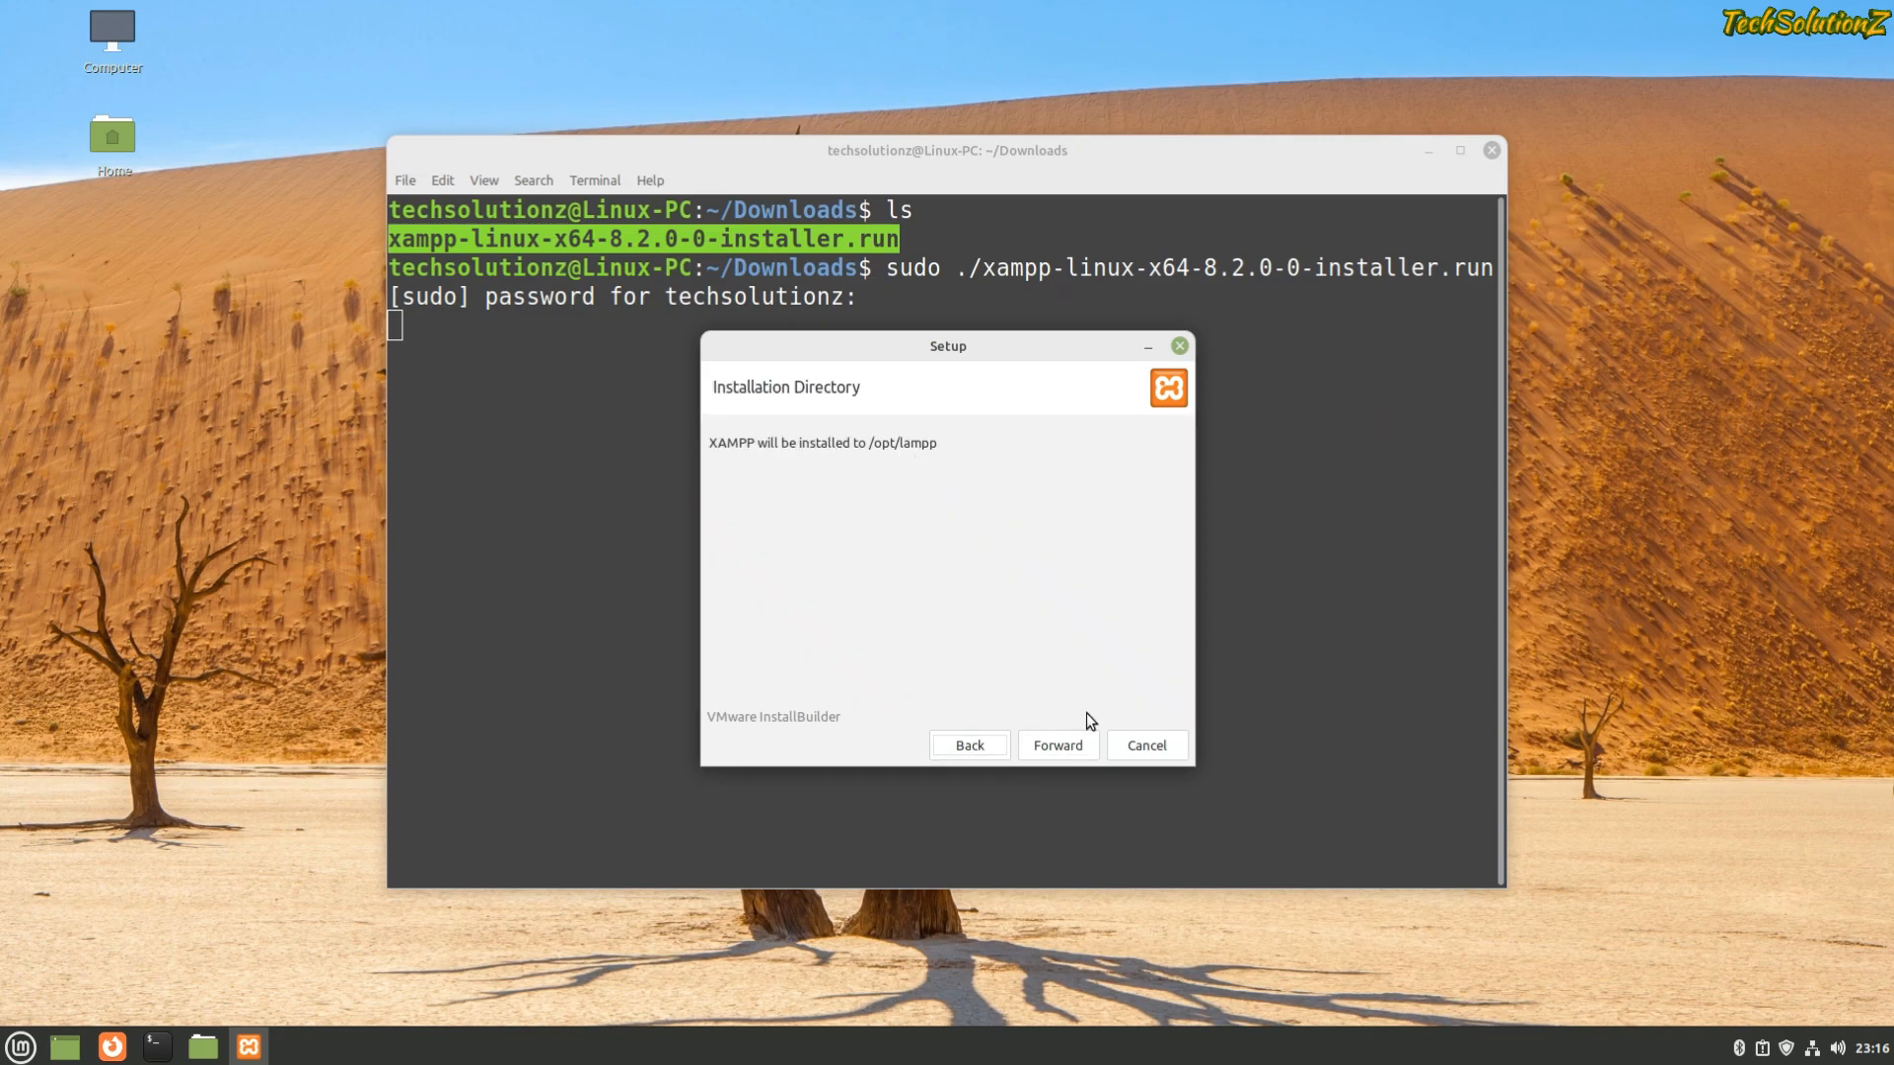
{"action": "left_click", "coordinate": [1056, 746]}
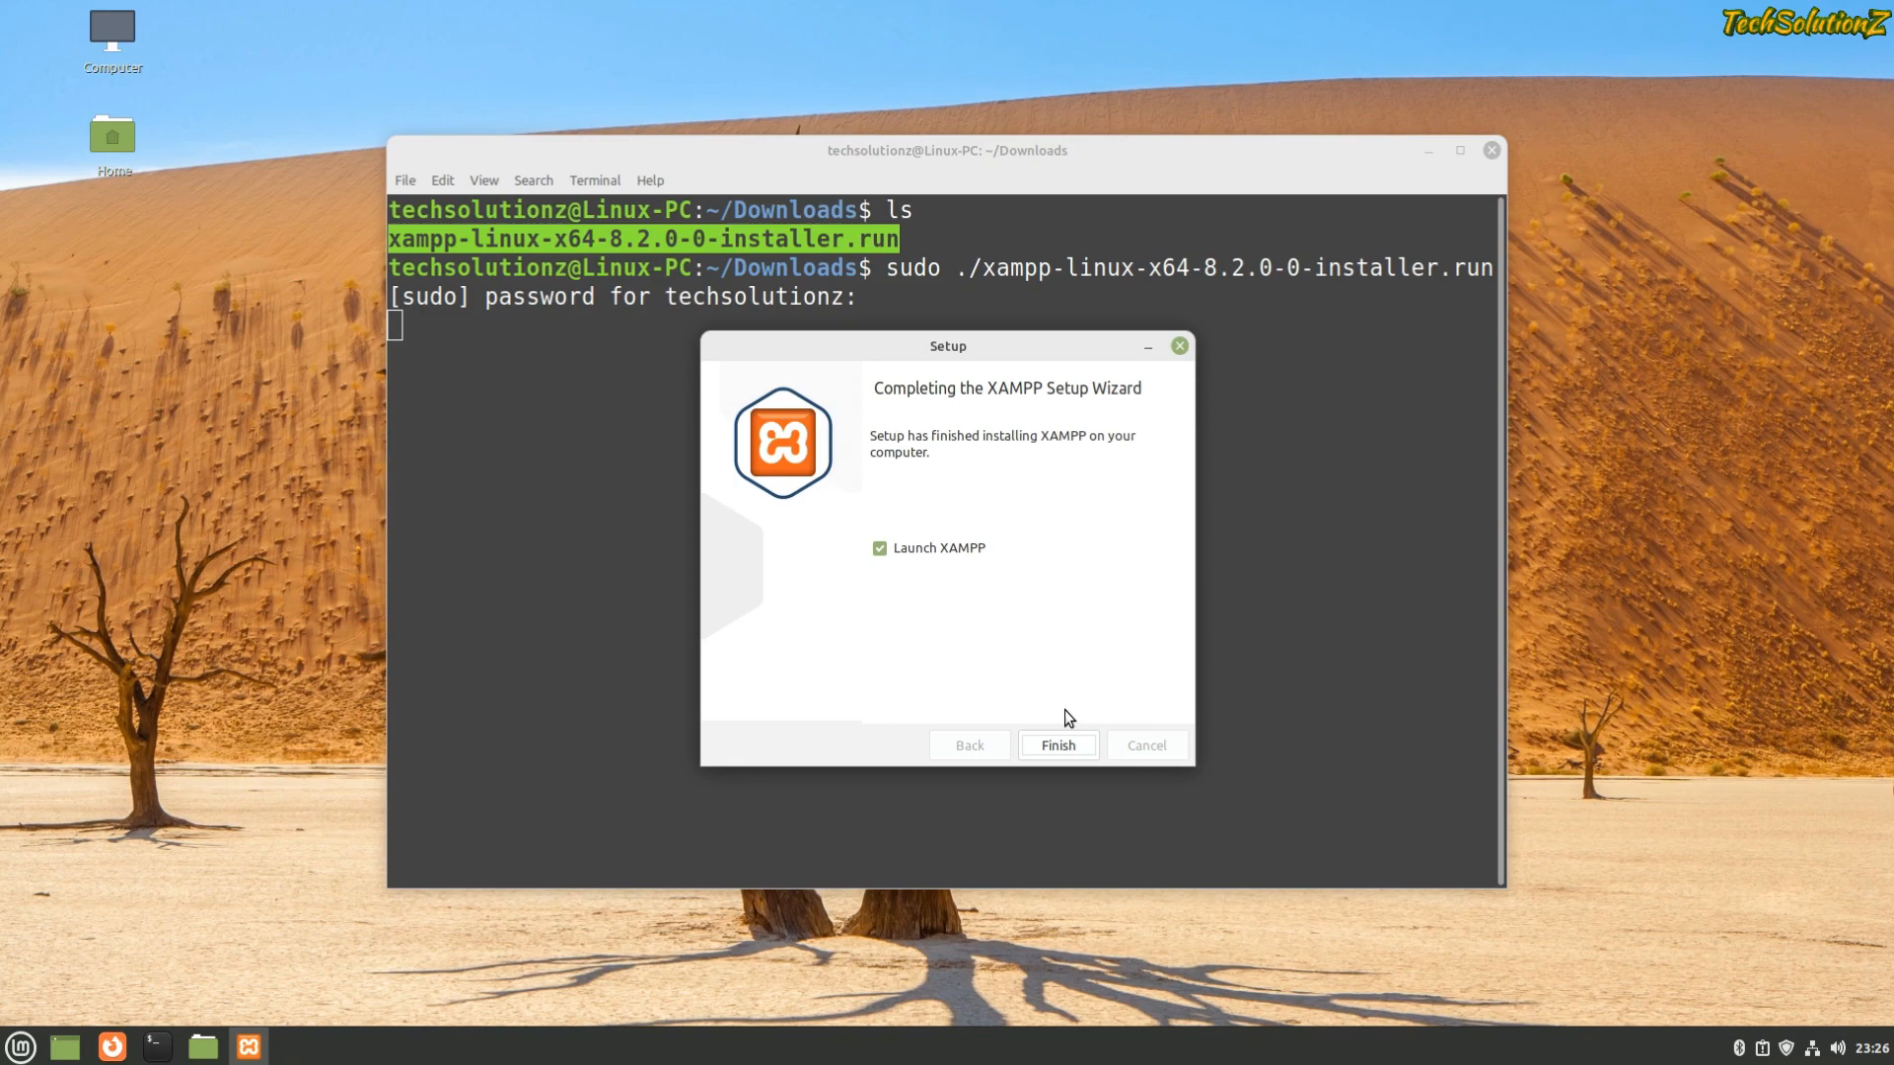
{"action": "left_click", "coordinate": [1054, 744]}
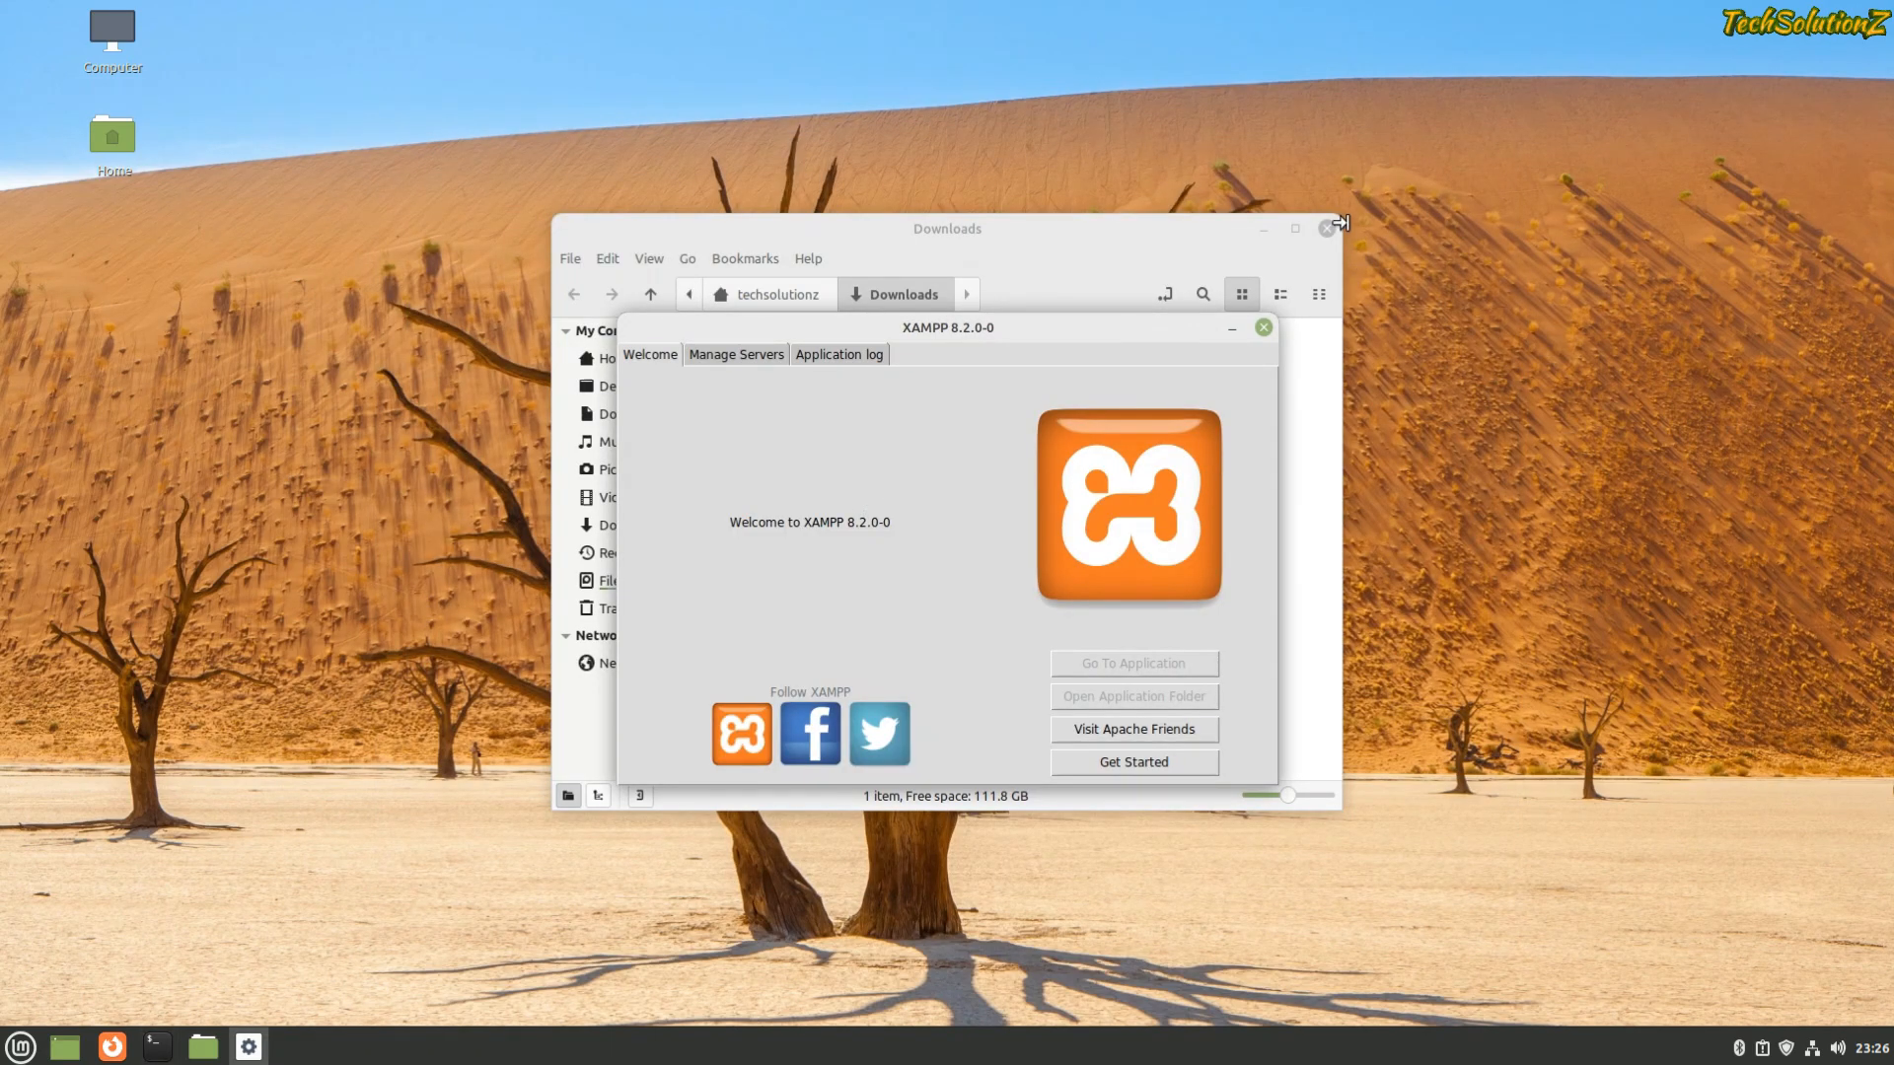
- In Manage Servers start all stopped servers (MySQL, ProFTPD), then launch Firefox
{"action": "left_click", "coordinate": [734, 353]}
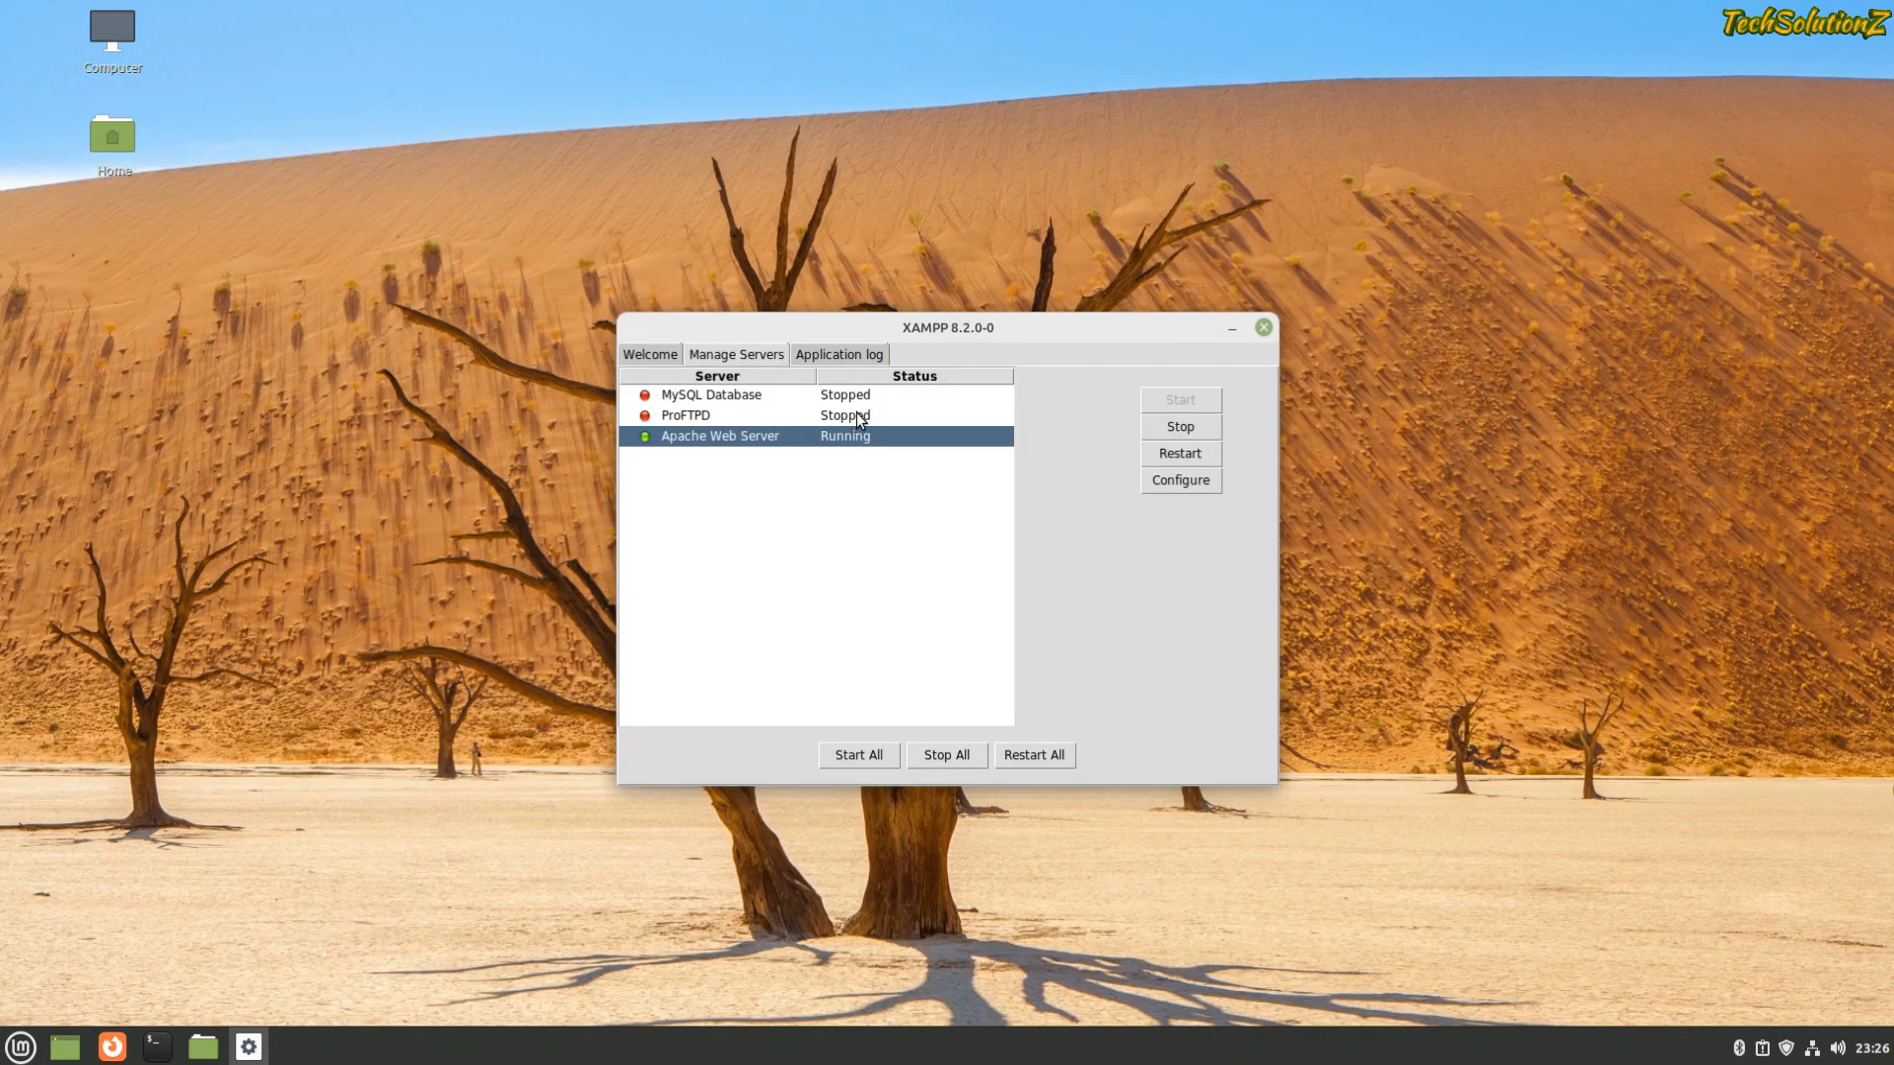
{"action": "left_click", "coordinate": [712, 394]}
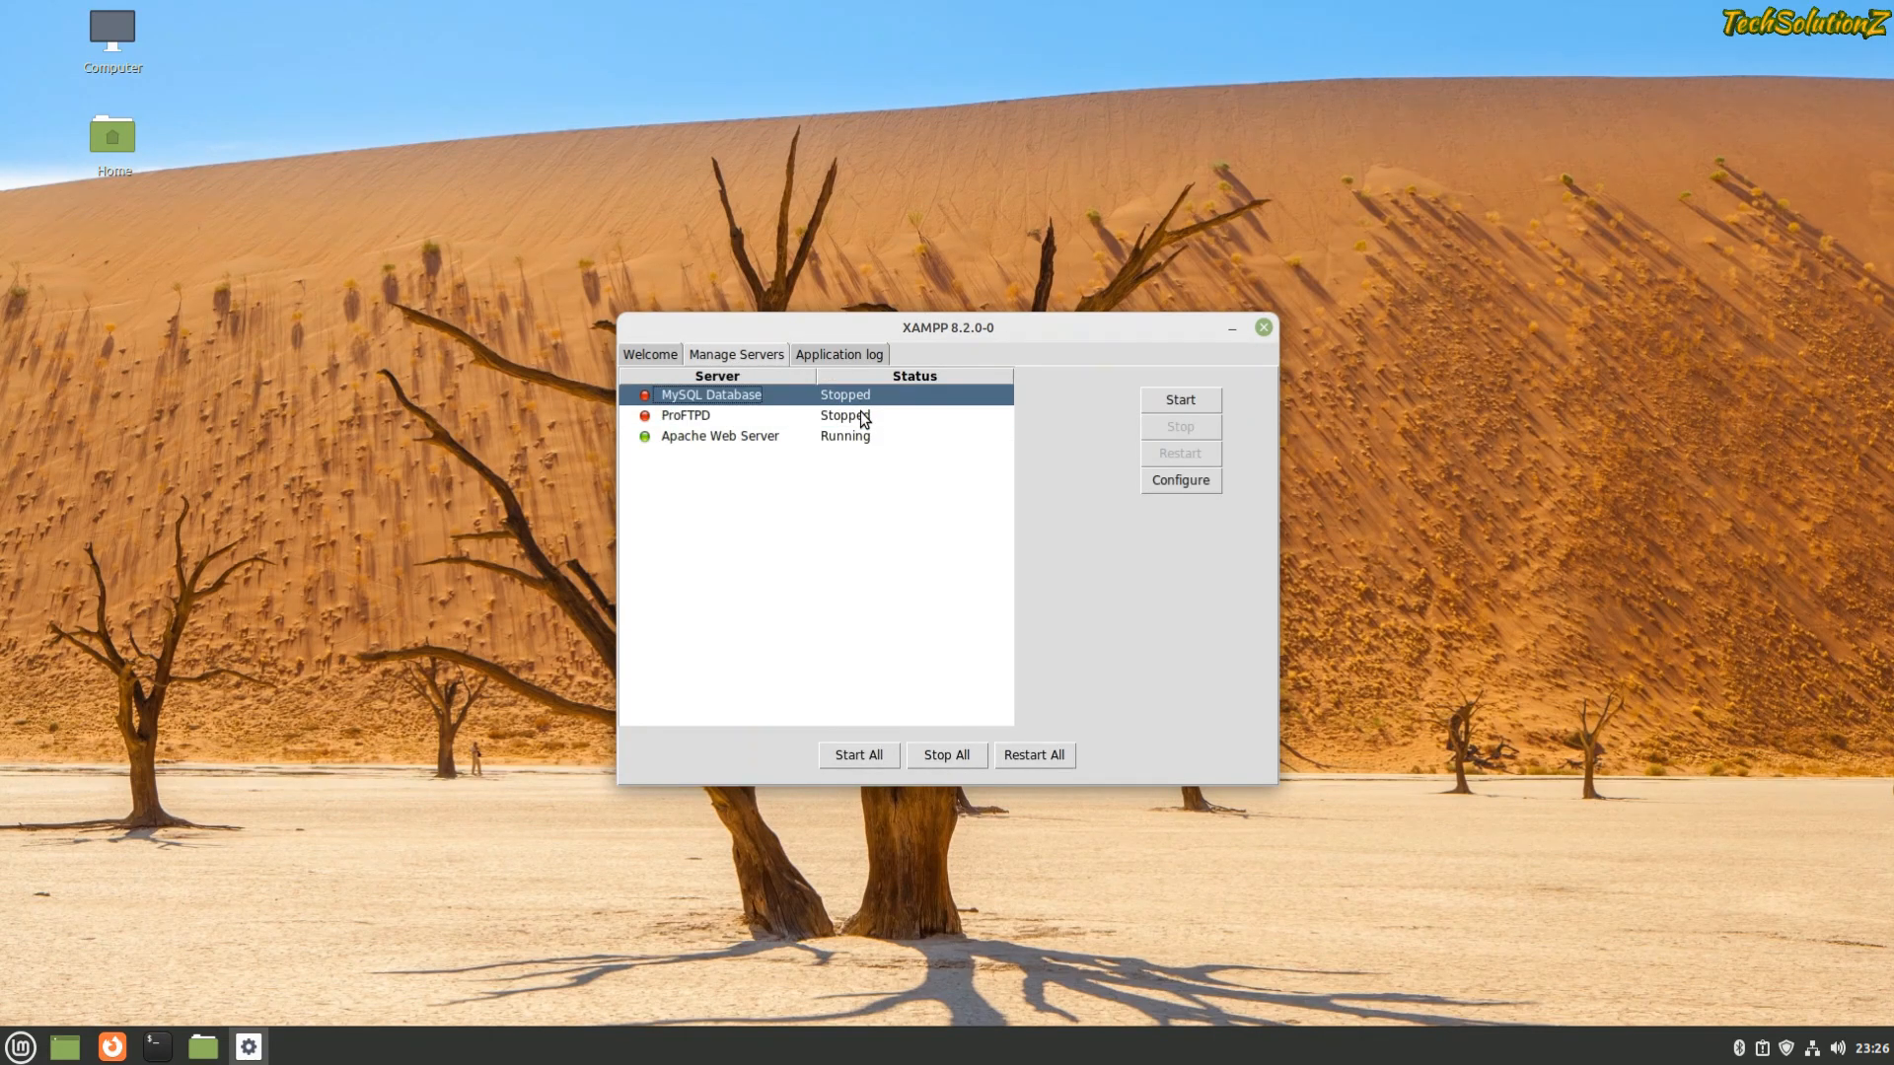
{"action": "left_click", "coordinate": [718, 436]}
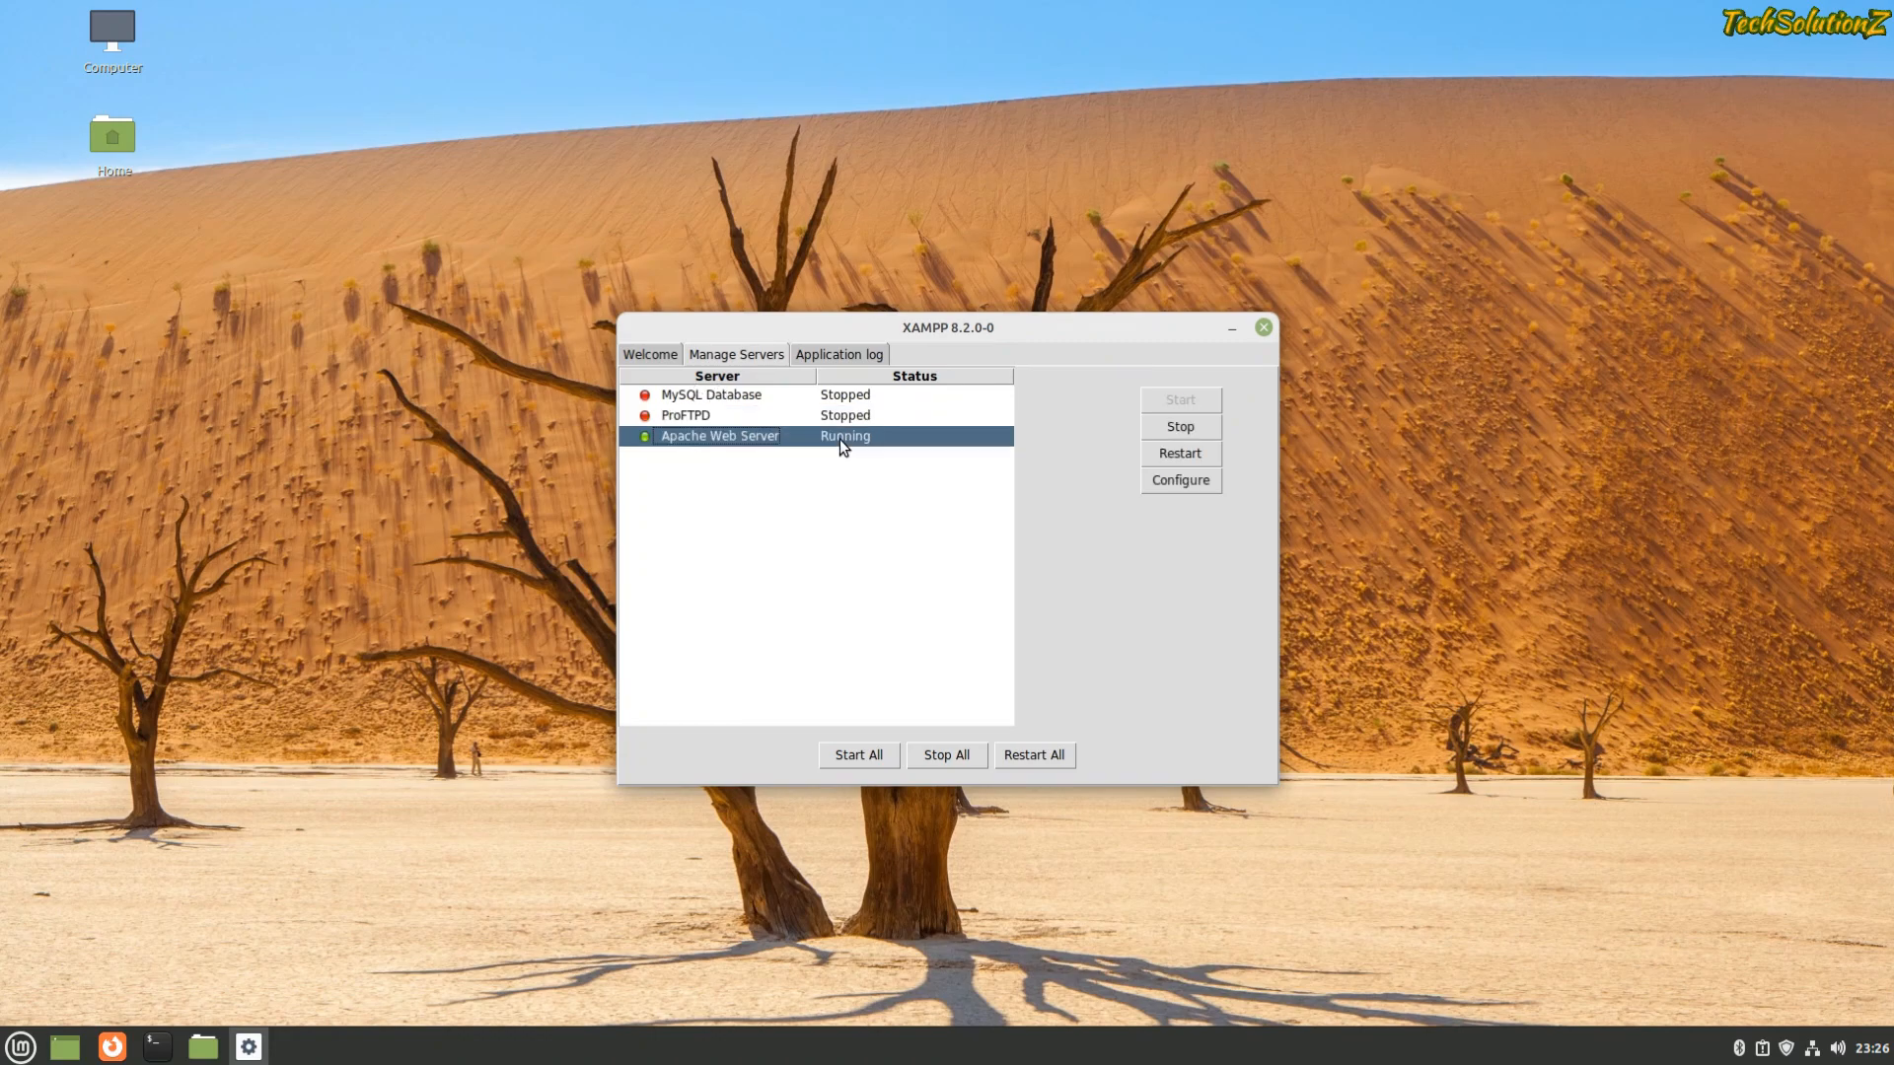
{"action": "left_click", "coordinate": [858, 756]}
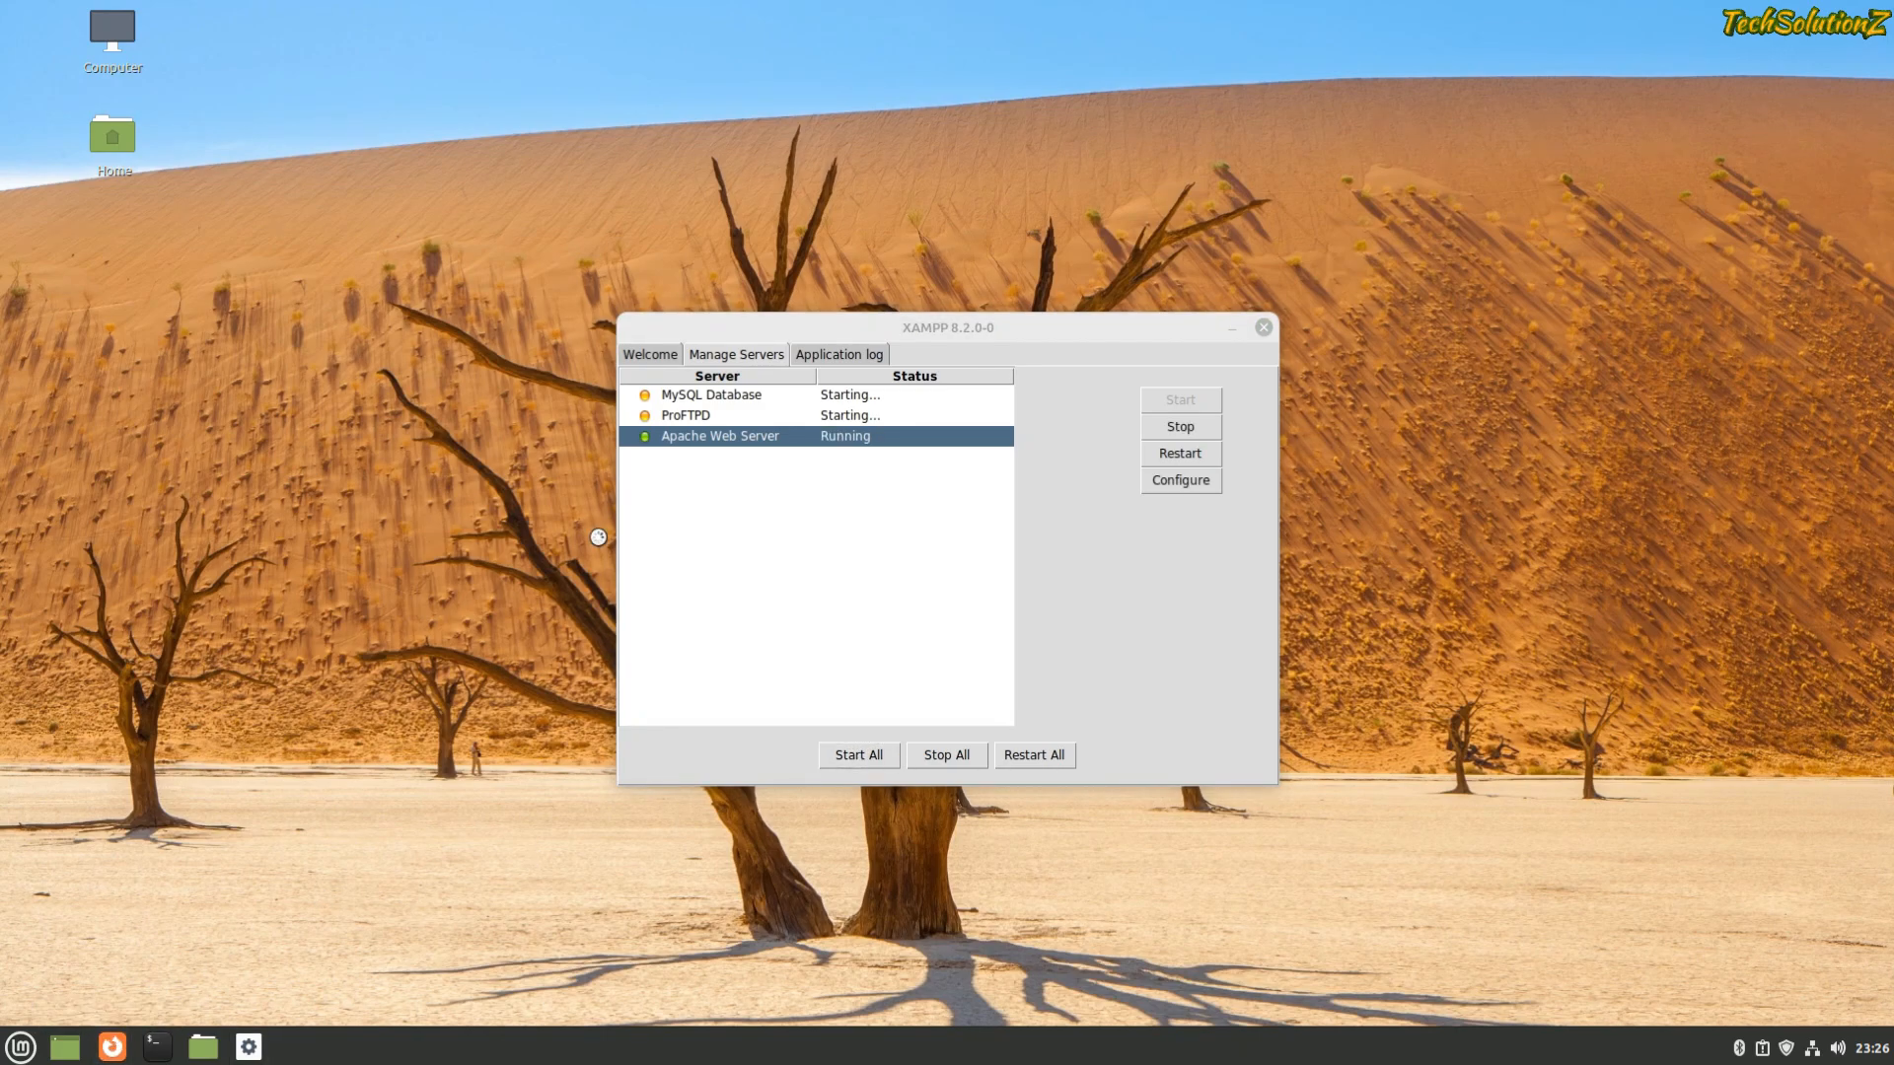
{"action": "left_click", "coordinate": [110, 1045]}
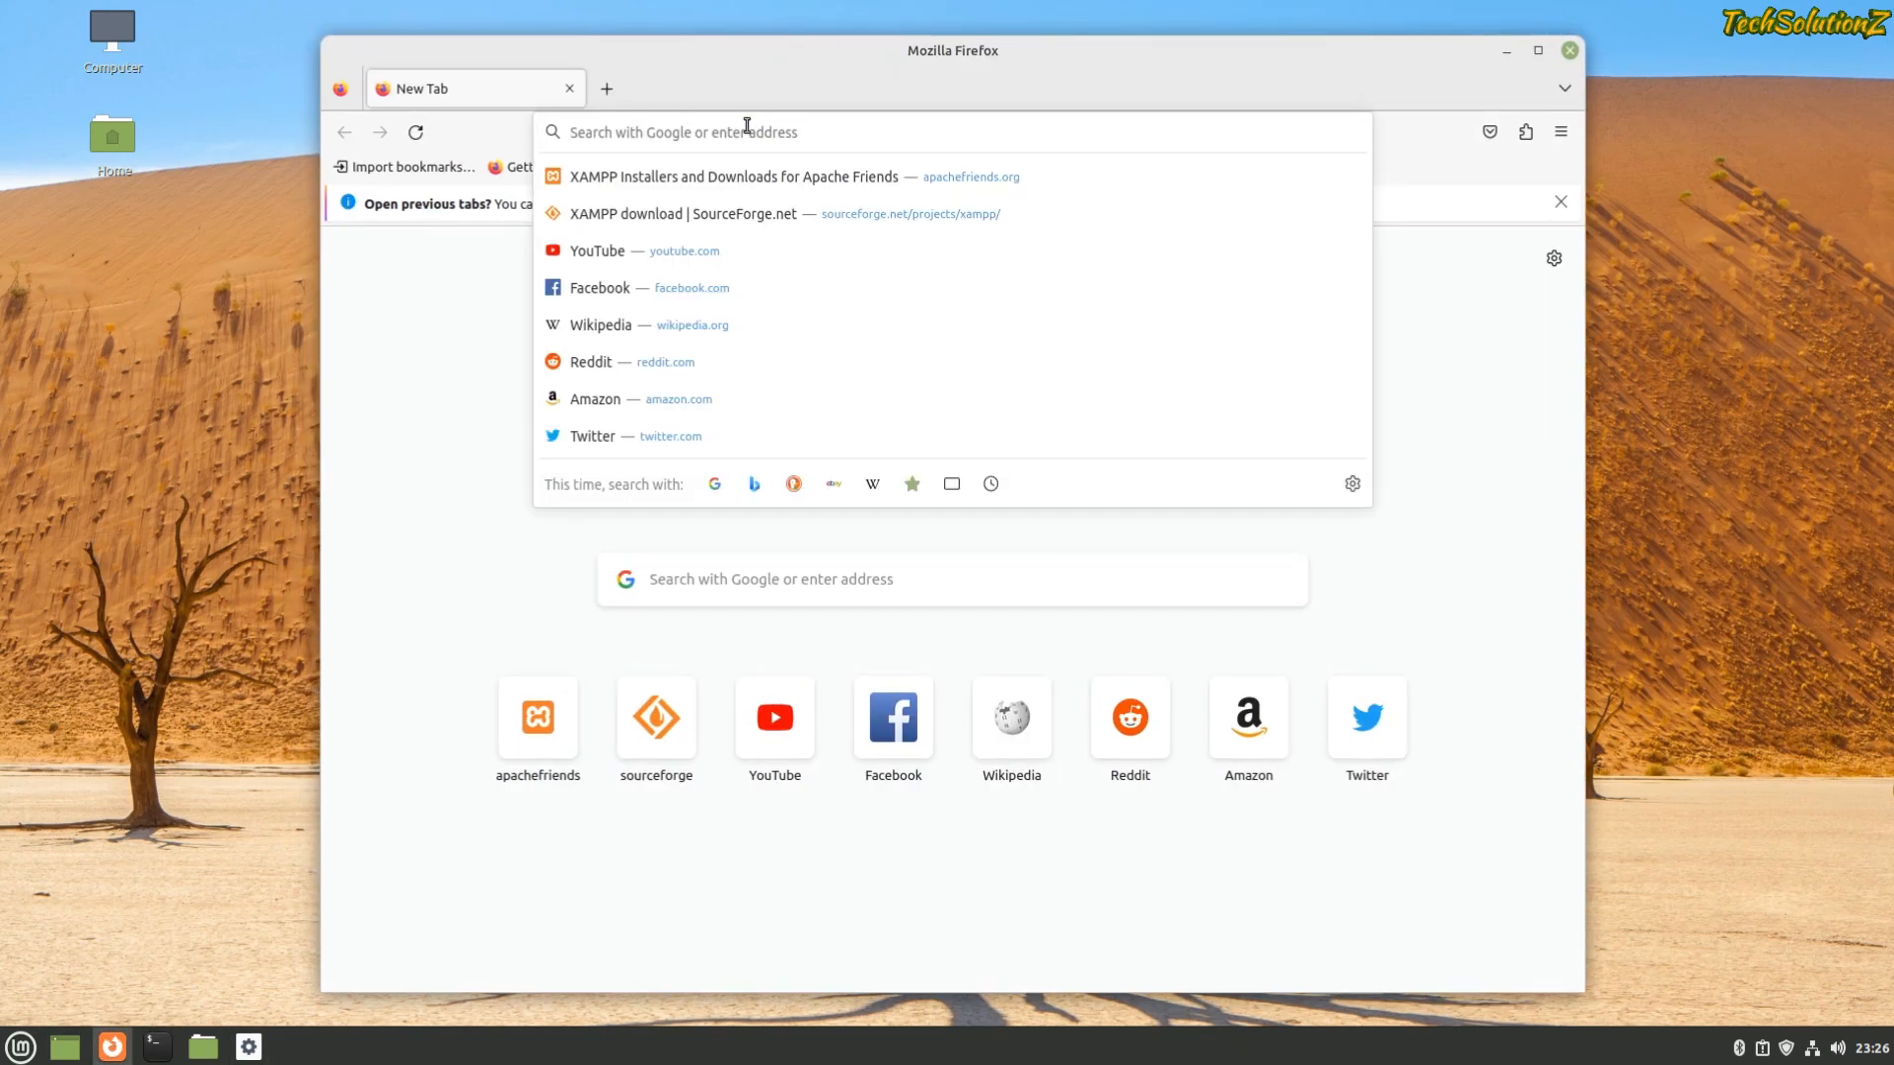
- Load the XAMPP dashboard at 127.0.0.1 and scroll through it
{"action": "type", "text": "127.0.0.1/dashboard/"}
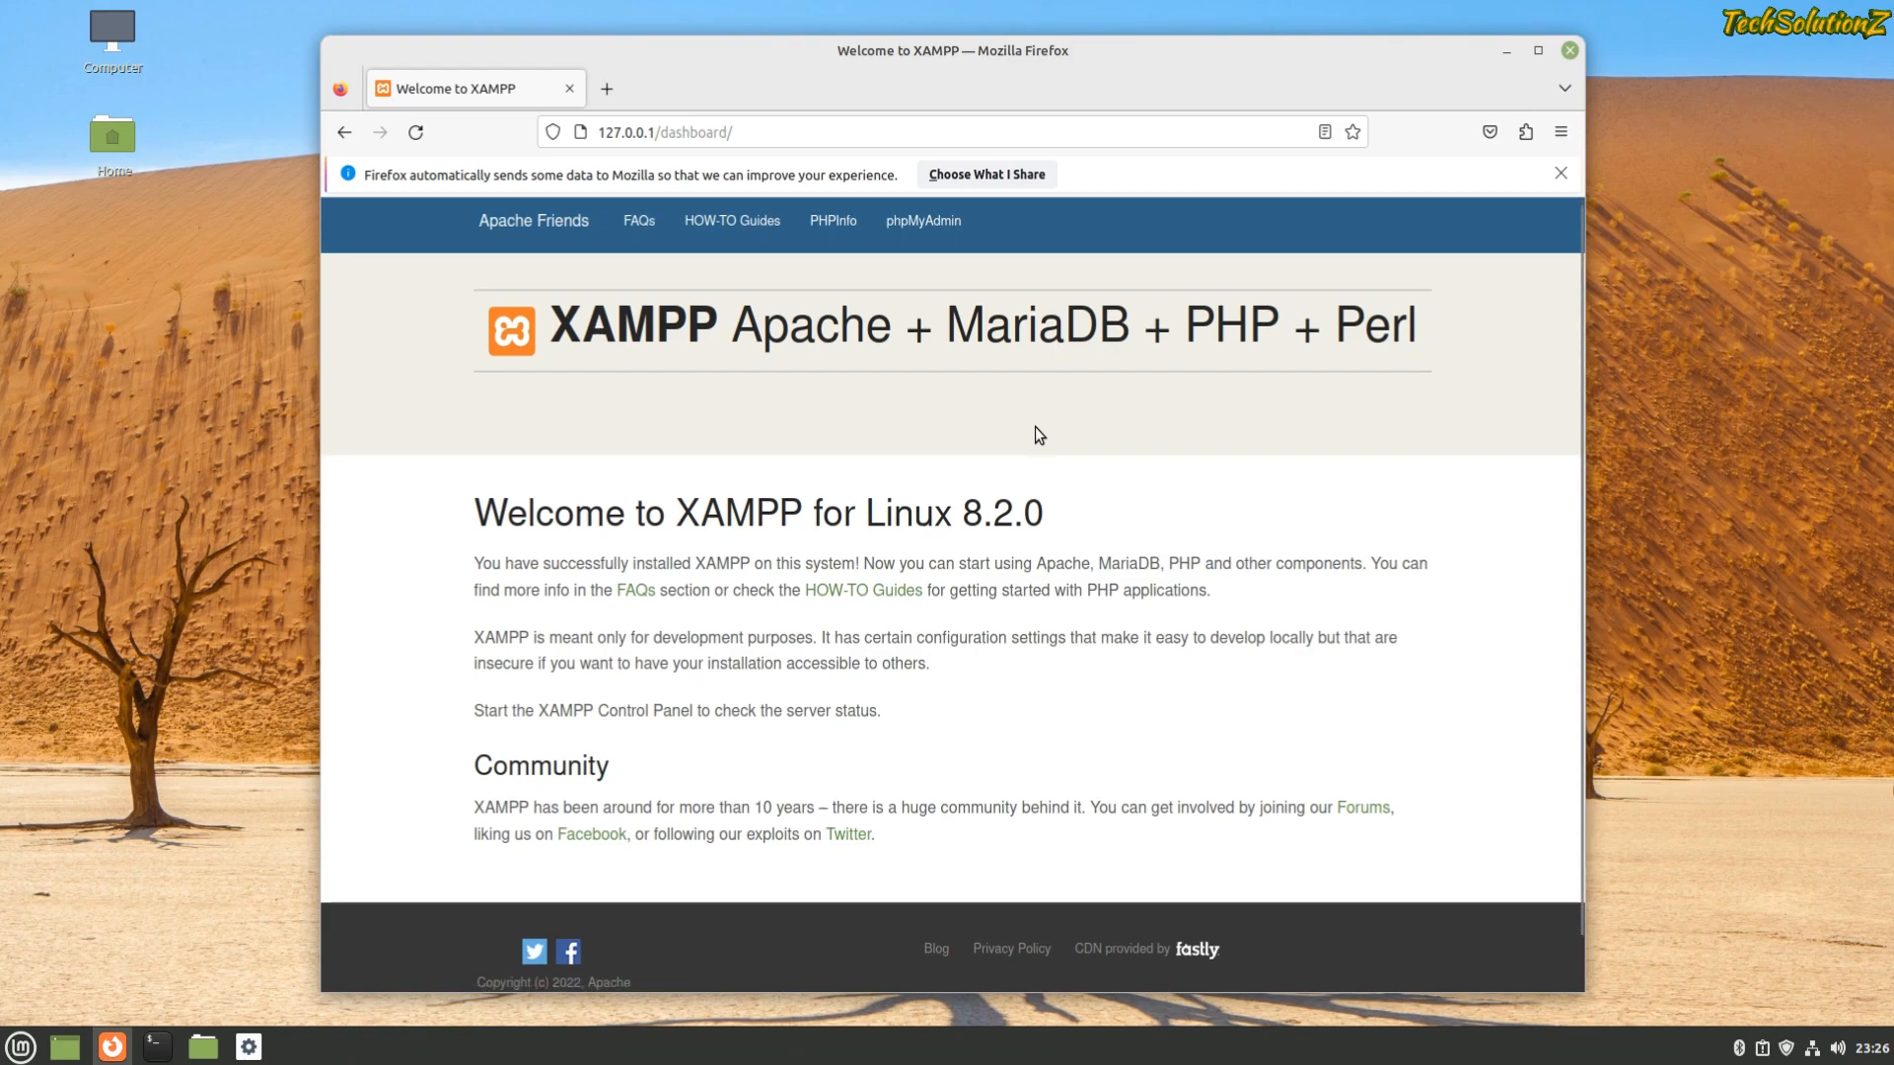
{"action": "scroll", "scroll_direction": "down", "scroll_amount": 3}
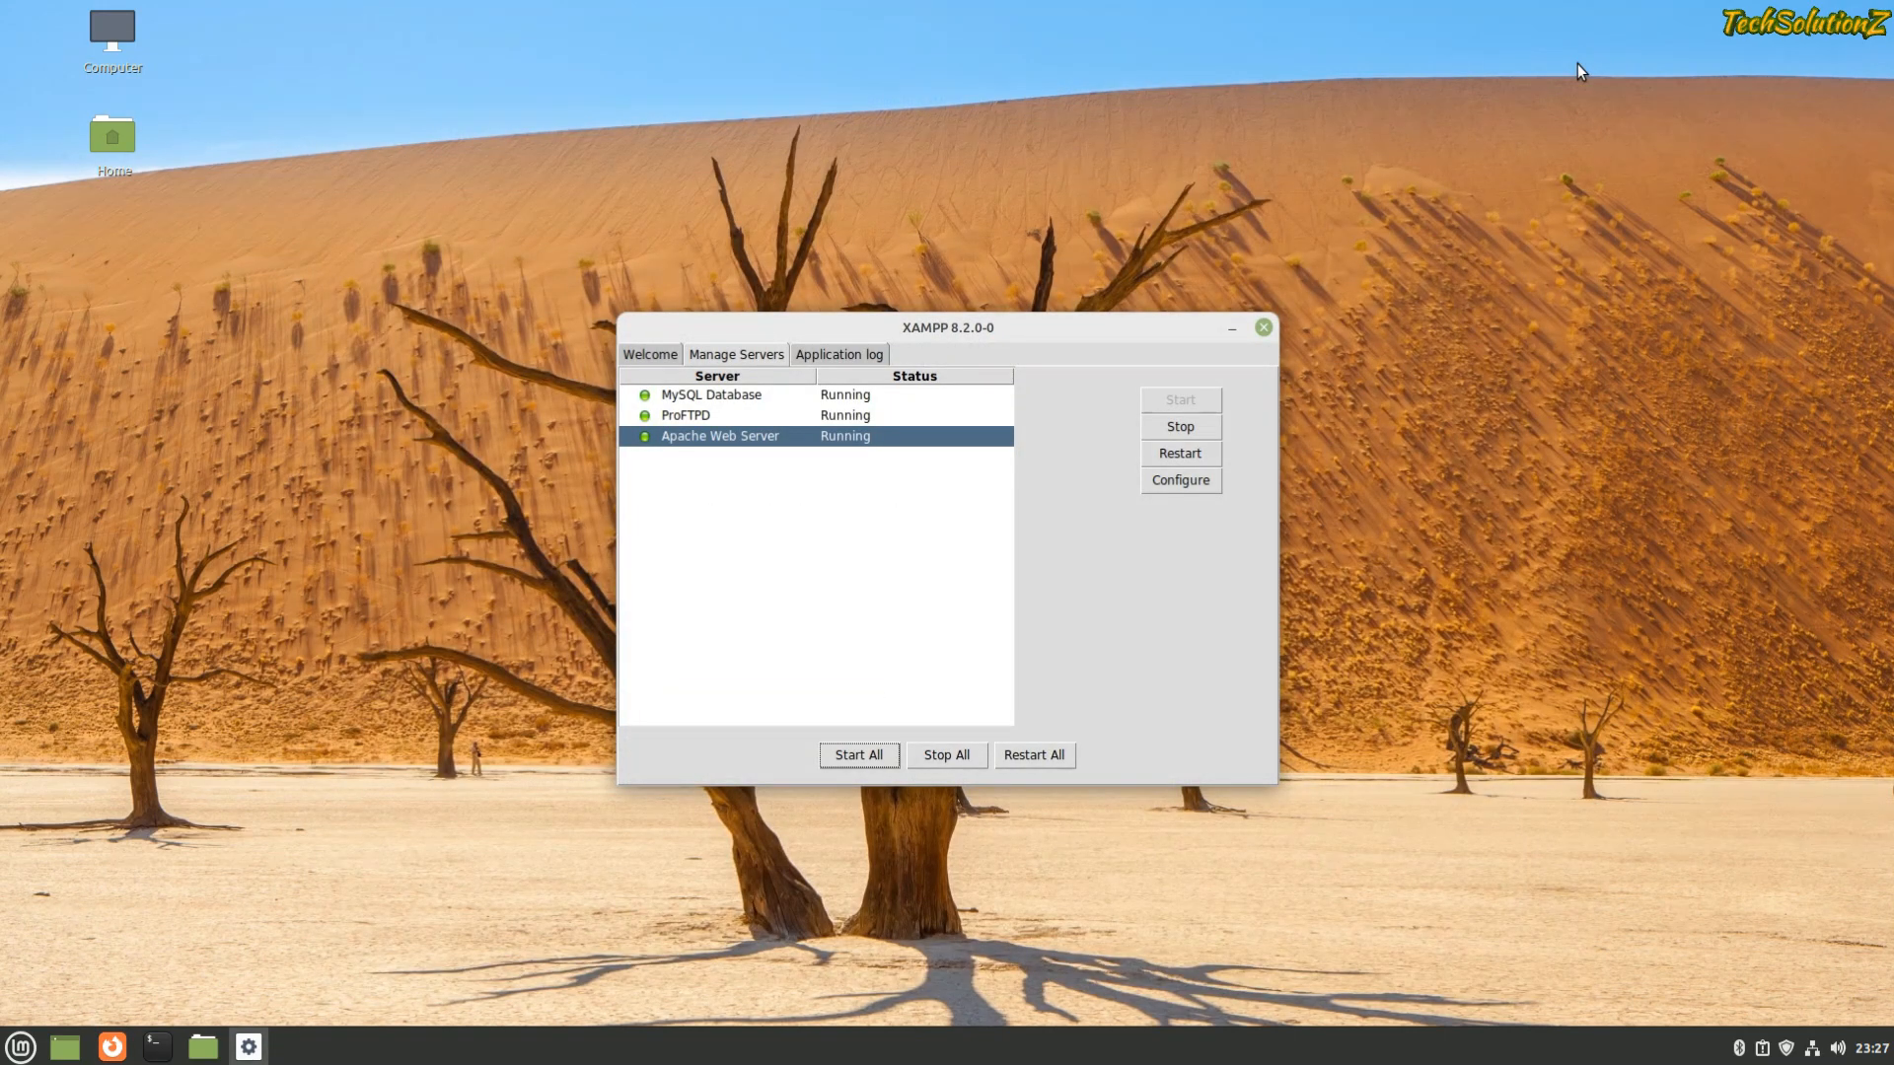
{"action": "mouse_move", "coordinate": [1012, 550]}
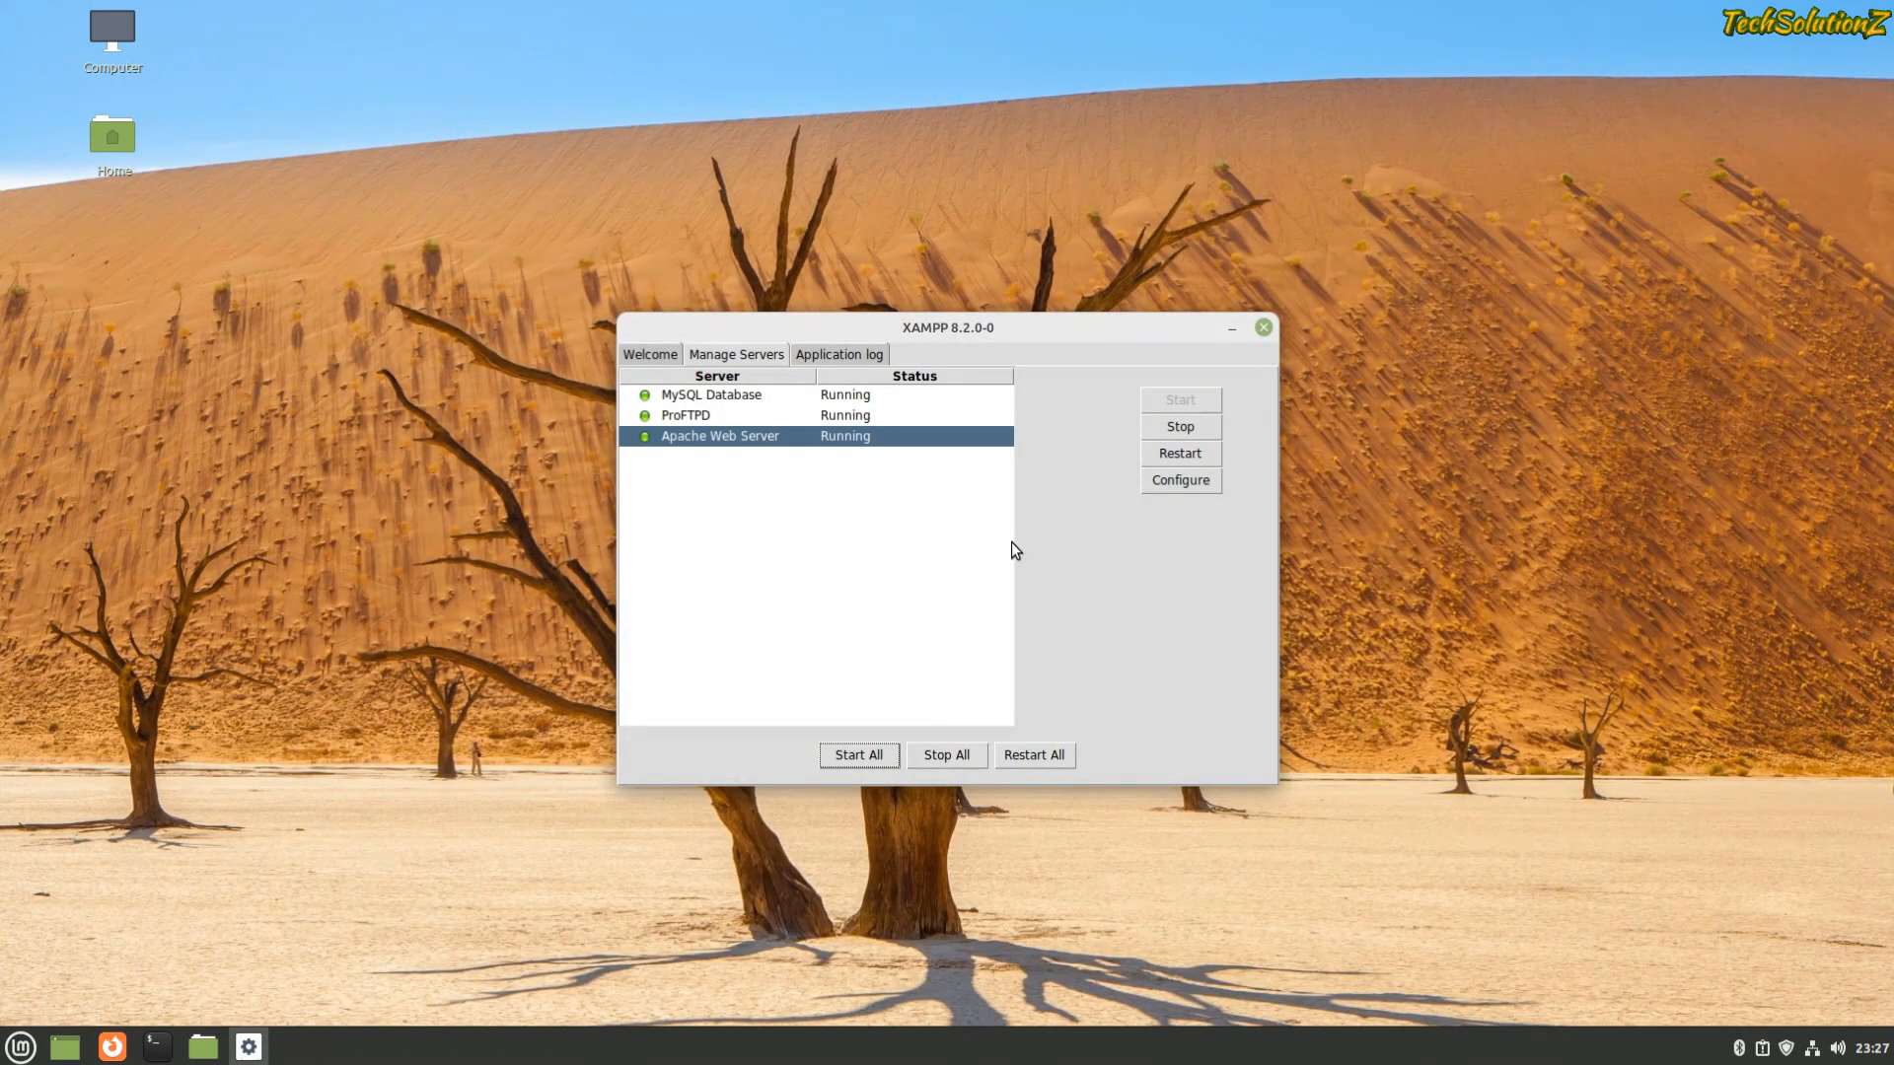